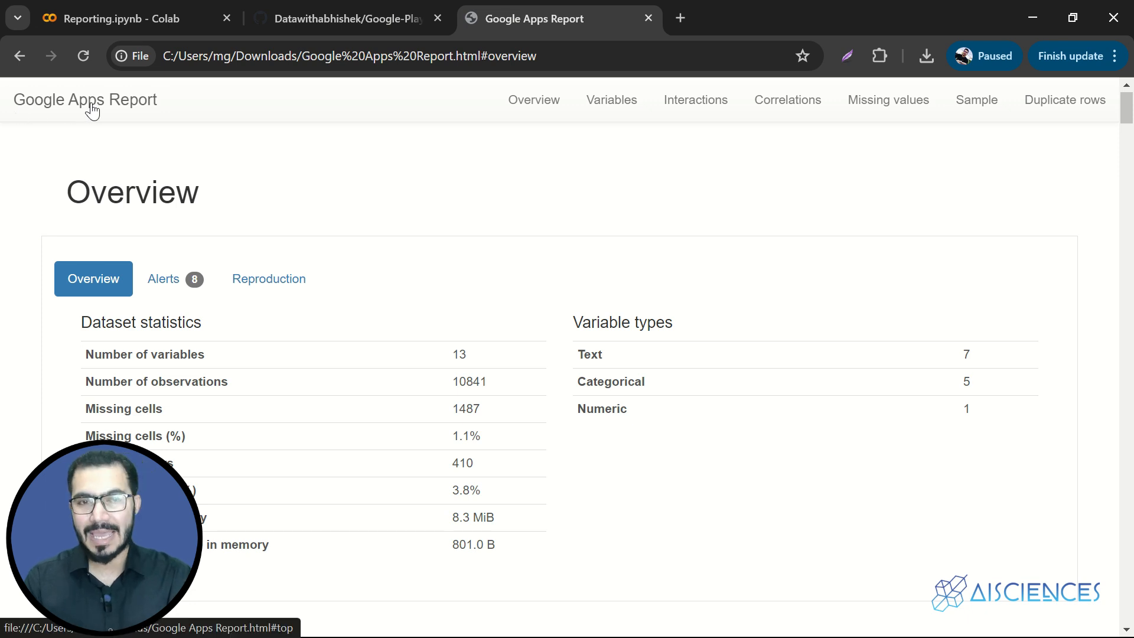
pyautogui.moveTo(46, 130)
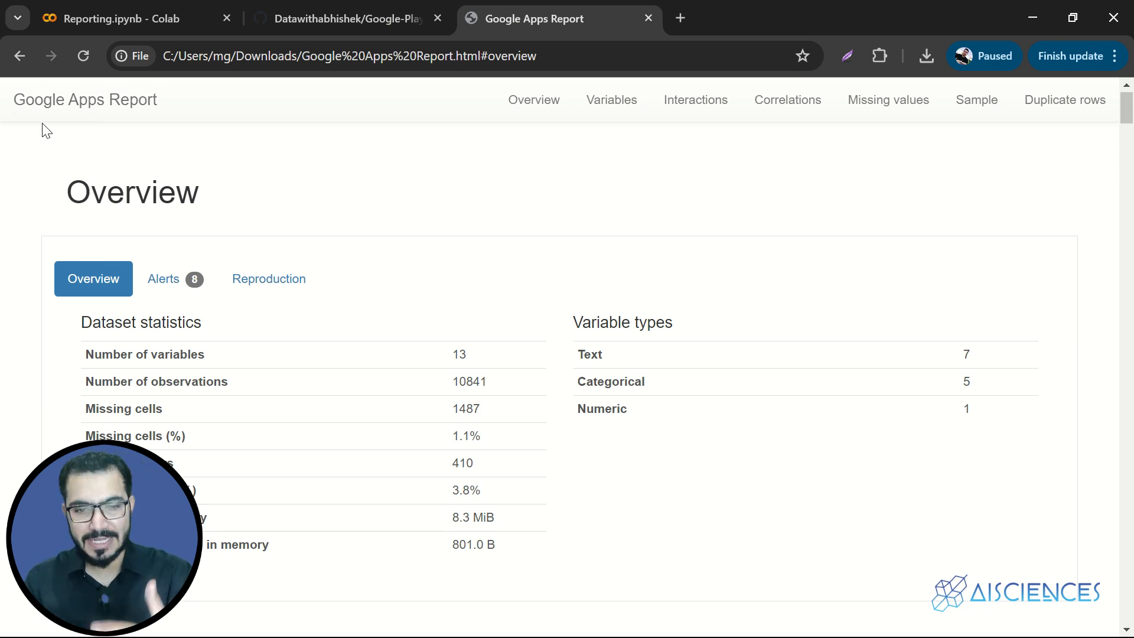
# - Switch to the Datawithabhishek/Google-Play-Store-Data-Analysis GitHub repository tab
pyautogui.click(349, 19)
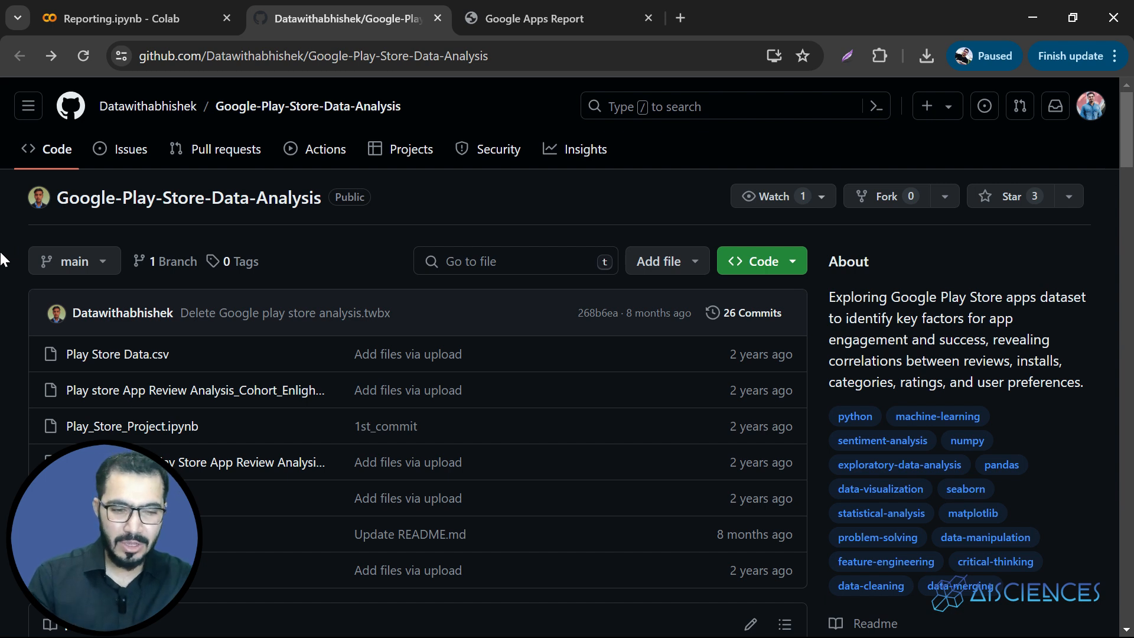
pyautogui.moveTo(117, 354)
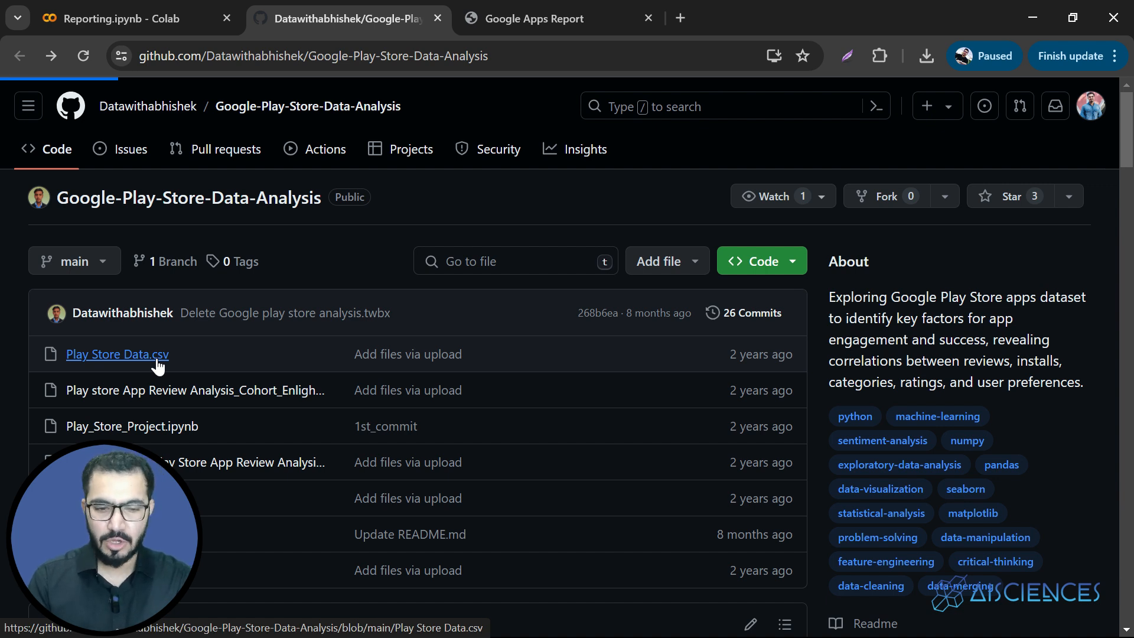
# - Open Play Store Data.csv in raw view, select its URL, and return to the report
pyautogui.click(117, 353)
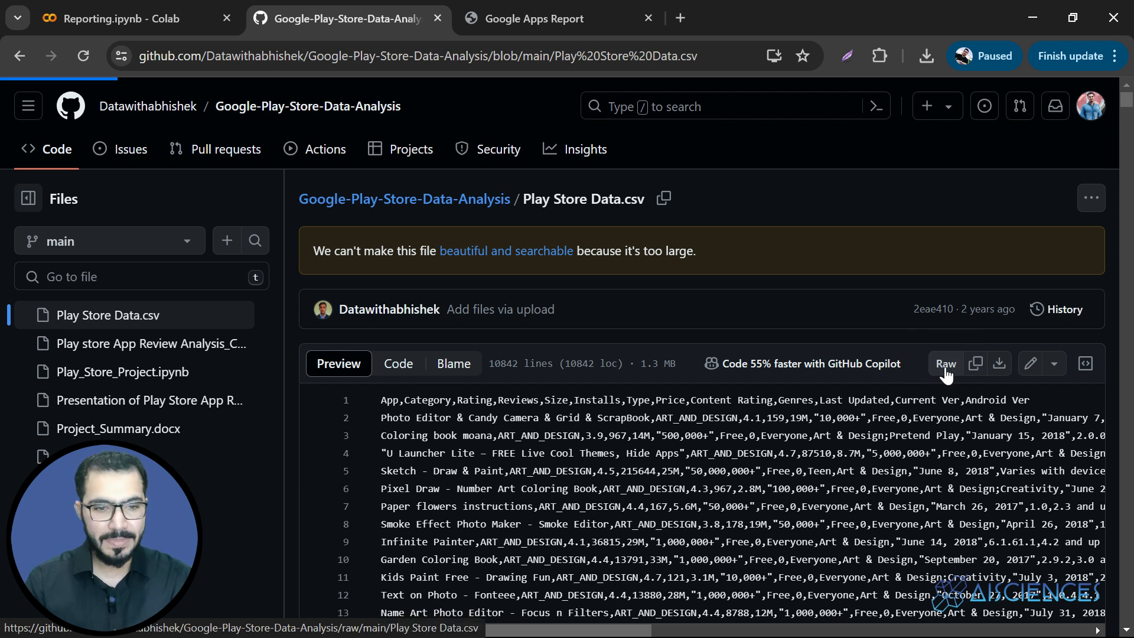
pyautogui.click(945, 363)
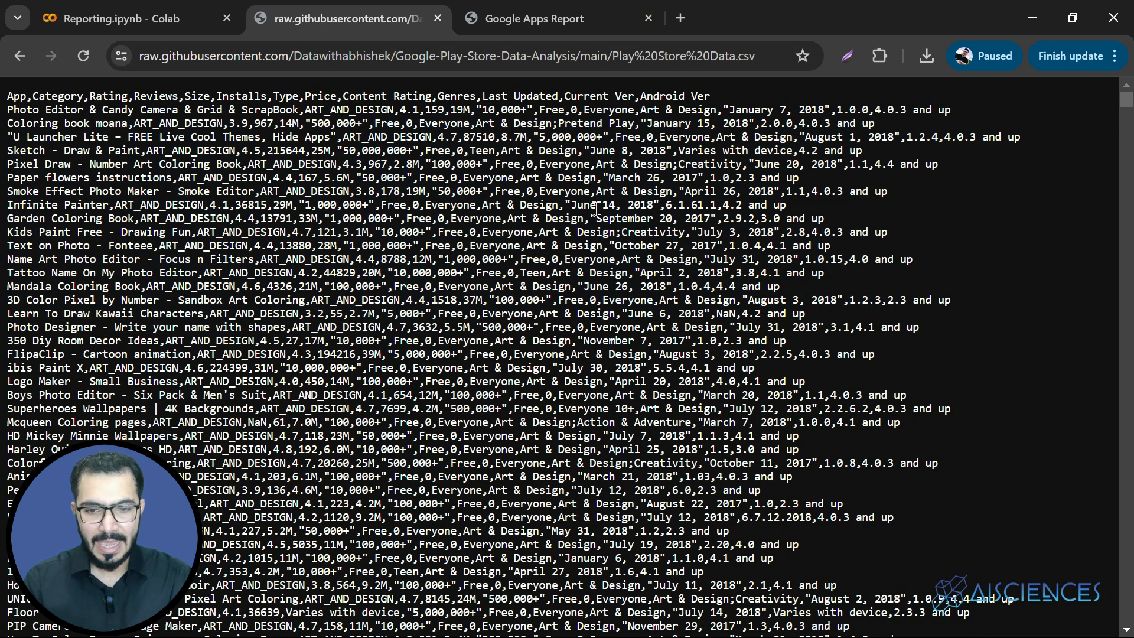
pyautogui.click(447, 56)
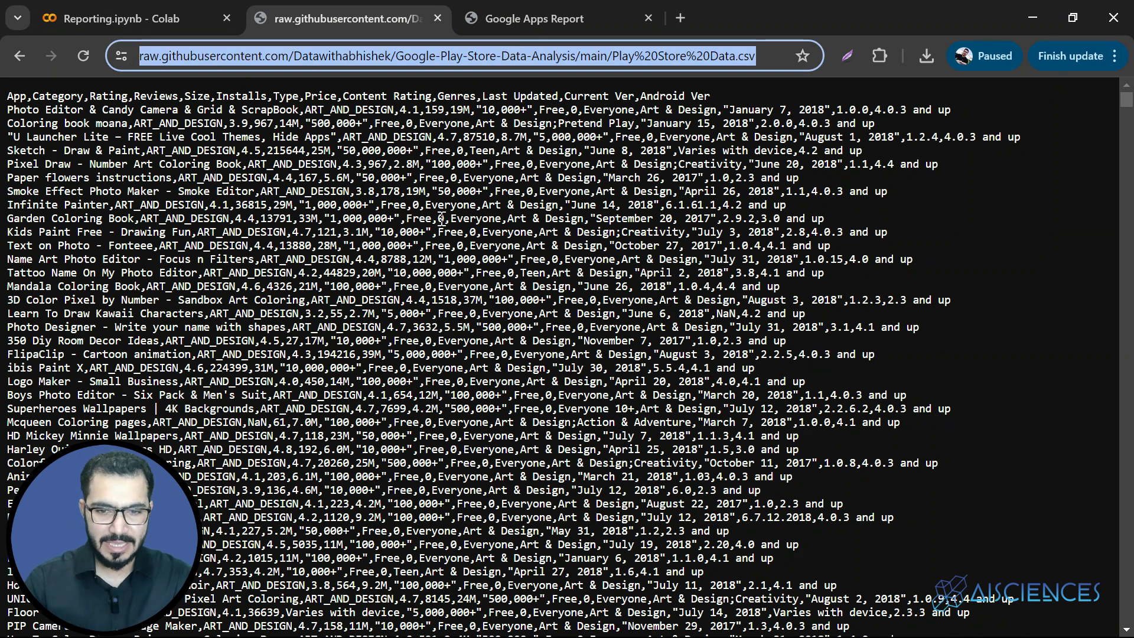
pyautogui.click(550, 19)
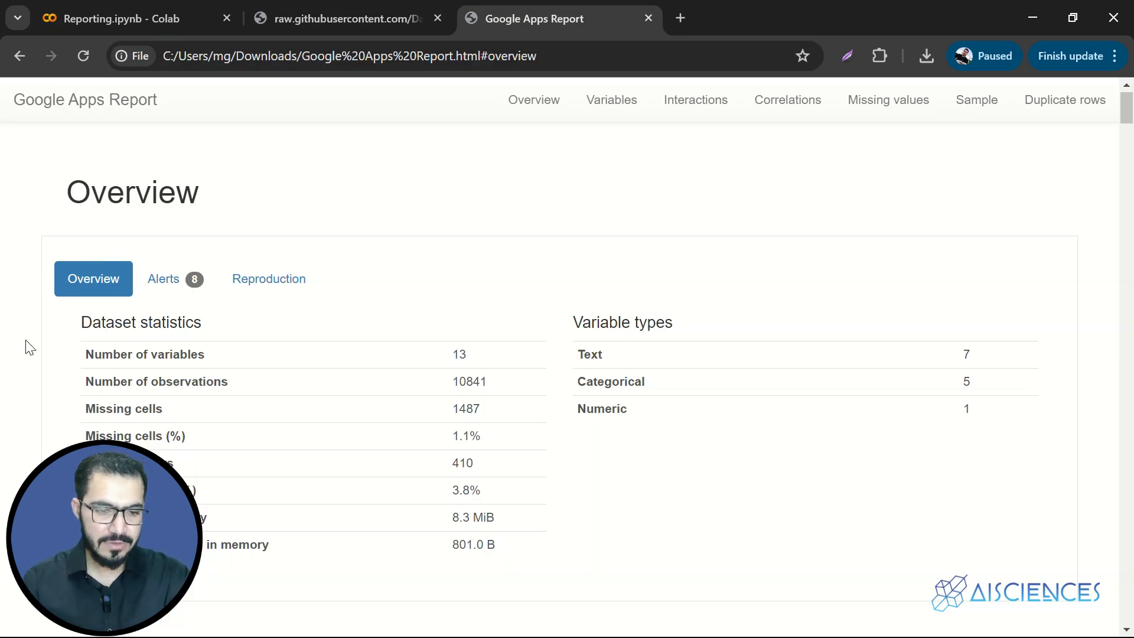
pyautogui.scroll(-3)
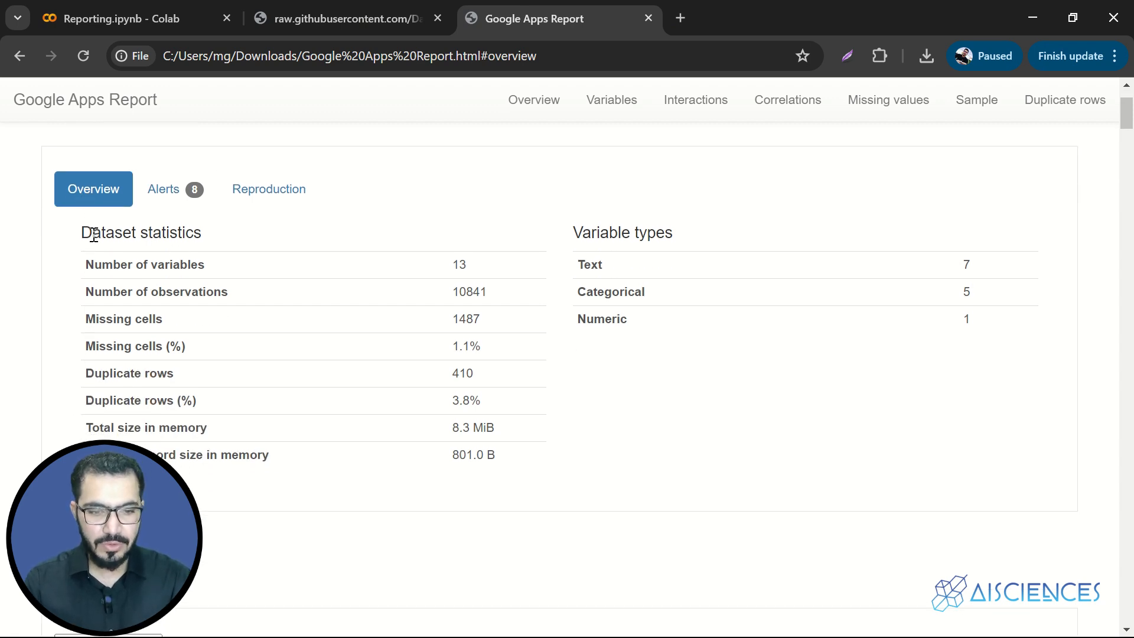
pyautogui.doubleClick(144, 264)
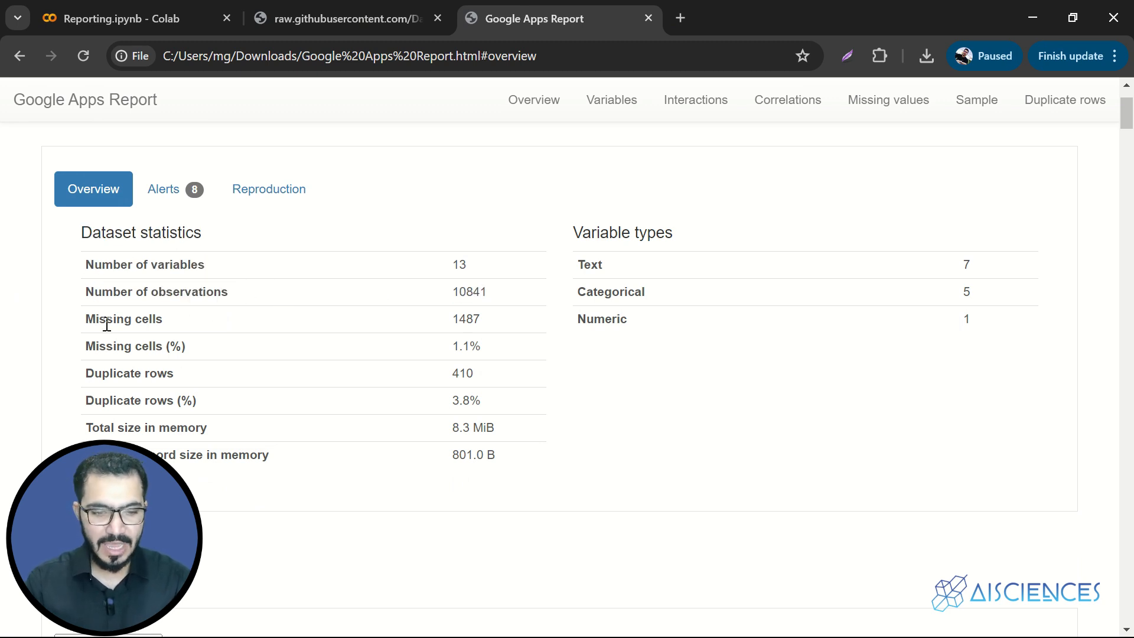
pyautogui.moveTo(85, 319); pyautogui.dragTo(479, 345)
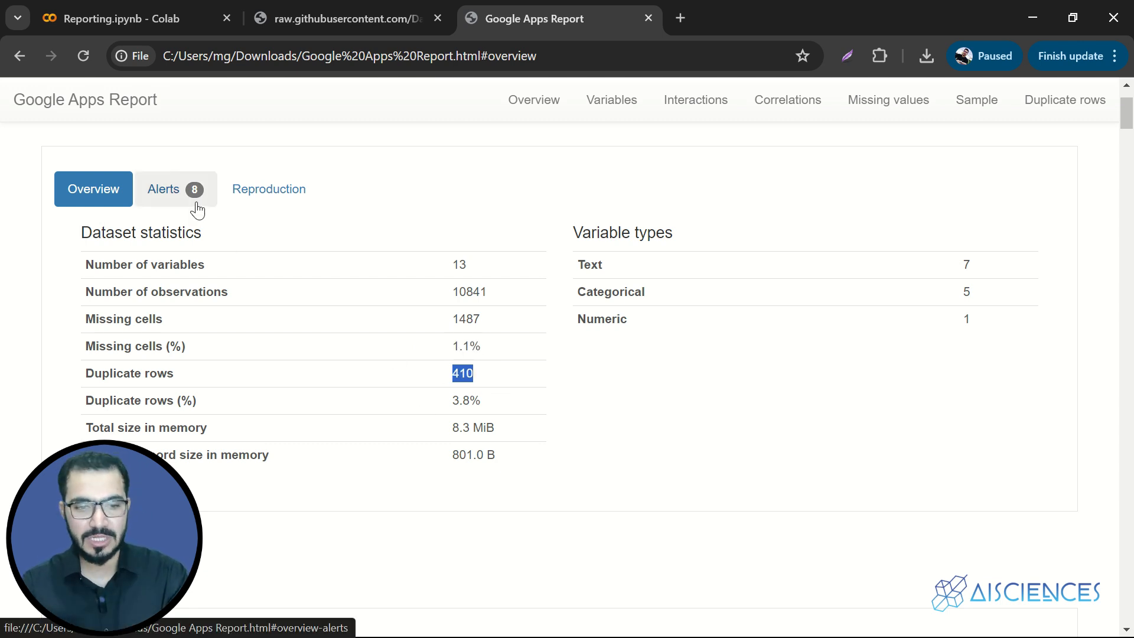
# - Show the Alerts list, highlighting the correlation, 3.8% duplicate, 75.9% Type imbalance and missing-value alerts
pyautogui.click(175, 189)
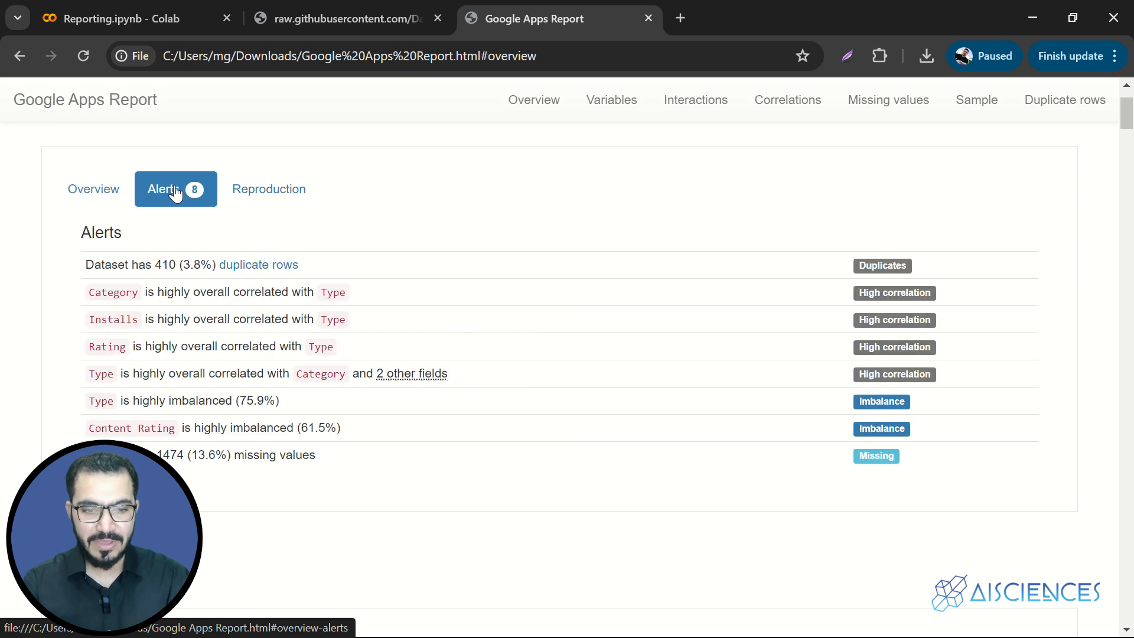
pyautogui.moveTo(302, 281)
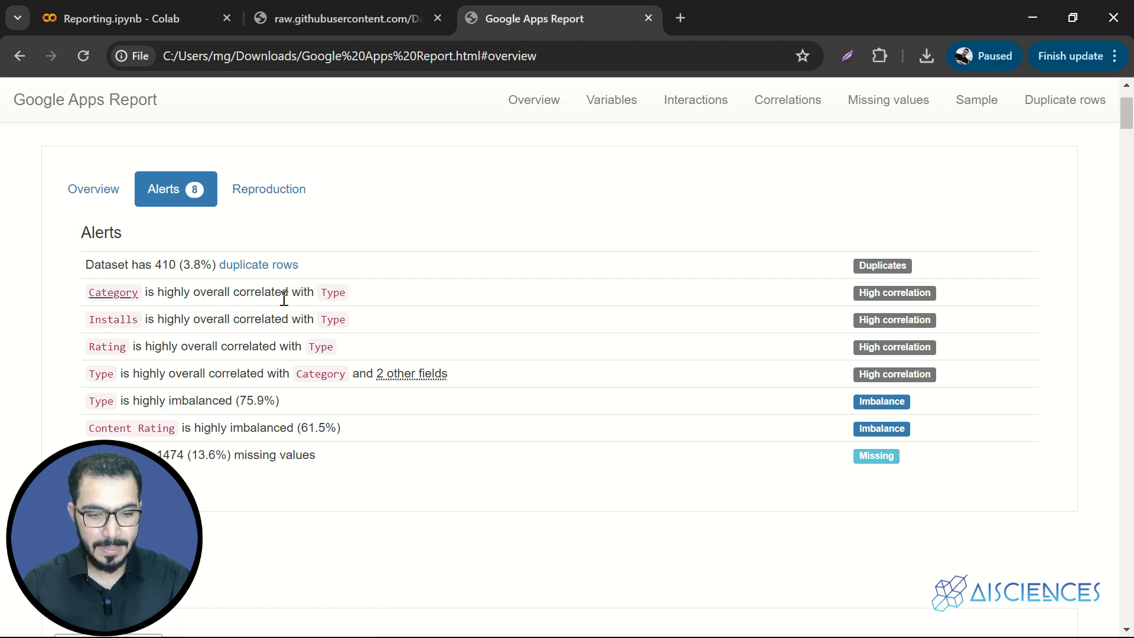
pyautogui.moveTo(85, 264); pyautogui.dragTo(155, 265)
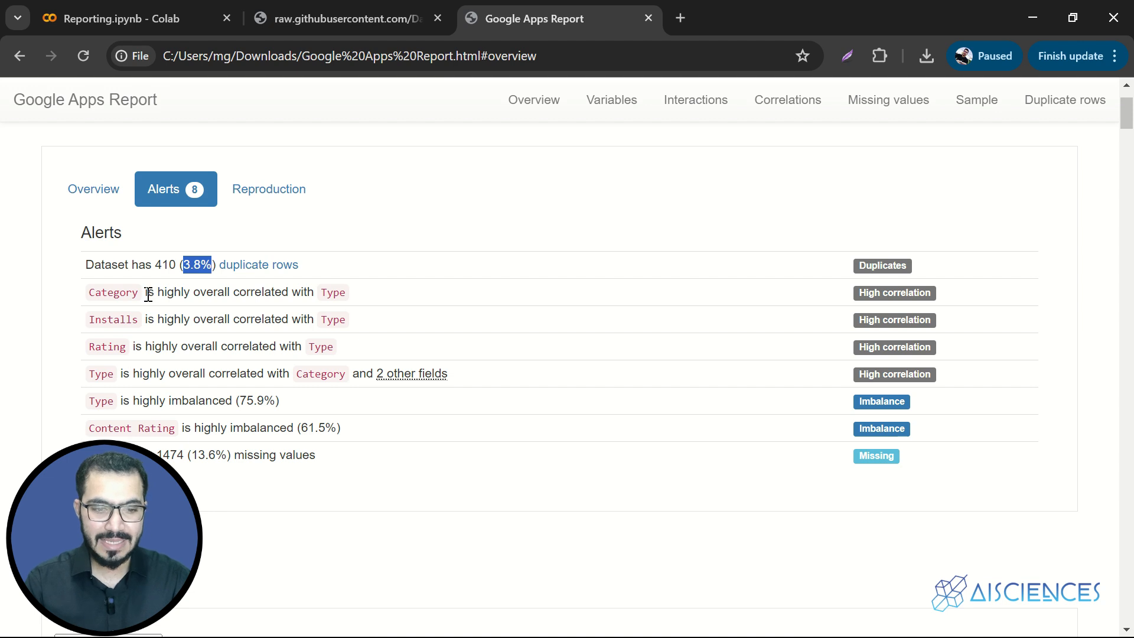
pyautogui.moveTo(145, 291); pyautogui.dragTo(274, 291)
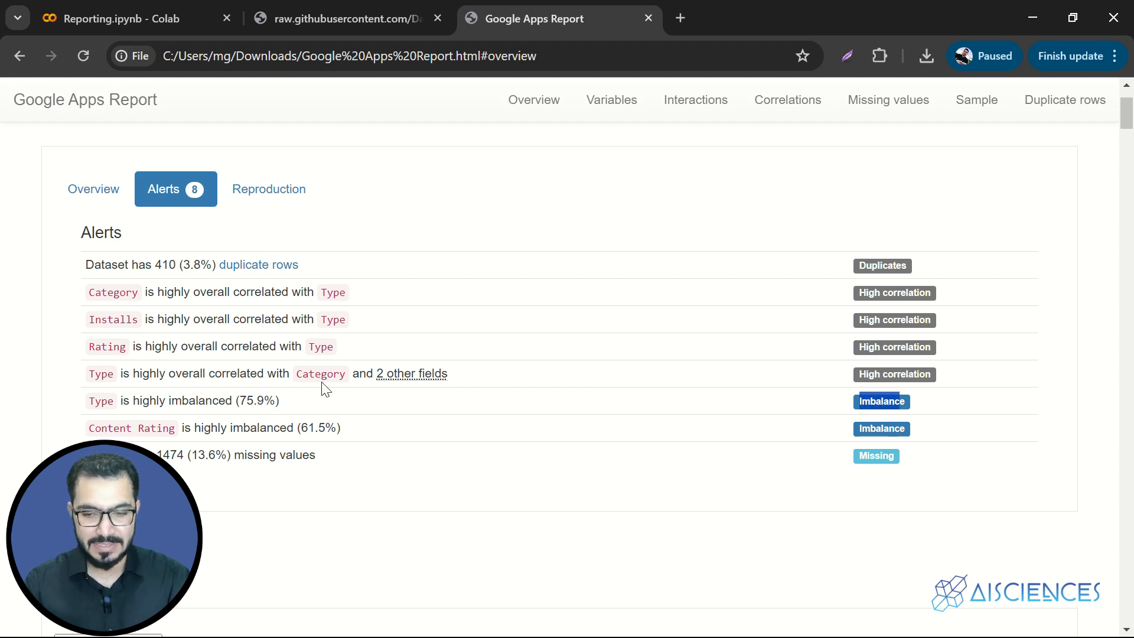
pyautogui.moveTo(85, 264); pyautogui.dragTo(137, 400)
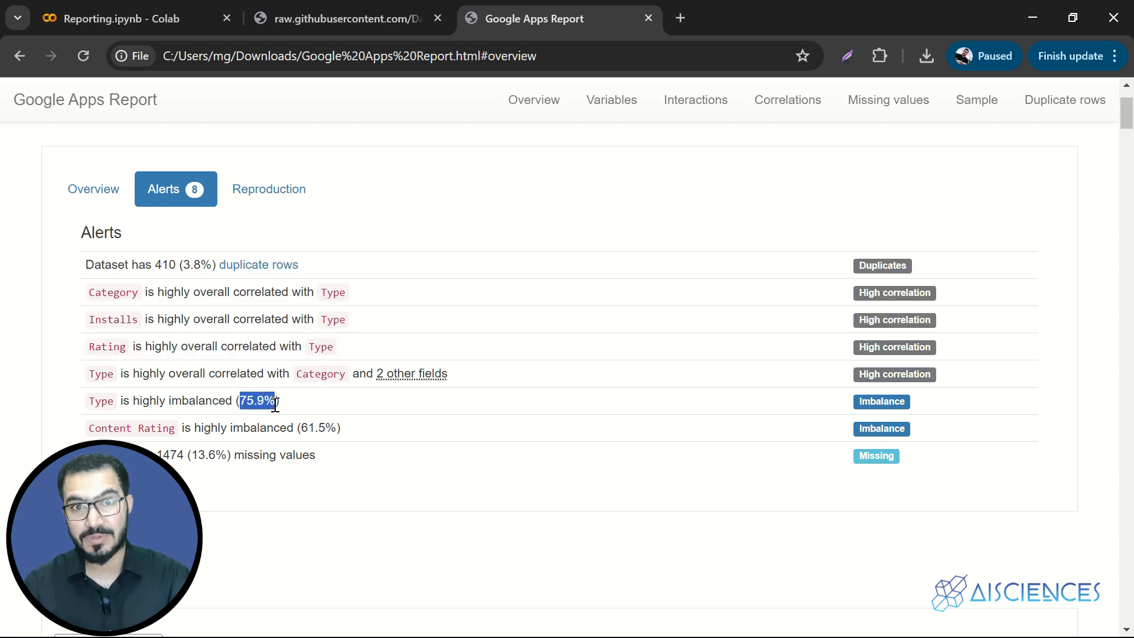
pyautogui.moveTo(132, 427)
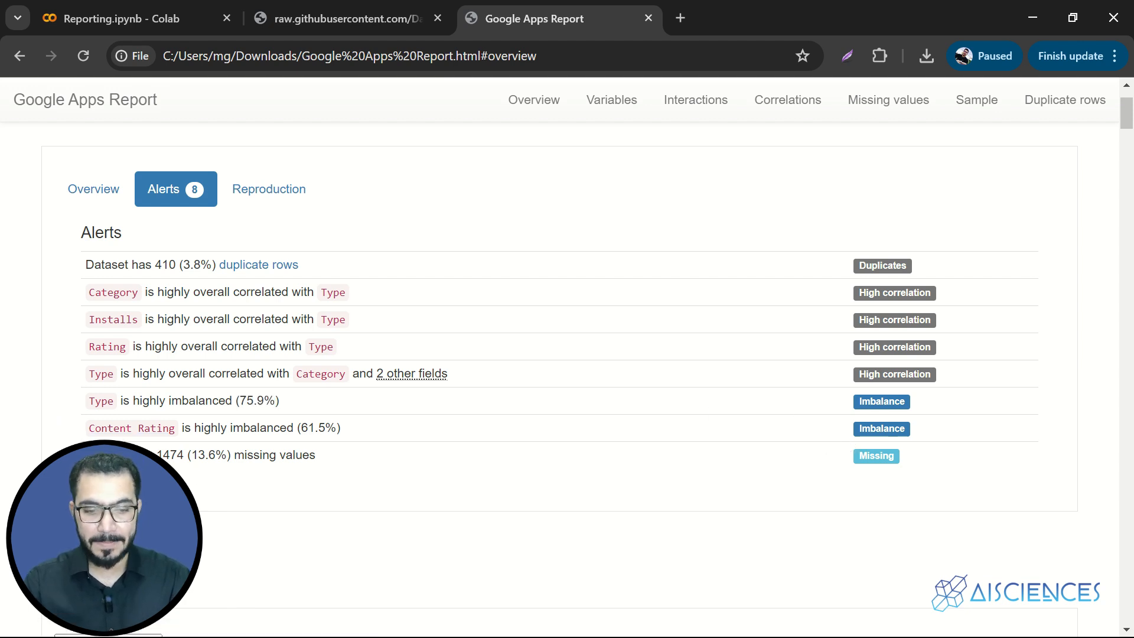
pyautogui.doubleClick(210, 454)
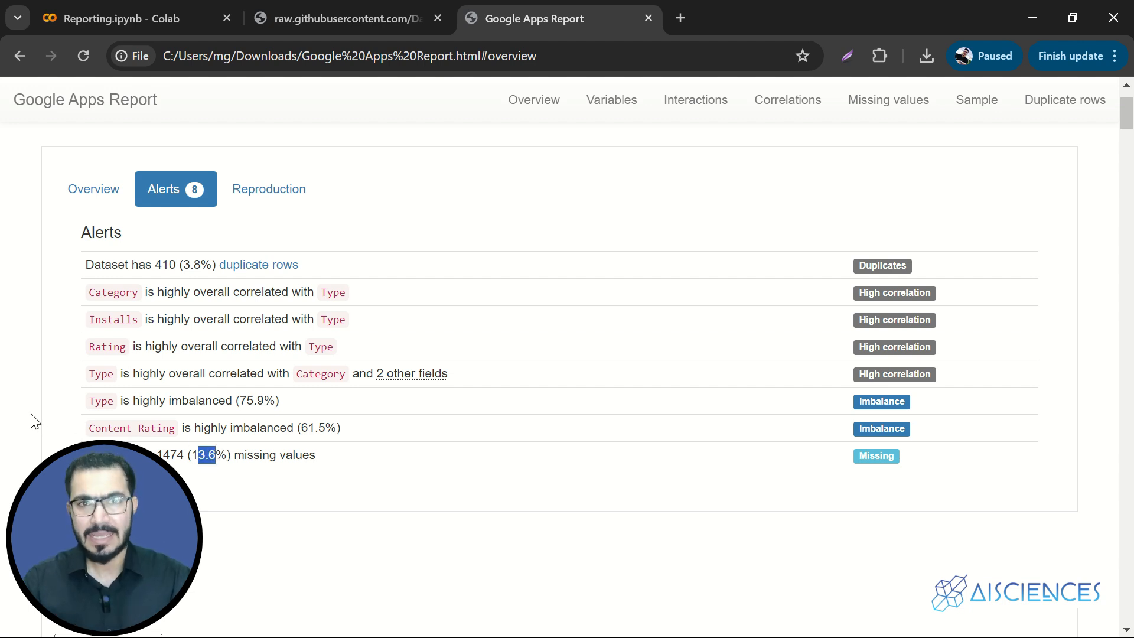
pyautogui.click(611, 100)
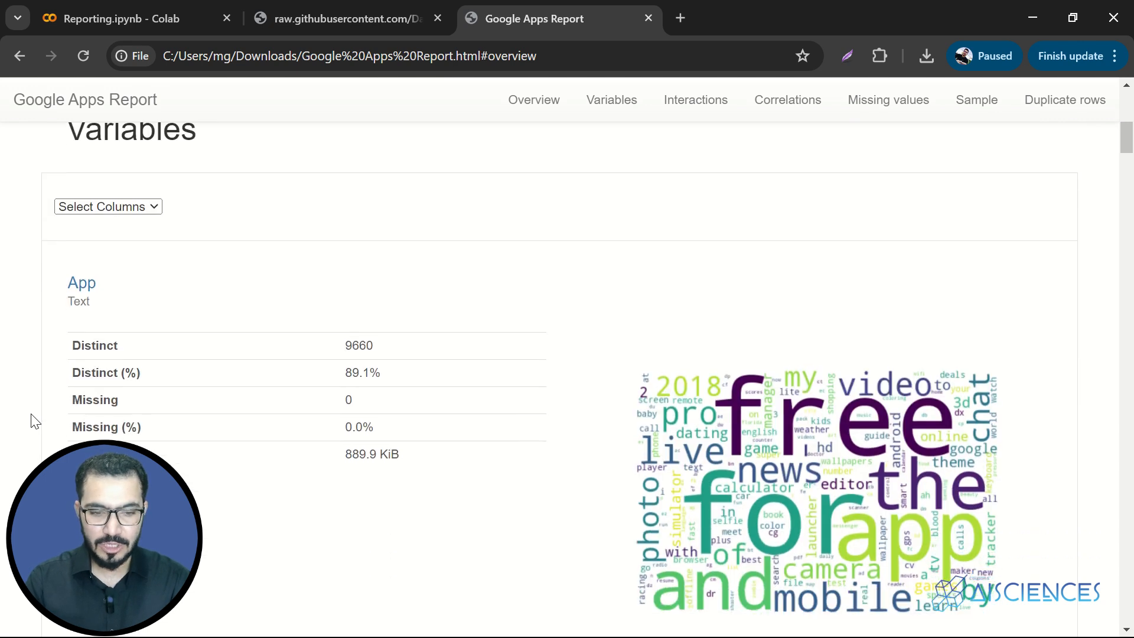
# - Select the Type column in Variables and open its details: 10,039 free, 800 paid
pyautogui.scroll(-3)
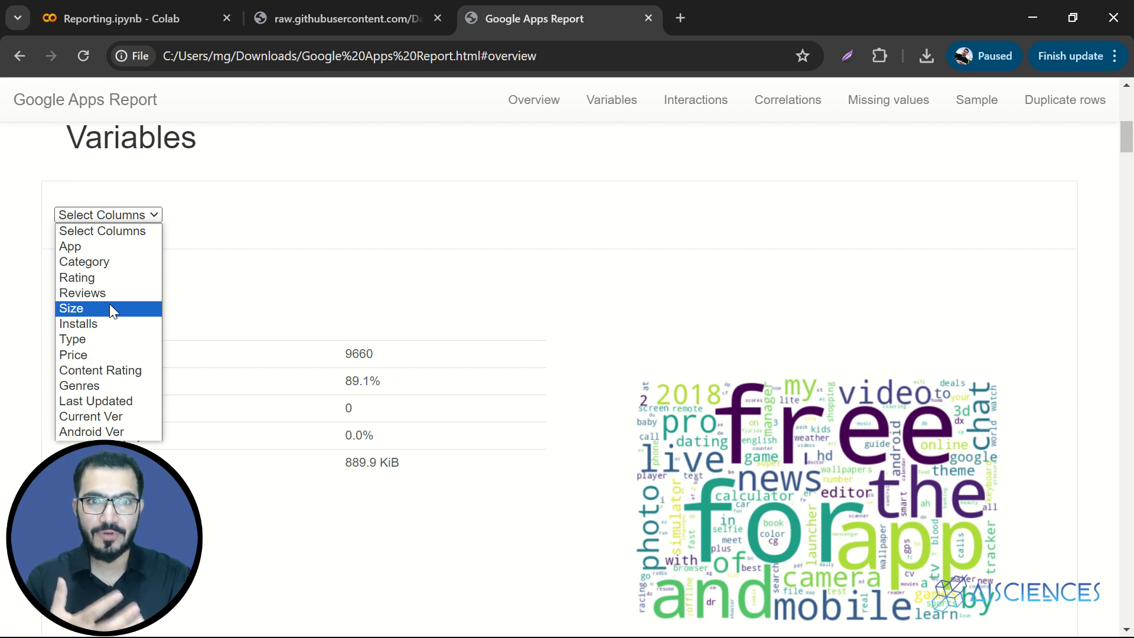
pyautogui.moveTo(107, 339)
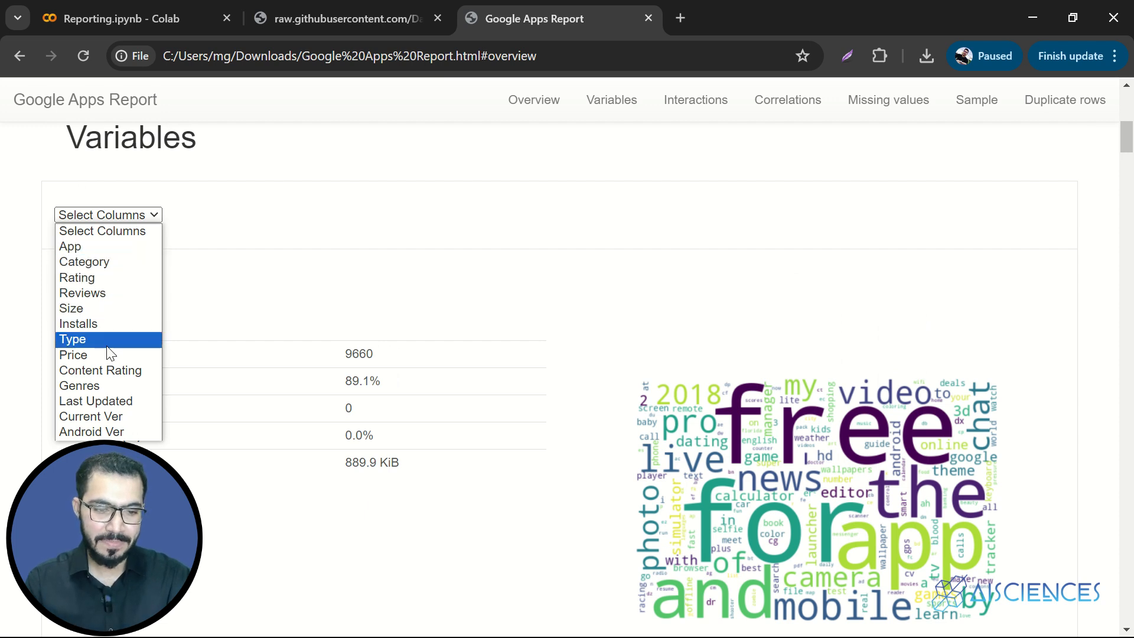
pyautogui.click(72, 339)
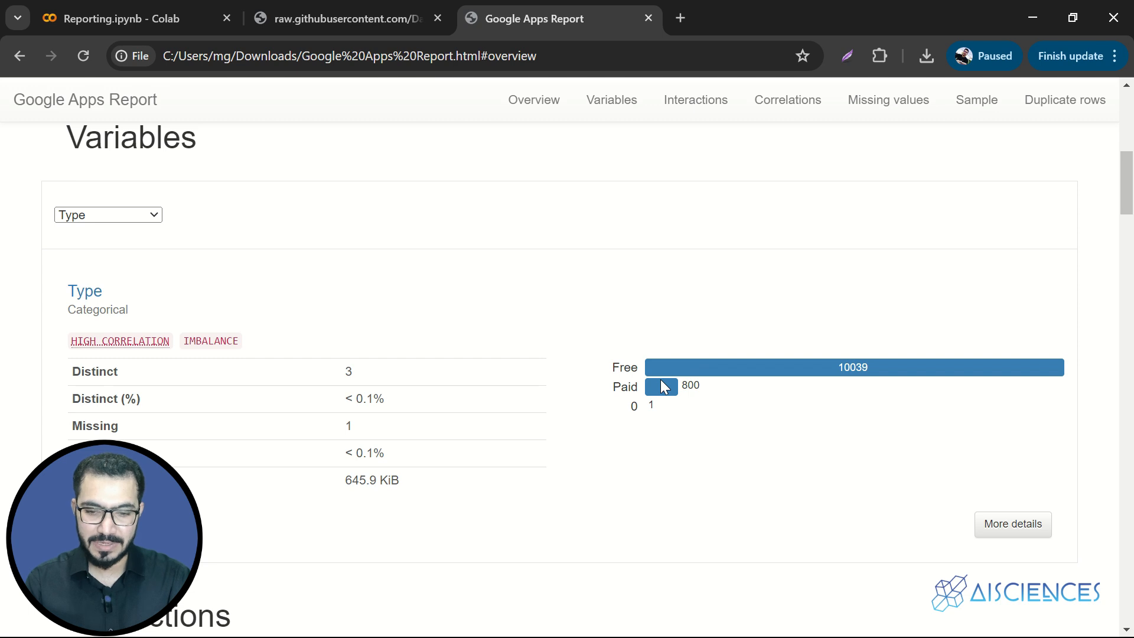
pyautogui.moveTo(442, 402)
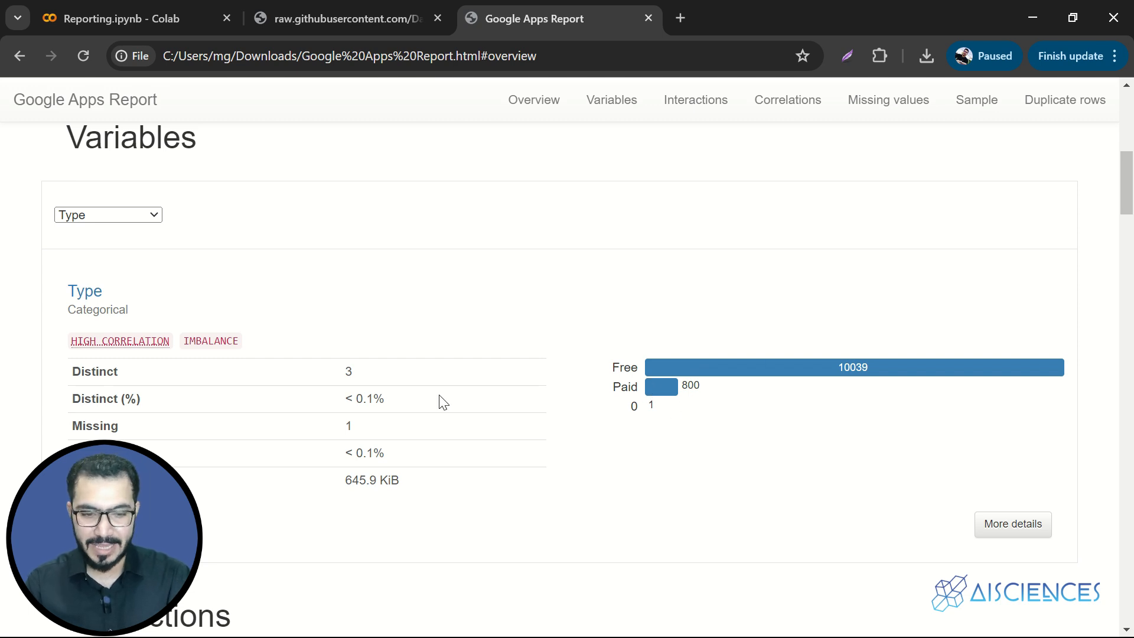
pyautogui.scroll(-3)
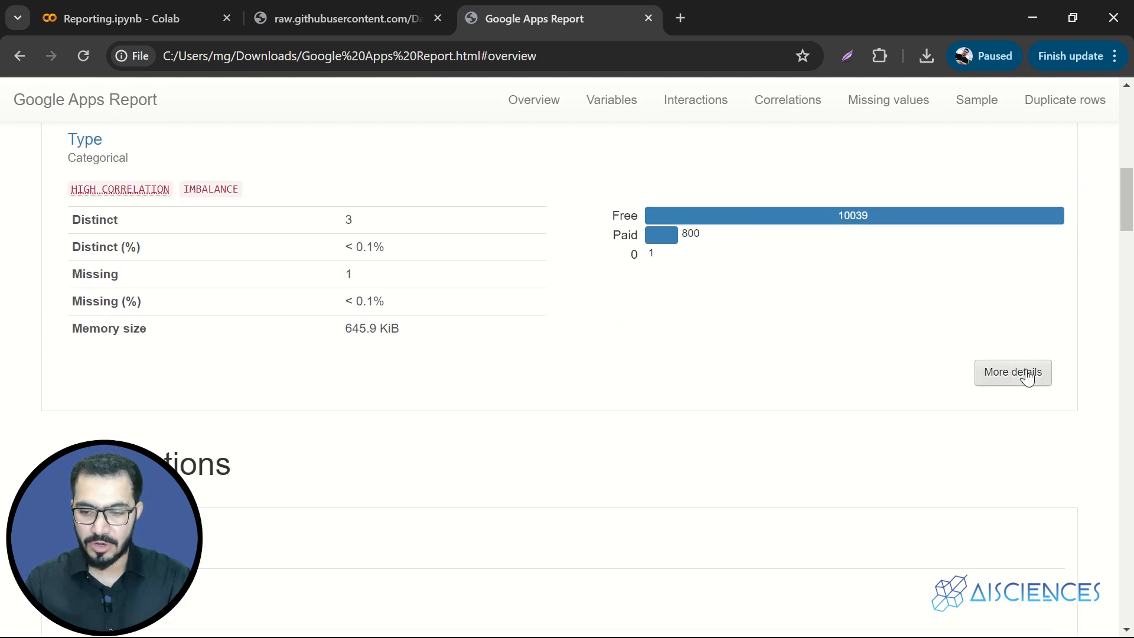
pyautogui.click(1012, 371)
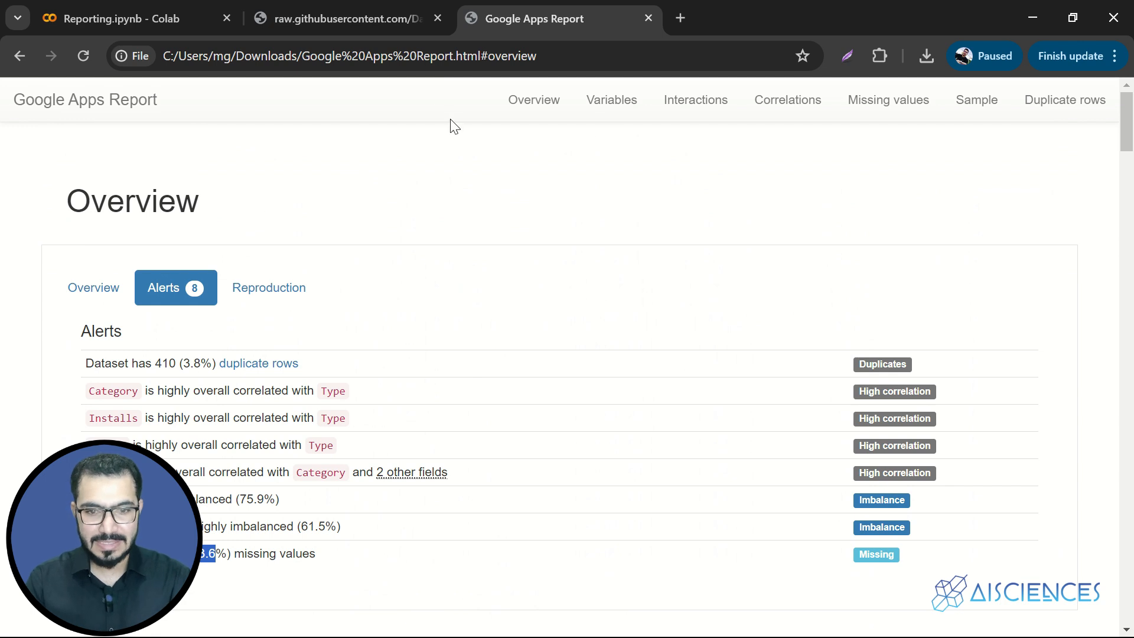
# - Preview the report as a 23-page PDF, then return to the Reporting.ipynb notebook
pyautogui.rightClick(450, 125)
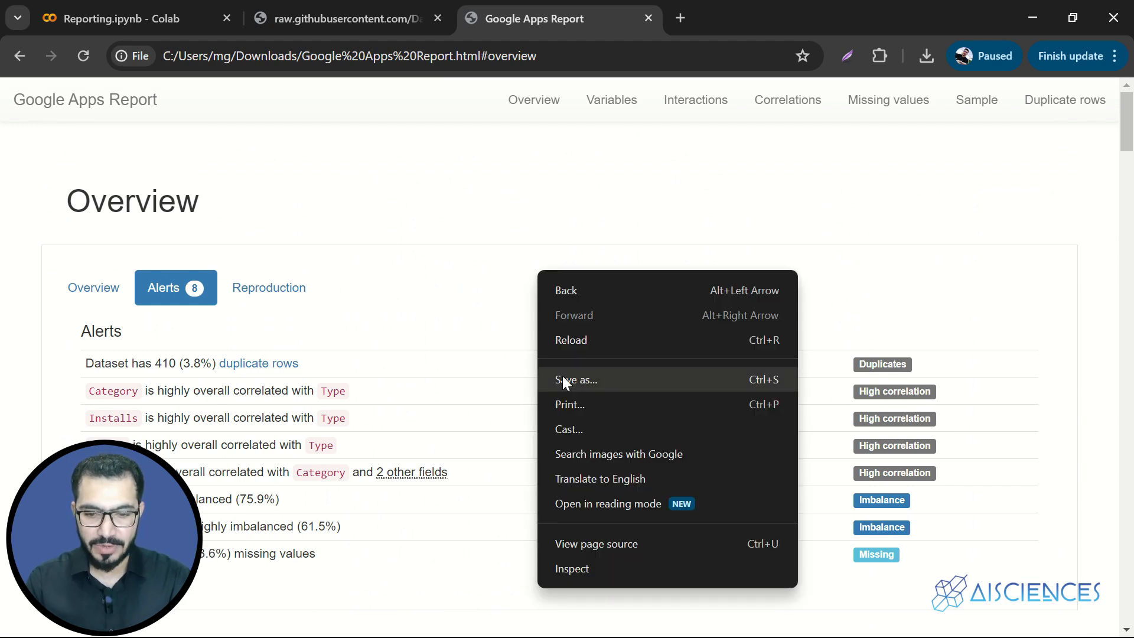
pyautogui.click(570, 404)
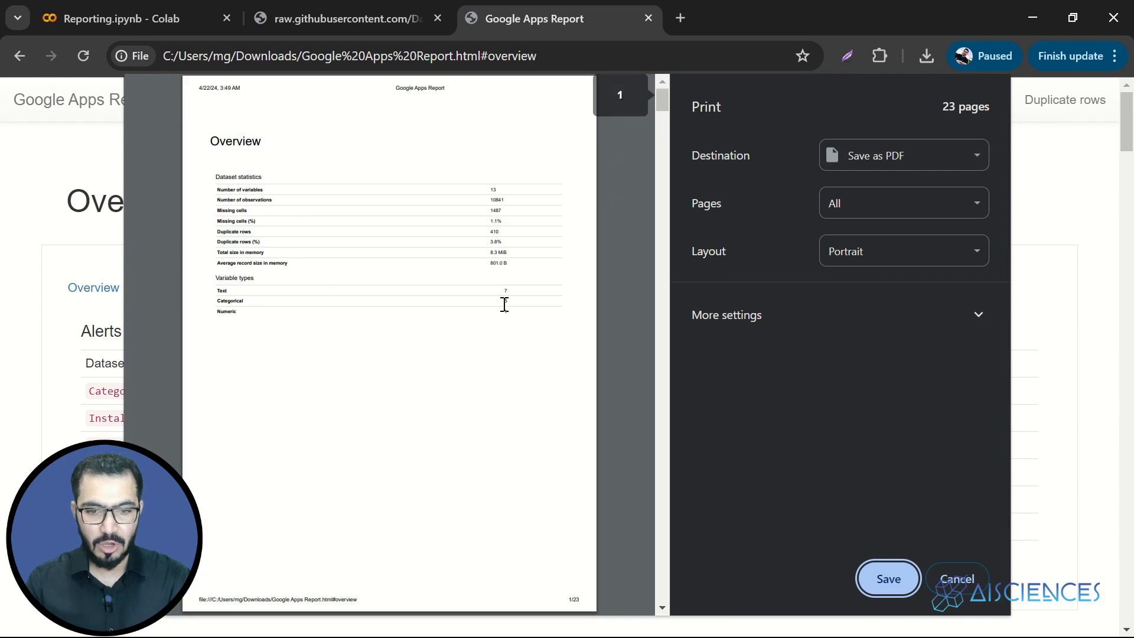
pyautogui.scroll(-3)
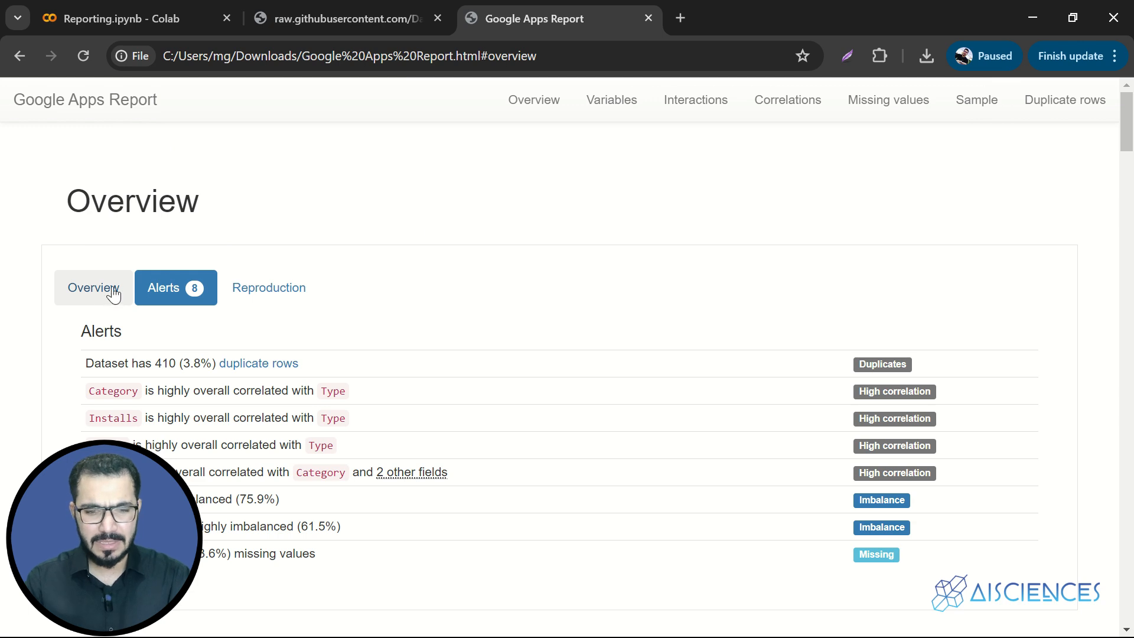
pyautogui.click(93, 287)
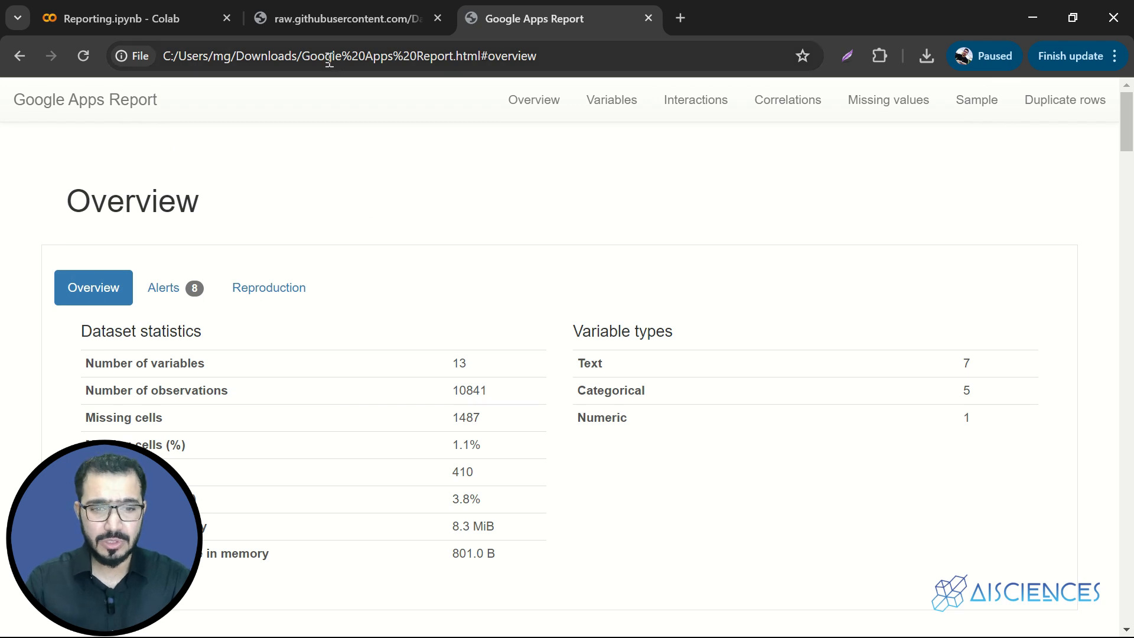
pyautogui.click(116, 19)
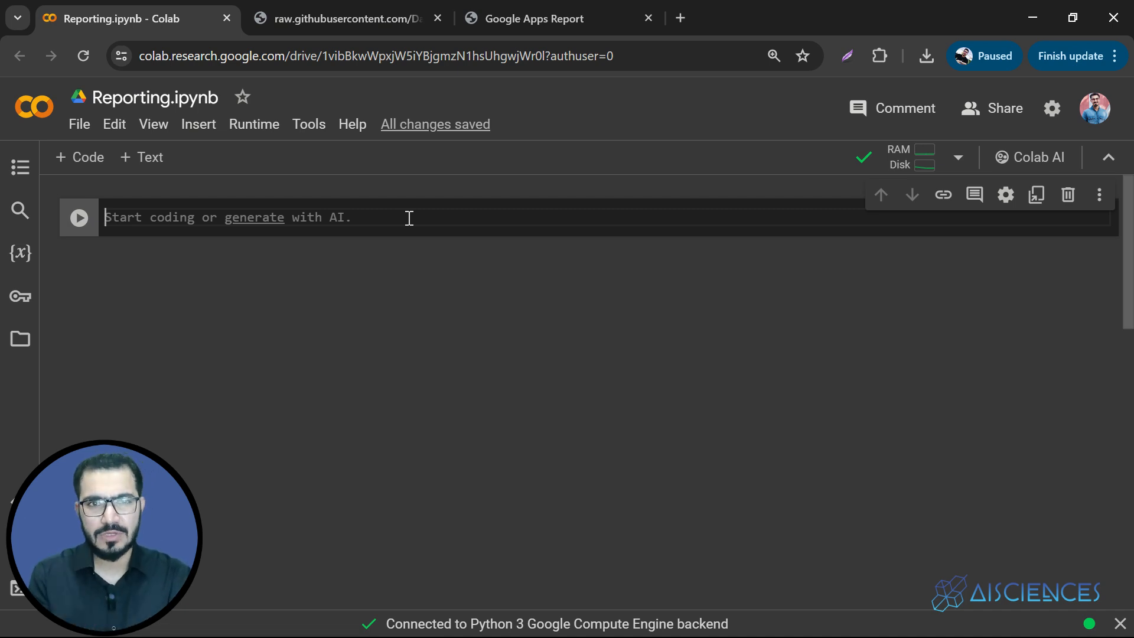
# - Write the pandas import as the first line of the empty cell
pyautogui.write('from p')
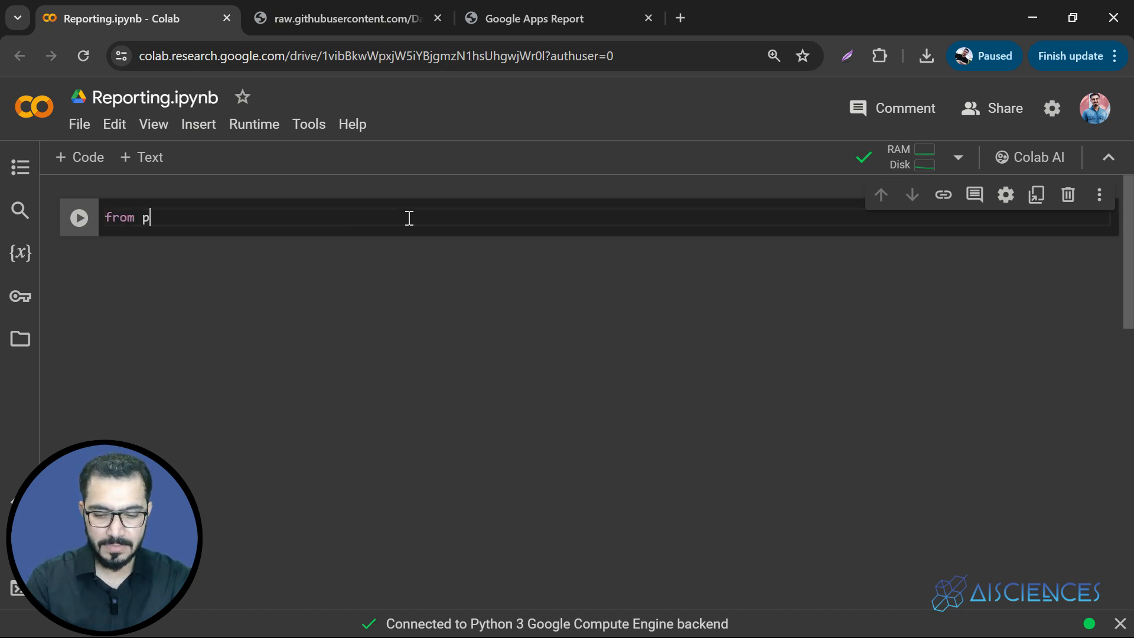
pyautogui.write('andas impo')
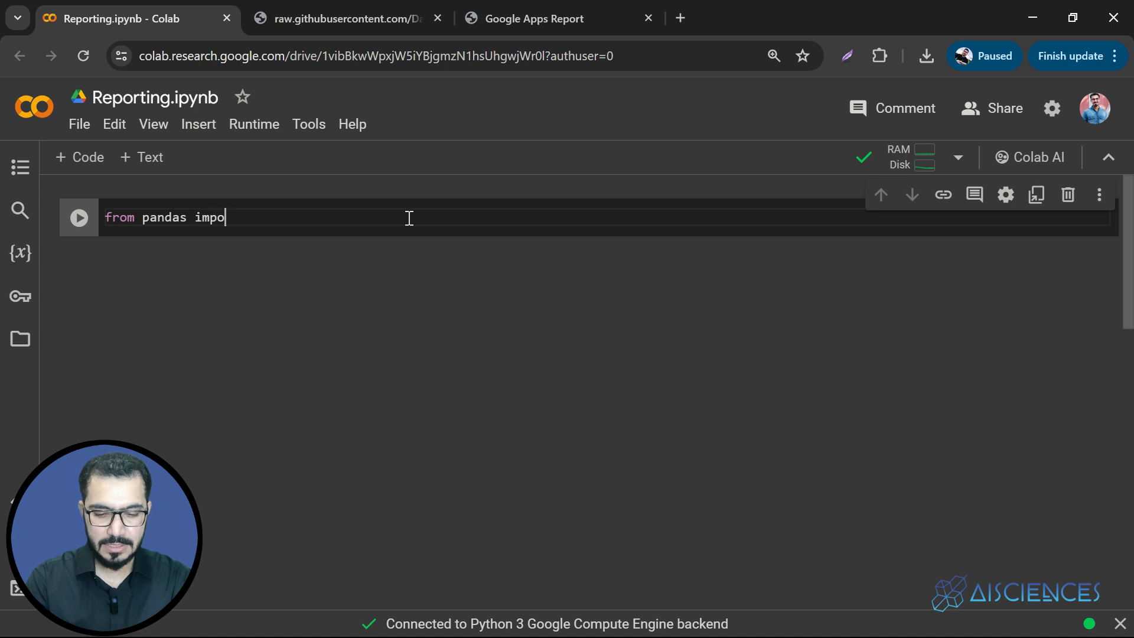
pyautogui.write('rt pd')
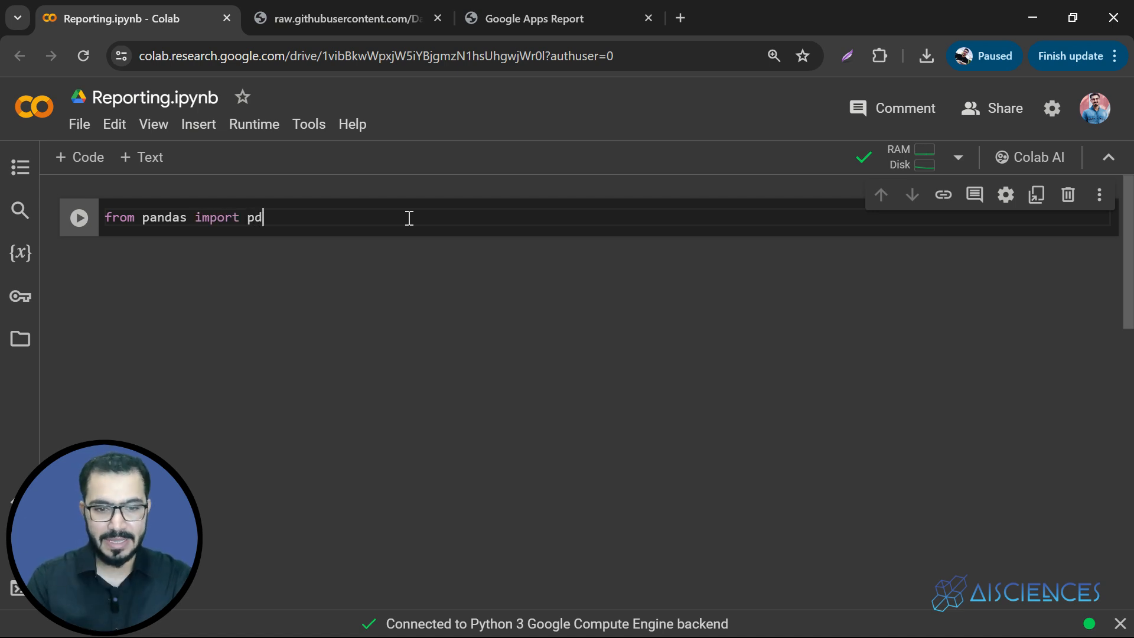
pyautogui.press('enter')
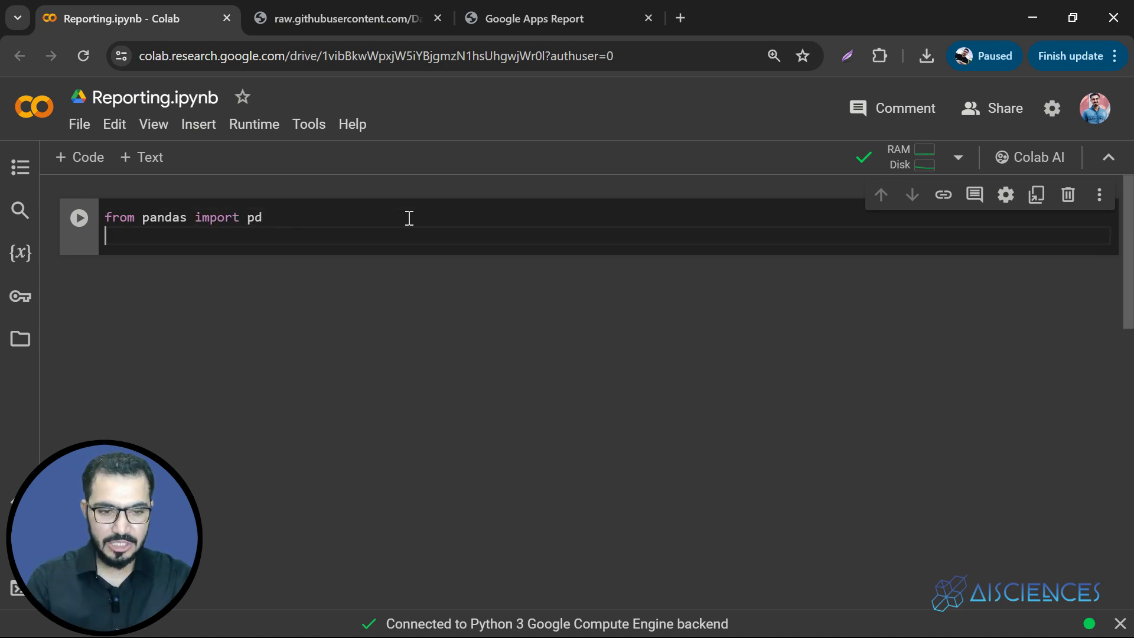
pyautogui.write('f')
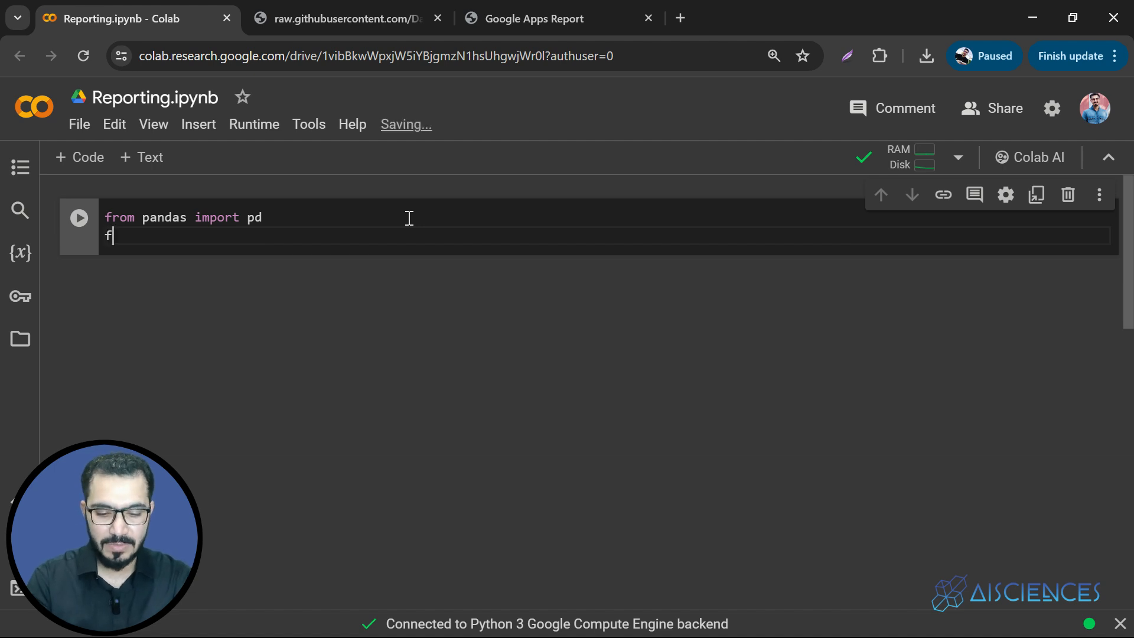
pyautogui.press('Backspace')
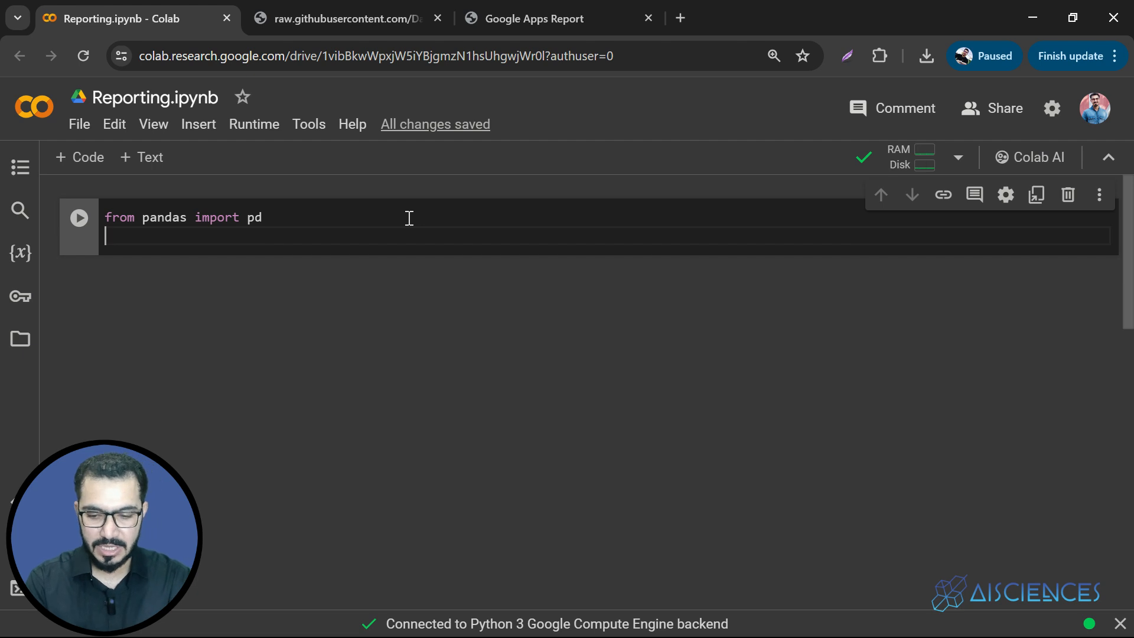
# - Add 'from ydata_profiling import ProfileReport' on line two and run the cell
pyautogui.write('from')
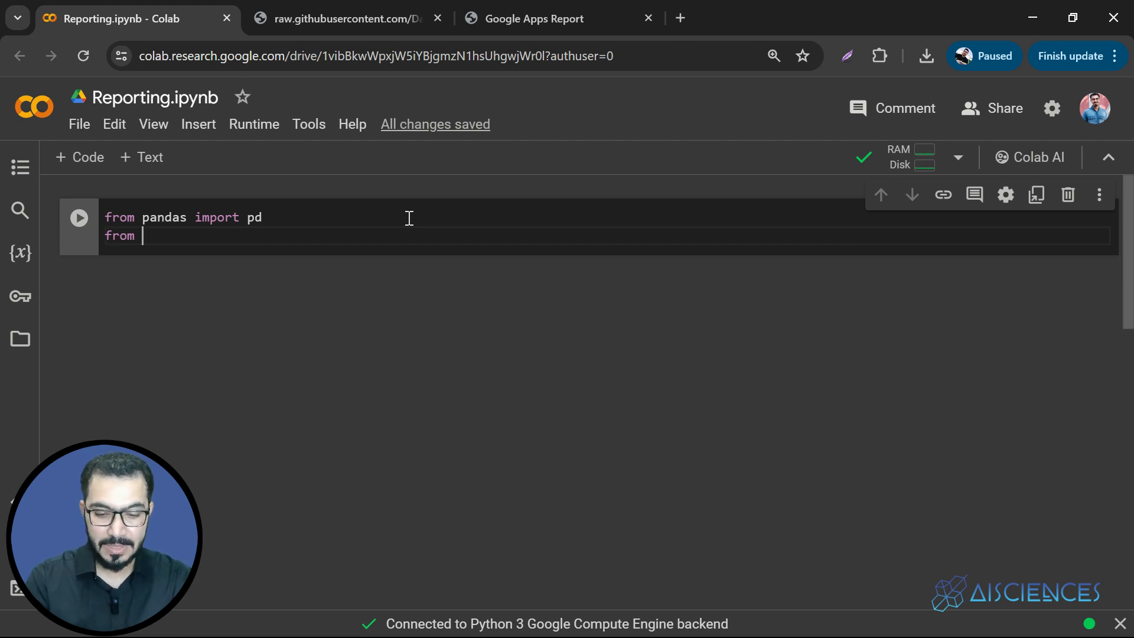
pyautogui.write('y')
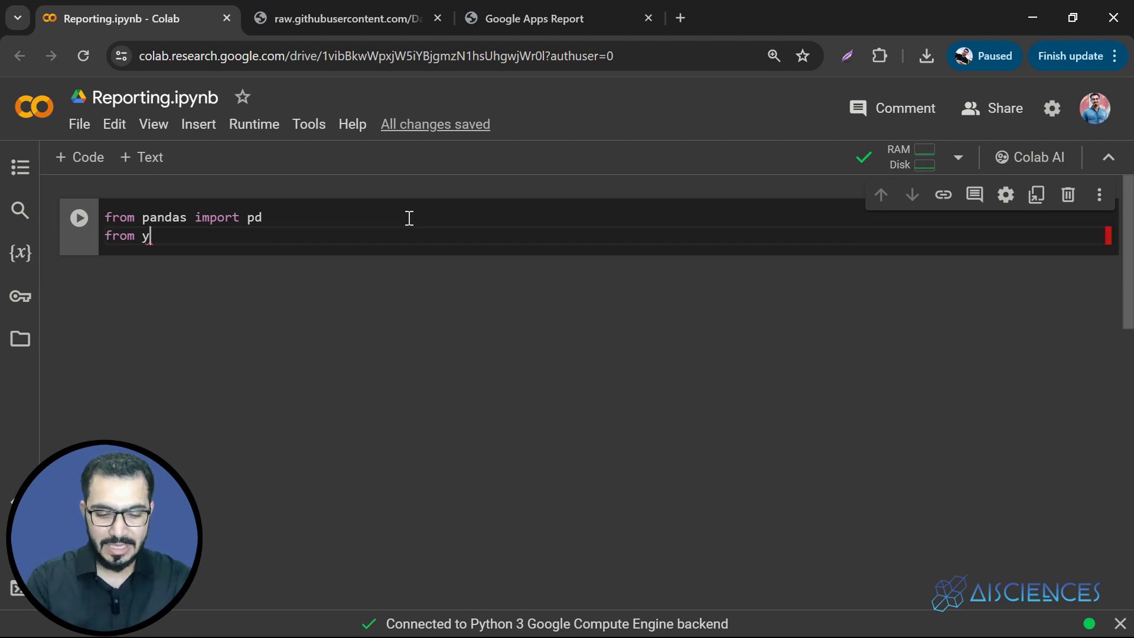
pyautogui.write('data_')
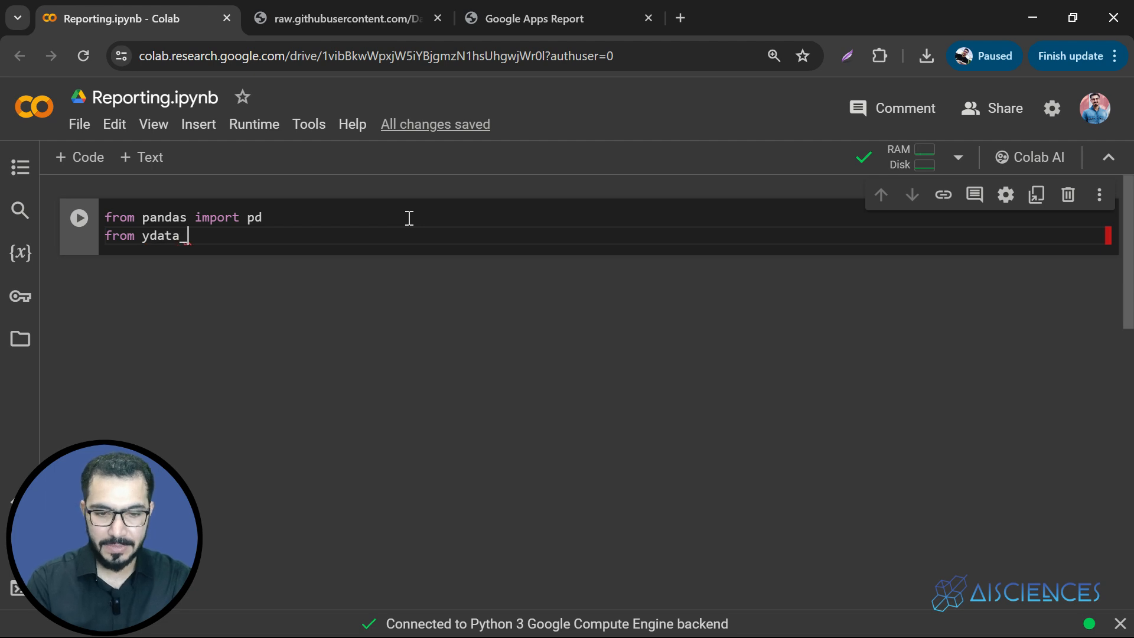
pyautogui.write('profilin')
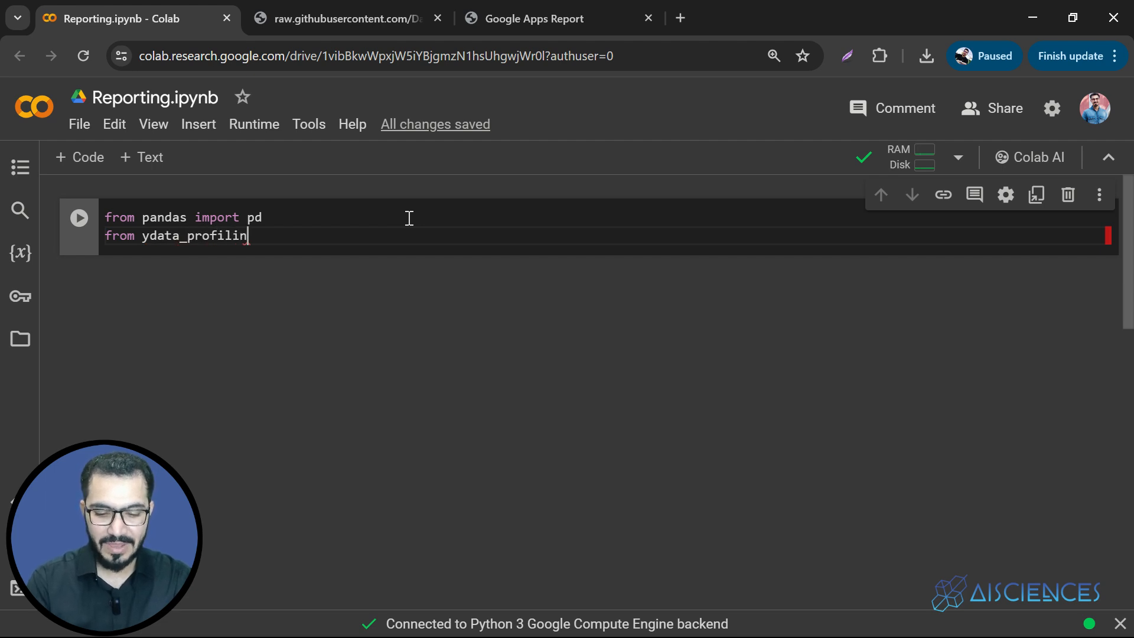
pyautogui.write('g imp')
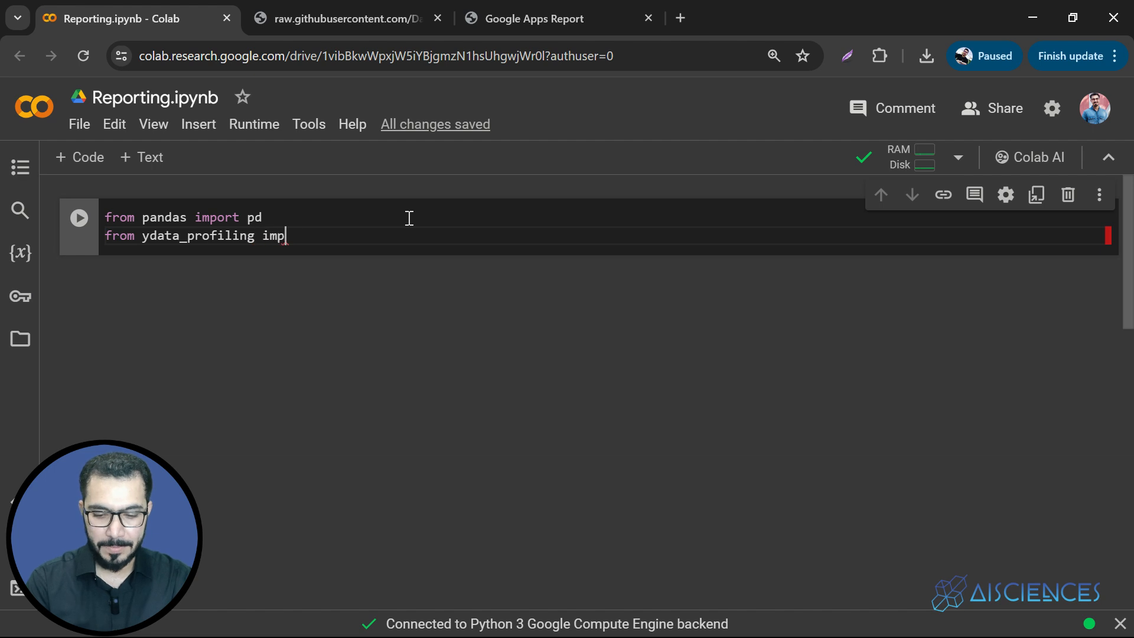
pyautogui.write('ort P')
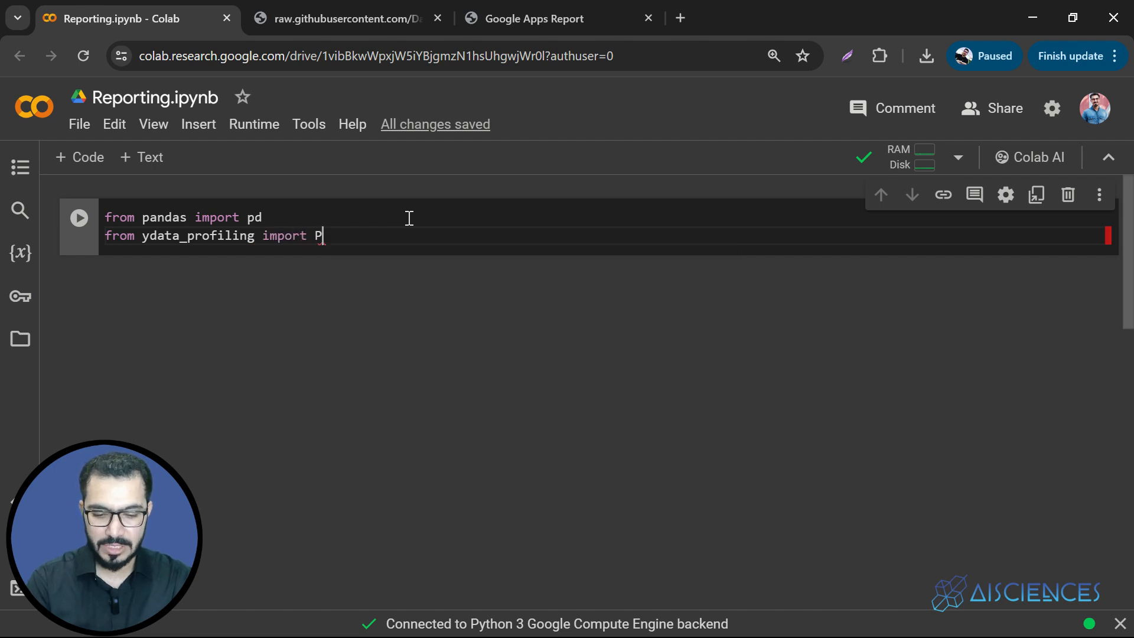
pyautogui.write('ro')
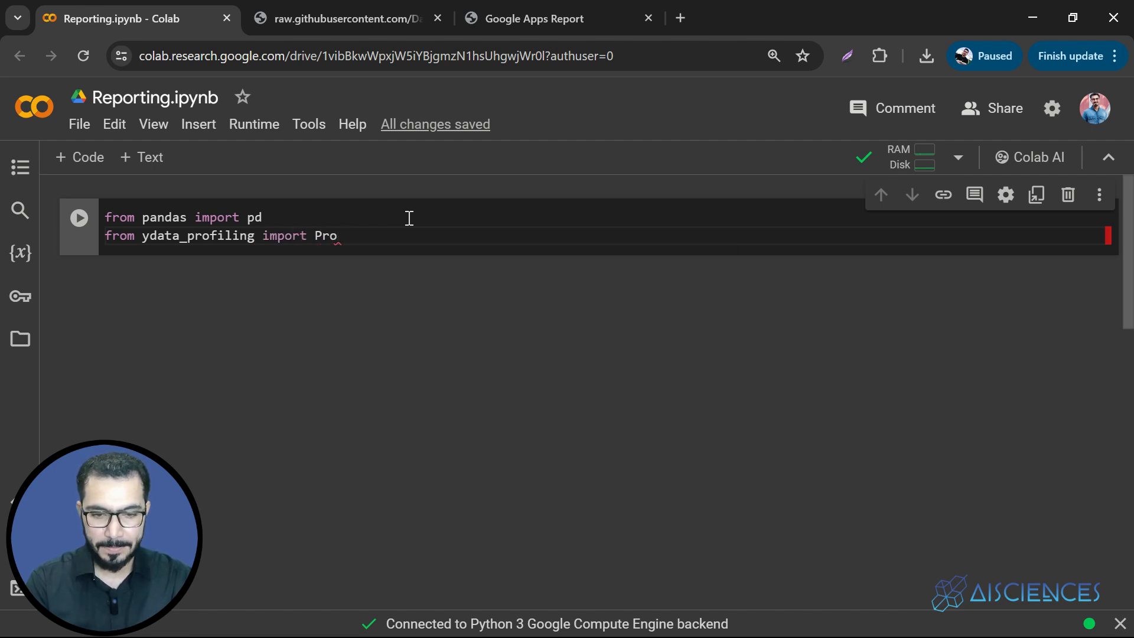
pyautogui.write('fileR')
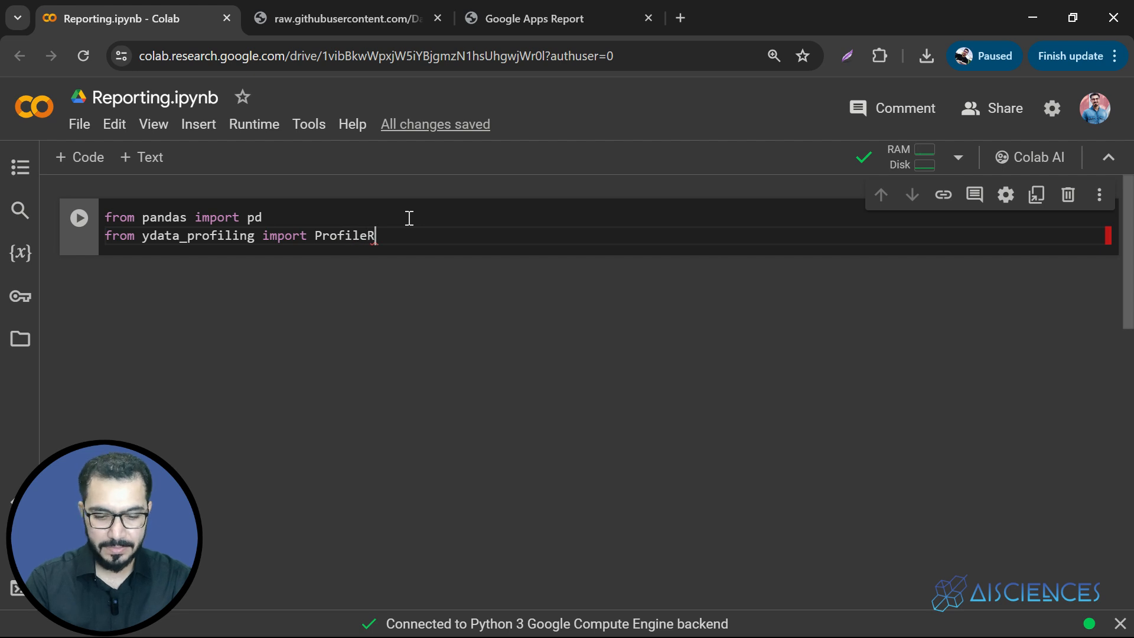
pyautogui.write('eport')
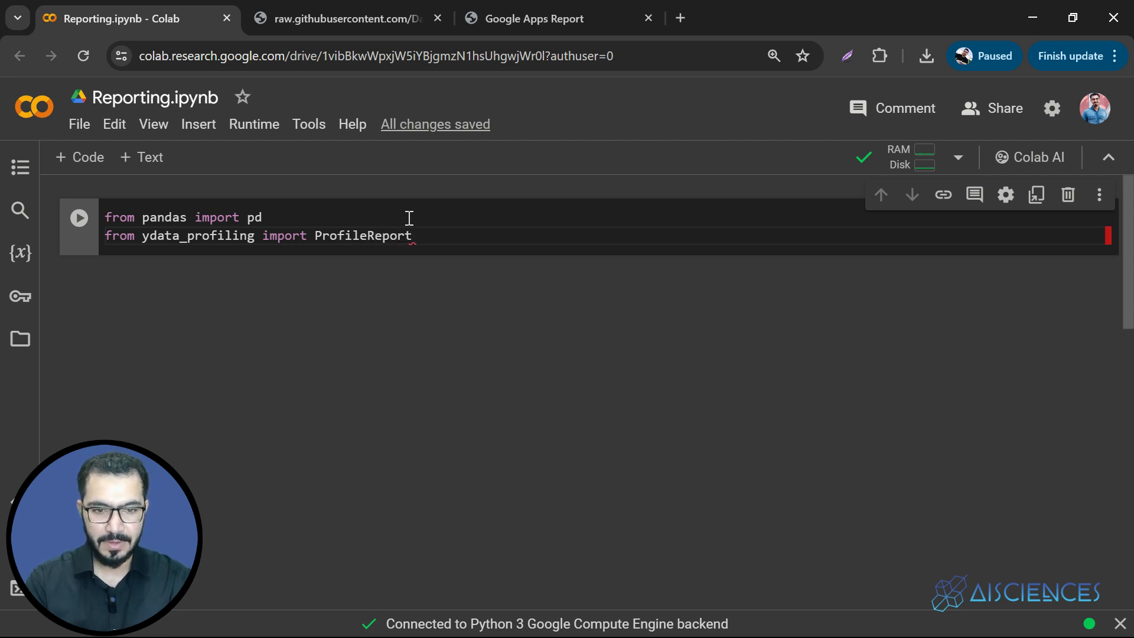
pyautogui.click(77, 218)
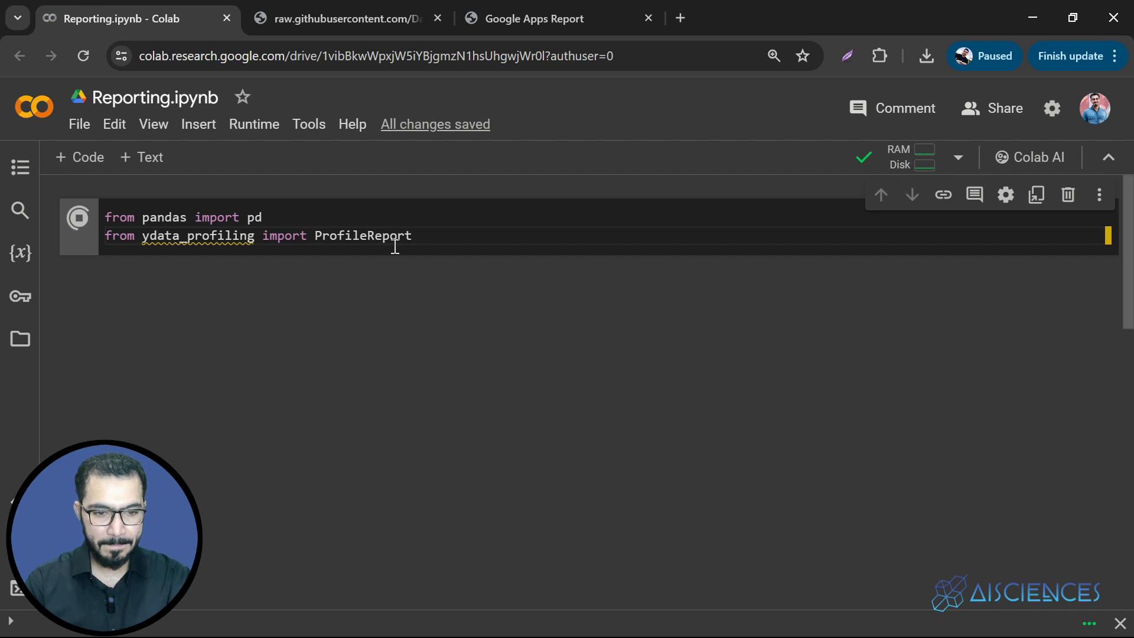
# - Change line 1 to 'import pandas as pd', rerun, and select ydata_profiling in the error
pyautogui.click(78, 218)
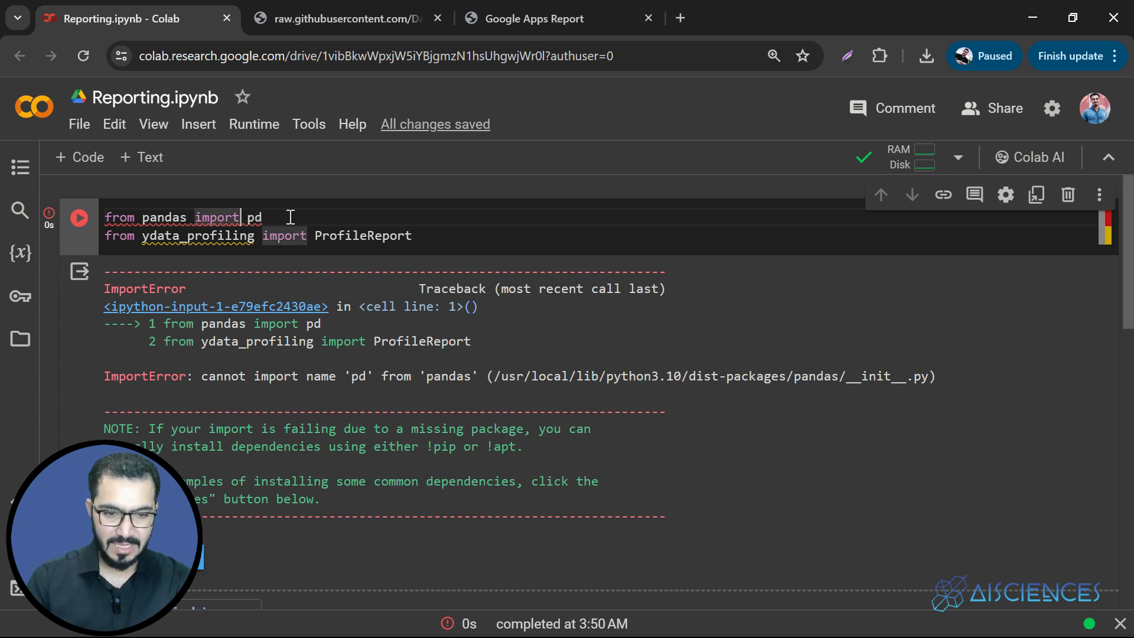
pyautogui.write('as')
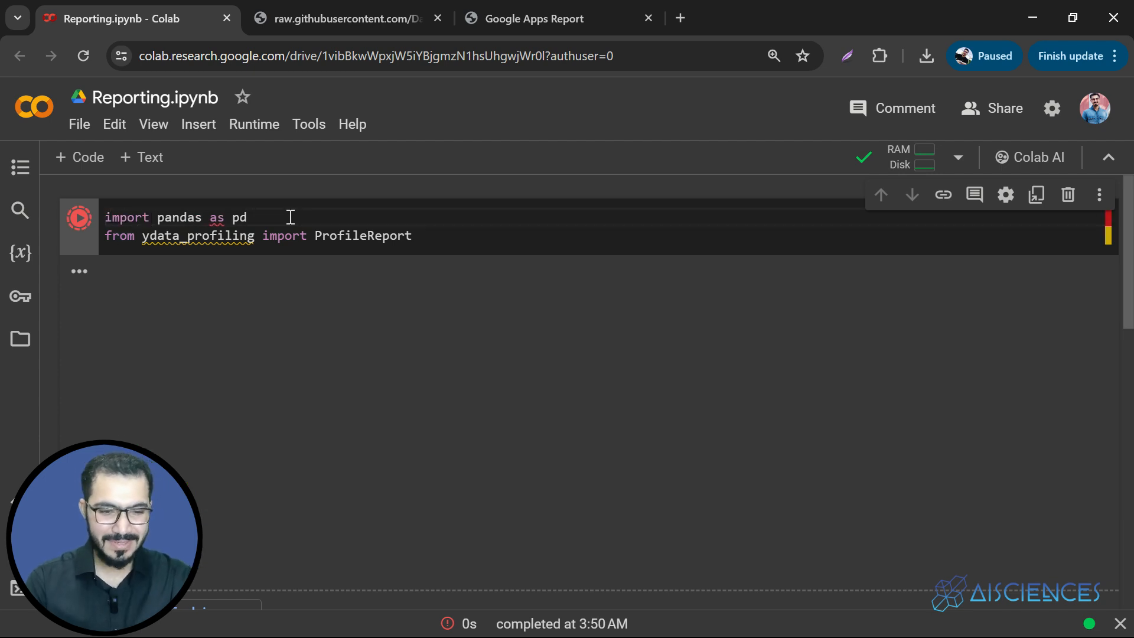
pyautogui.click(78, 218)
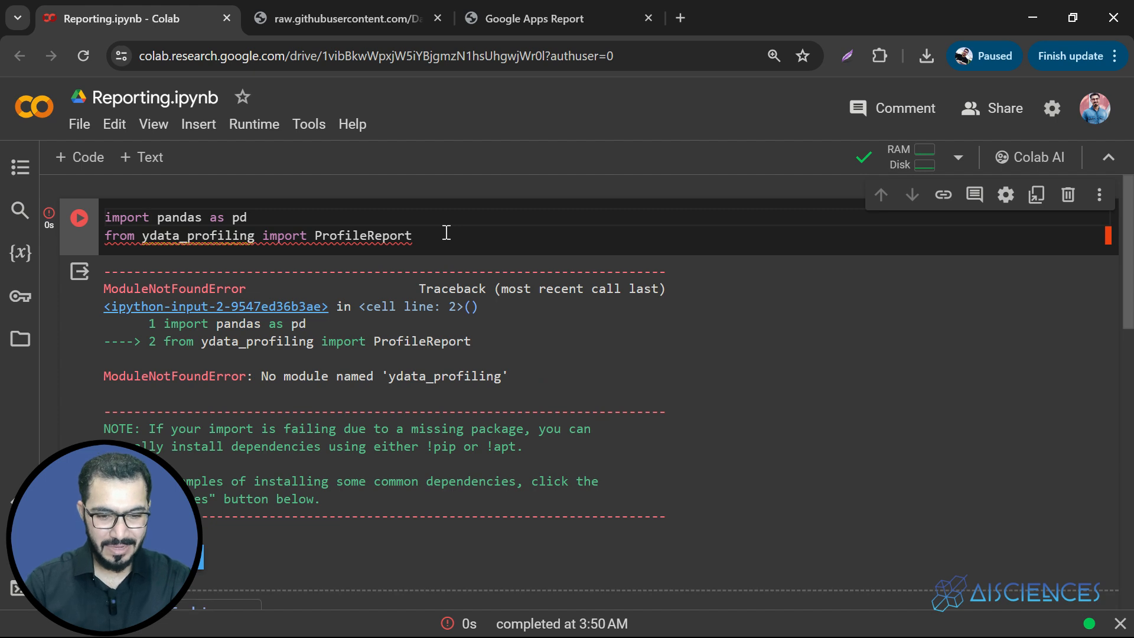
pyautogui.doubleClick(306, 375)
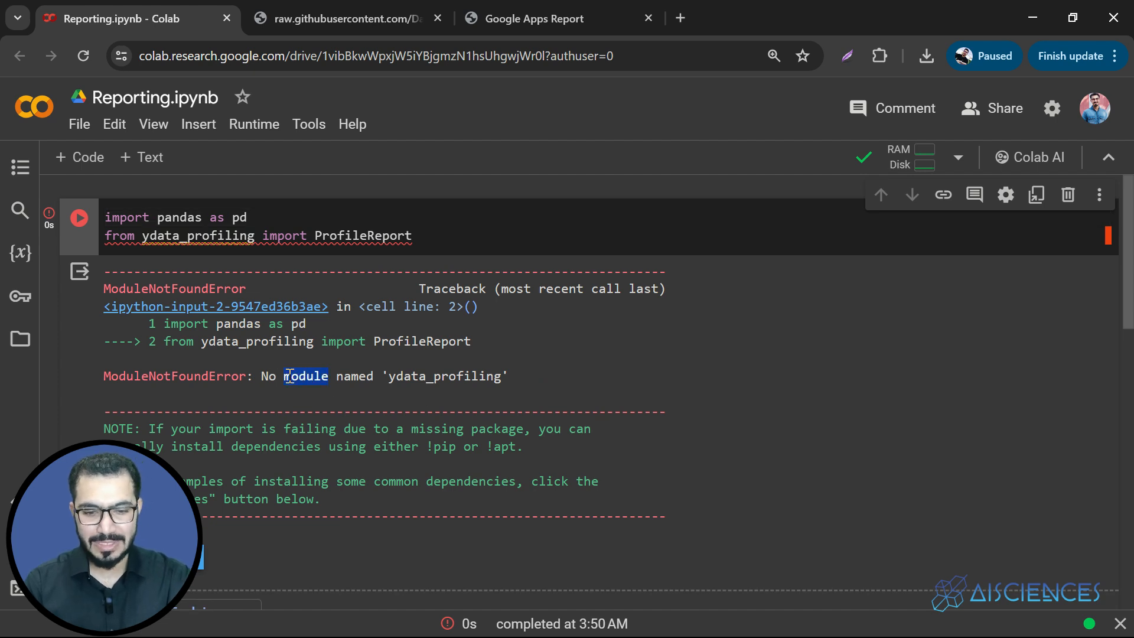
pyautogui.doubleClick(444, 375)
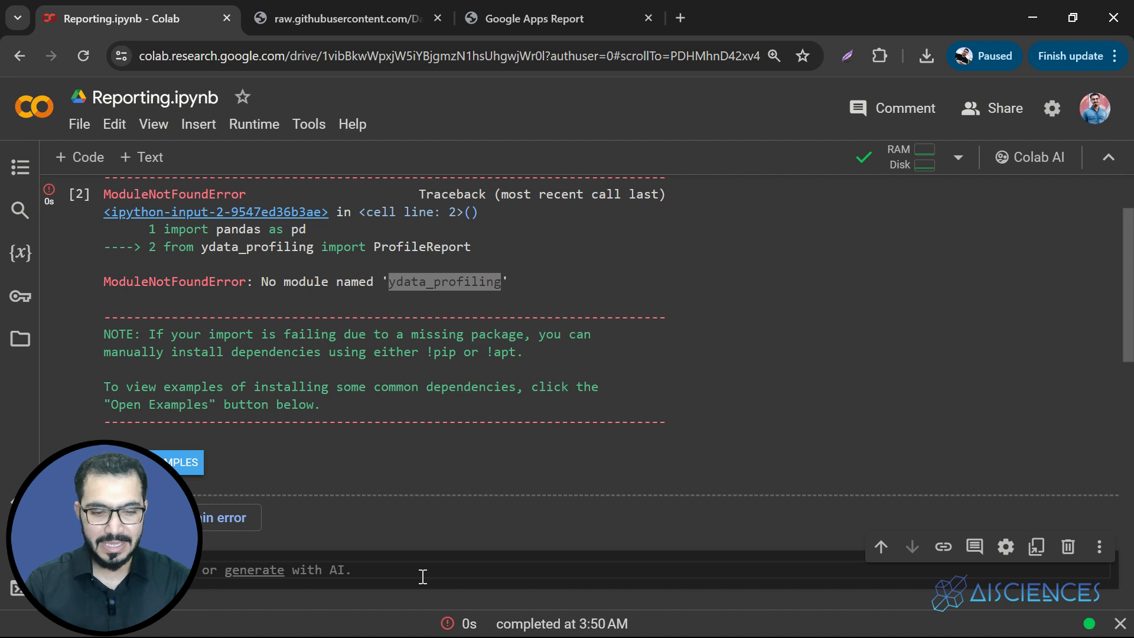
pyautogui.moveTo(273, 566)
pyautogui.write('ydata-profiling')
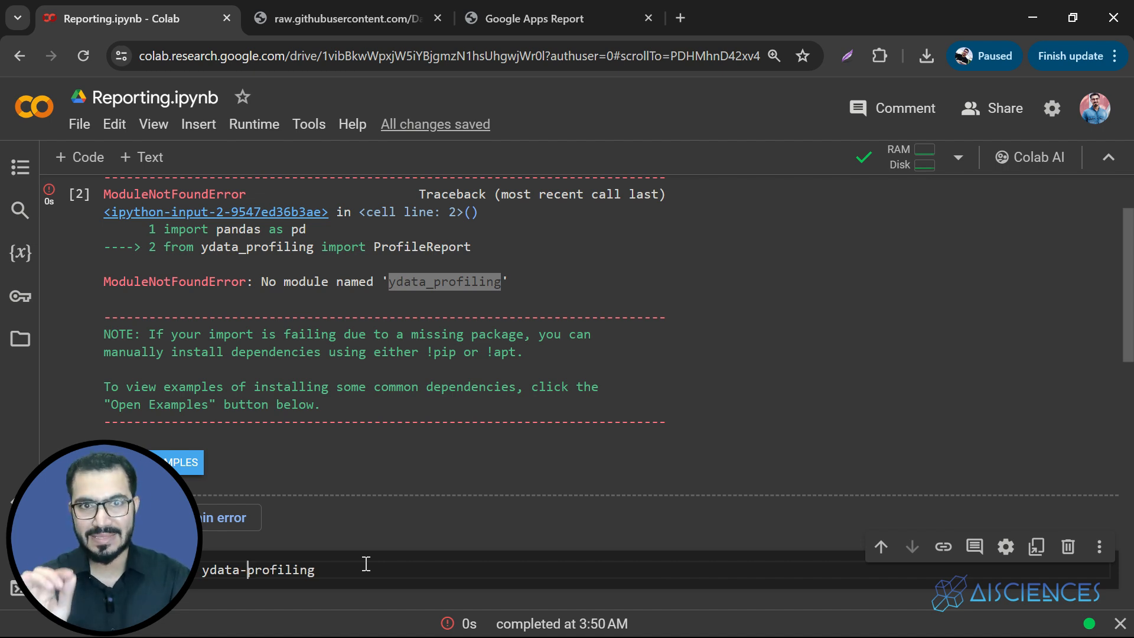
# - Run the '!pip install ydata-profiling' cell, which finishes in 11 seconds
pyautogui.click(78, 194)
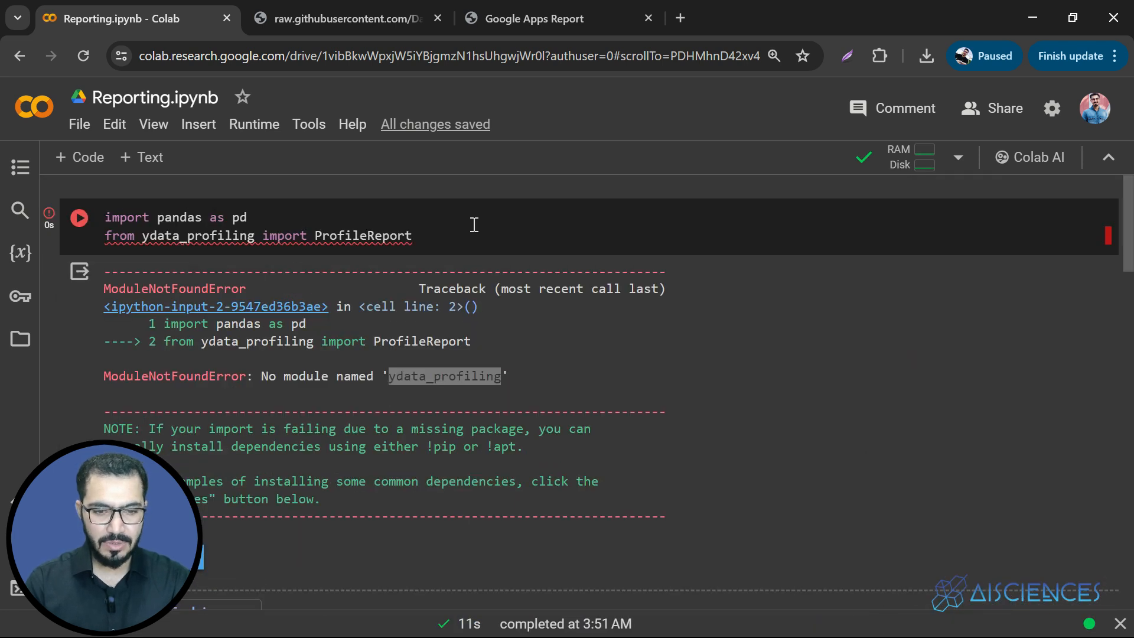
# - Assign the raw GitHub Play Store Data CSV link to url in the import cell
pyautogui.click(78, 218)
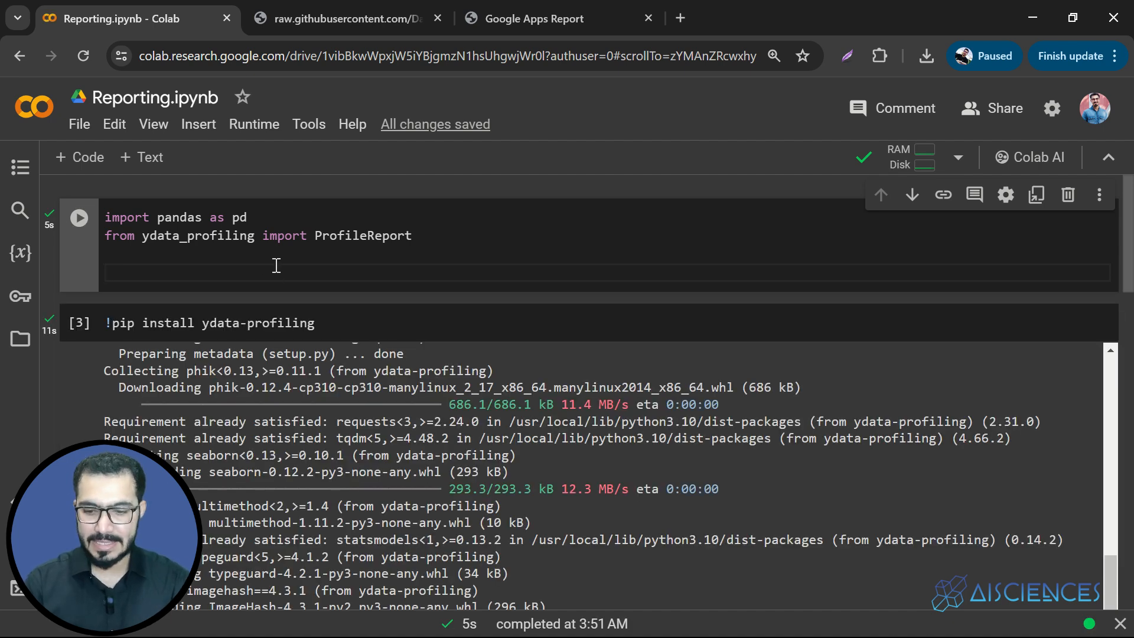
pyautogui.write('ur')
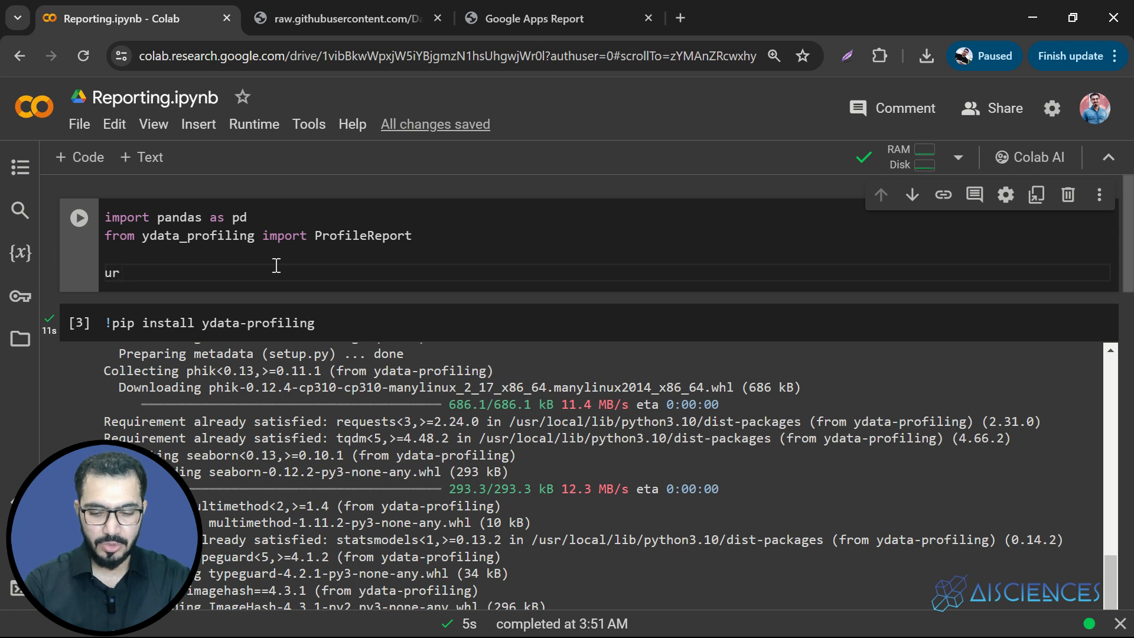
pyautogui.click(340, 18)
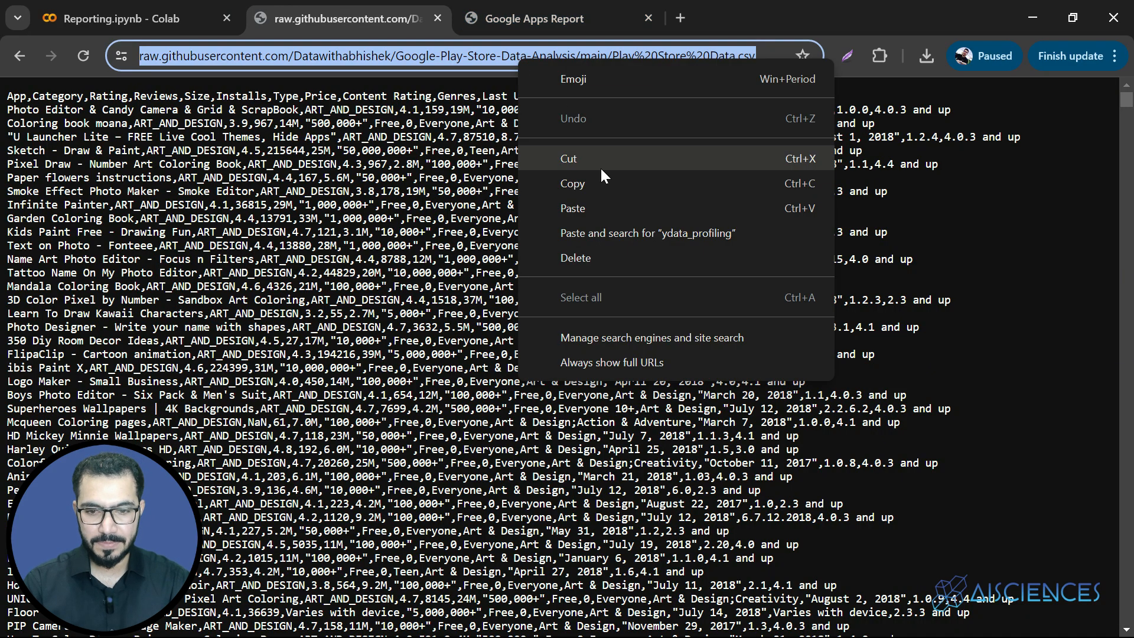
pyautogui.click(130, 19)
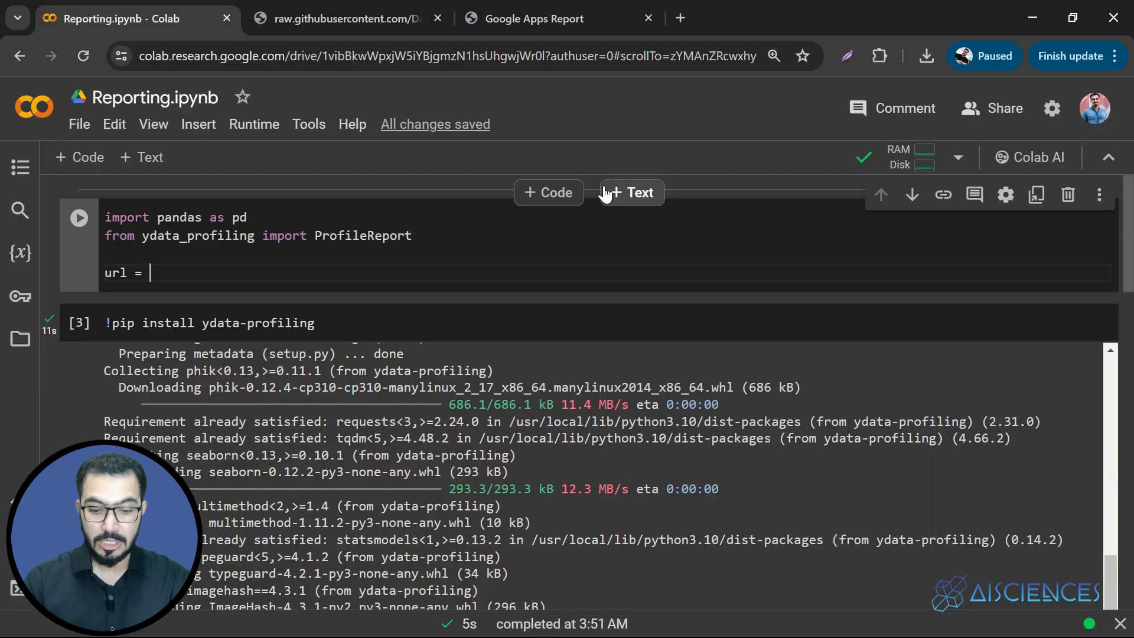
pyautogui.write('""')
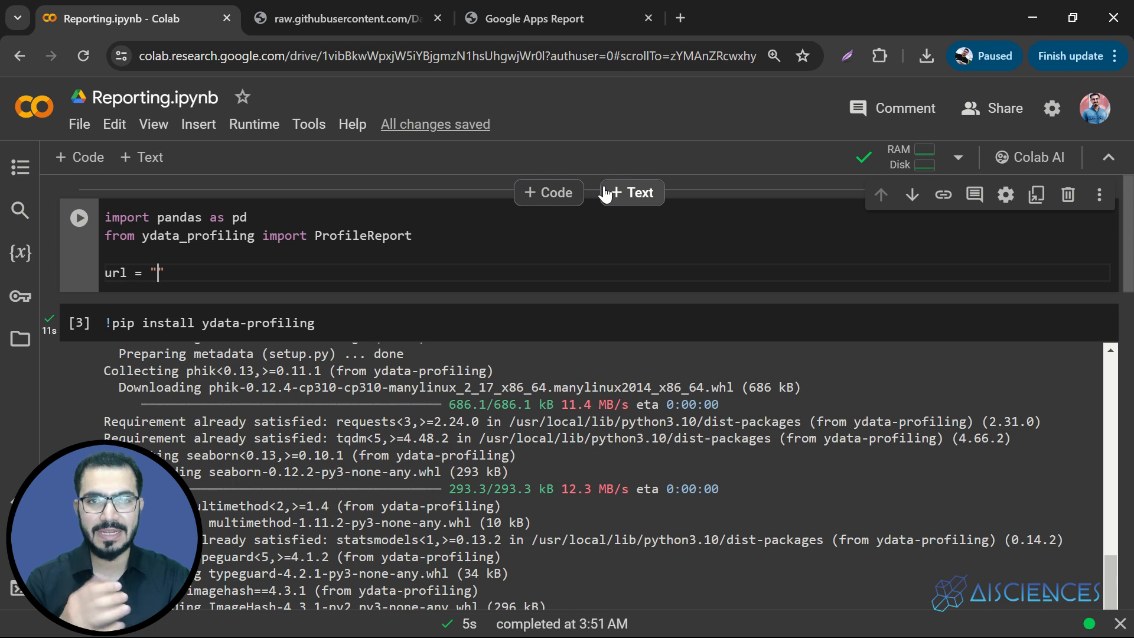
pyautogui.write('https://raw.githubusercontent.com/Datawithabhishek/Google-Play-Store-Data-Analysis/main/Play%20Store%20Data.csv')
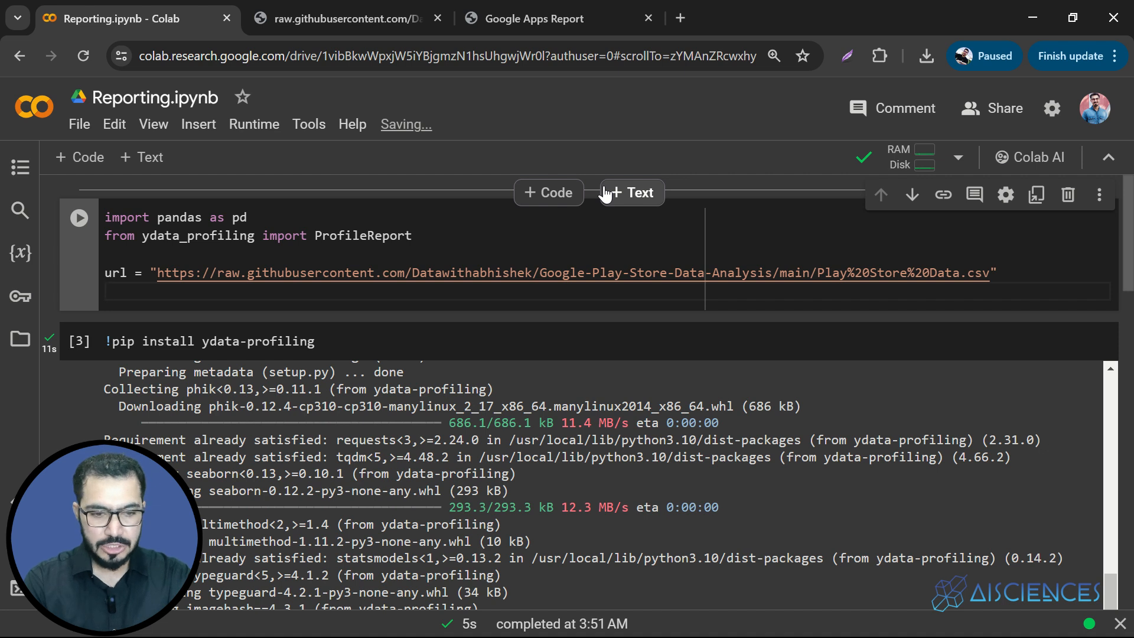
# - Add 'df = pd.read_csv(url)' on the next line, followed by df
pyautogui.write('df')
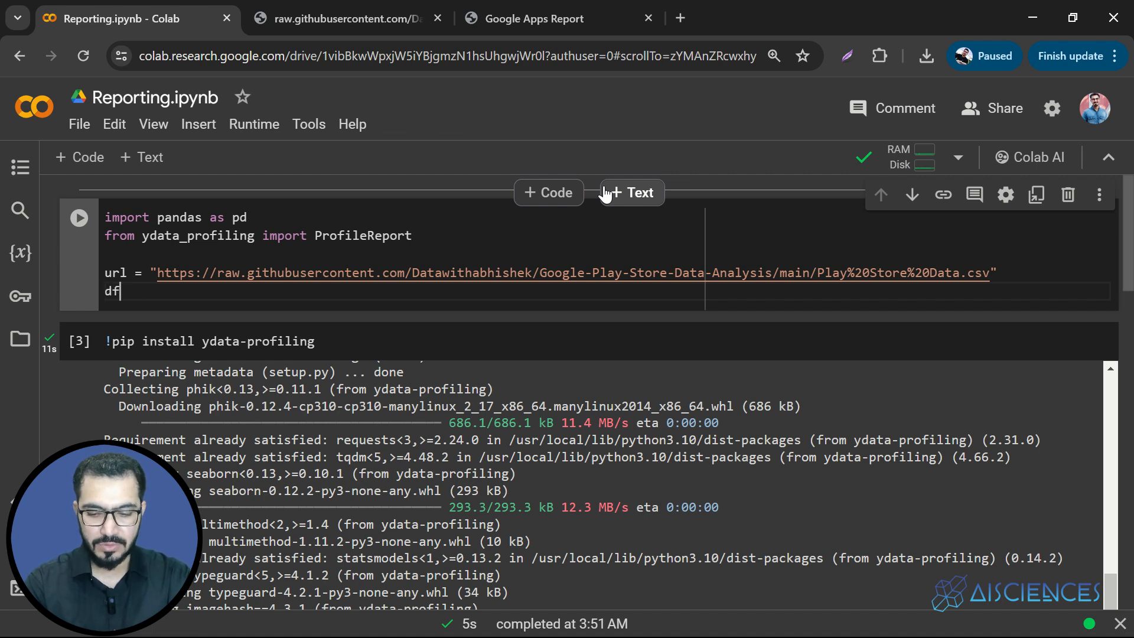
pyautogui.write('= p')
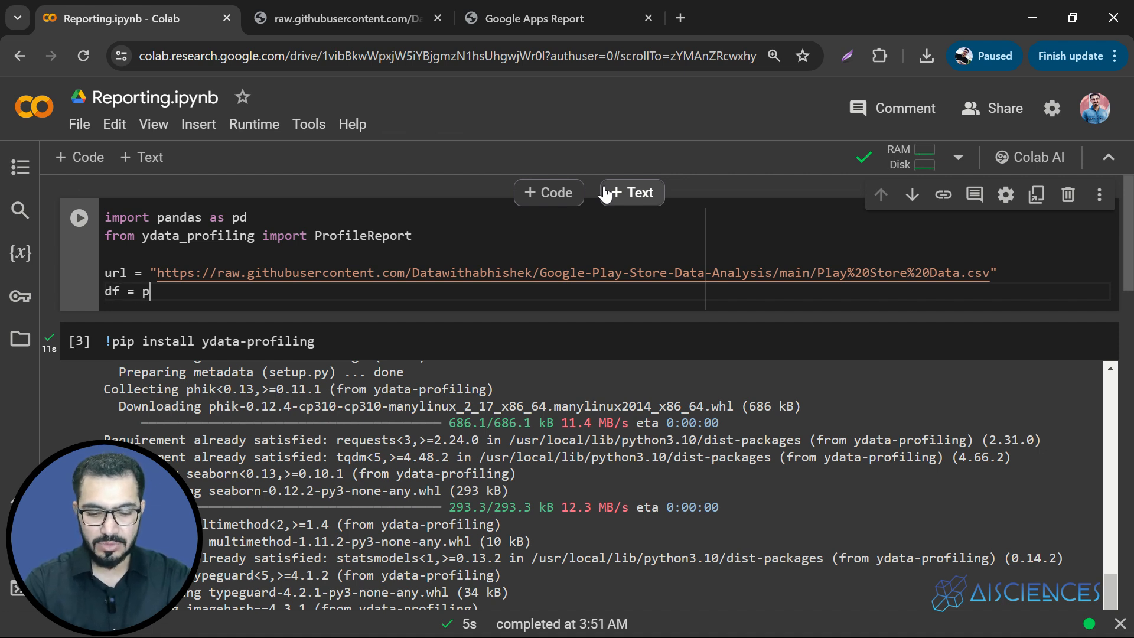
pyautogui.write('.re')
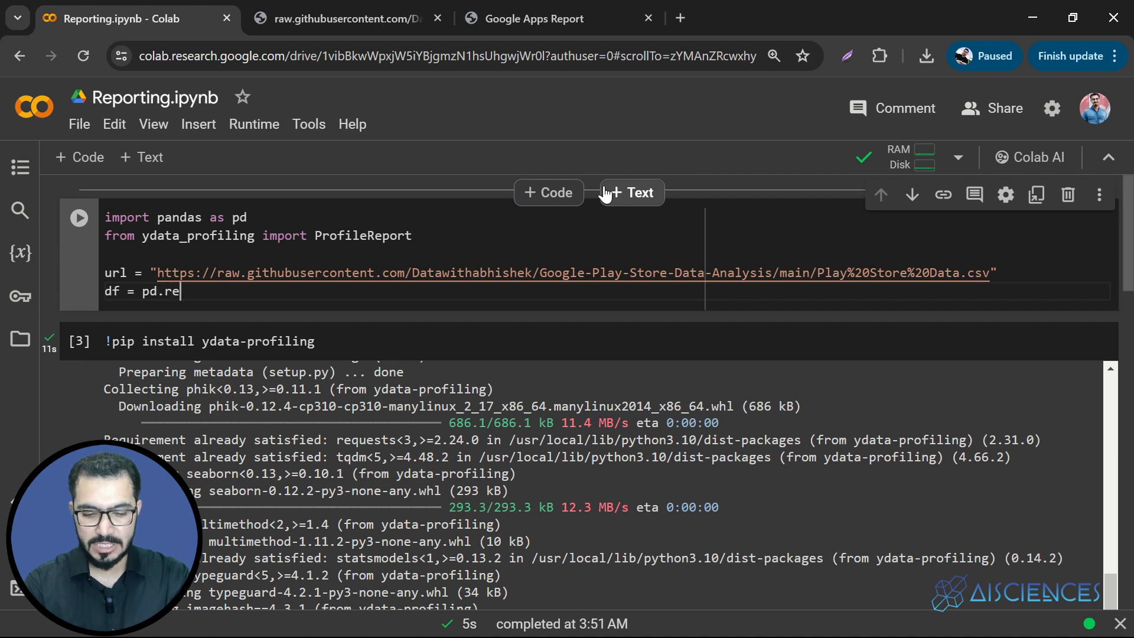
pyautogui.write('ad_s')
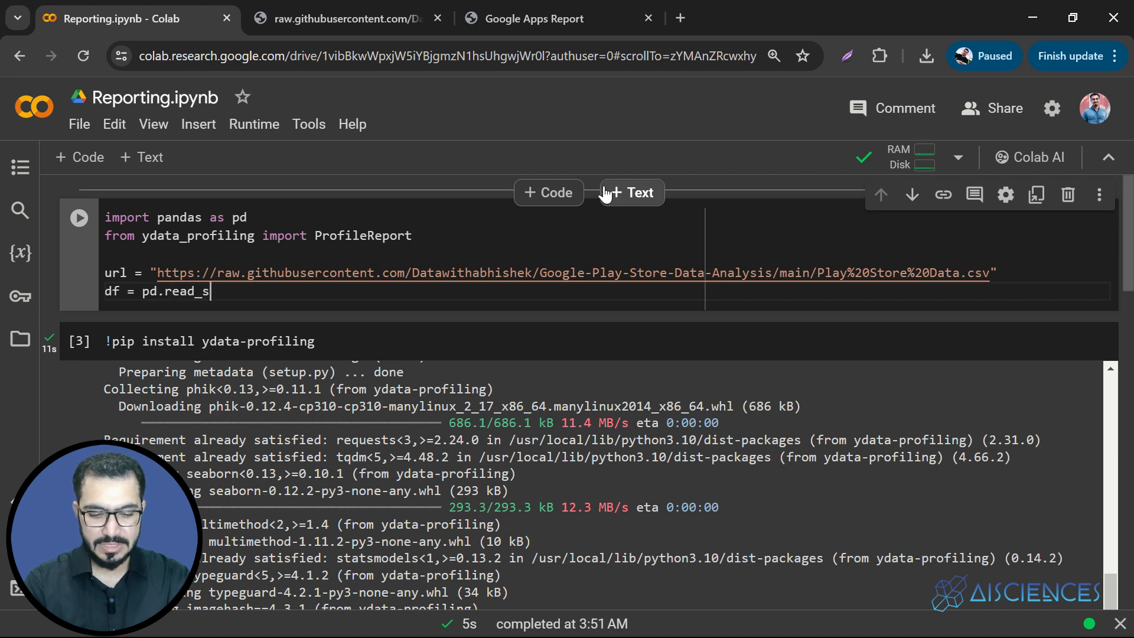
pyautogui.write('cv')
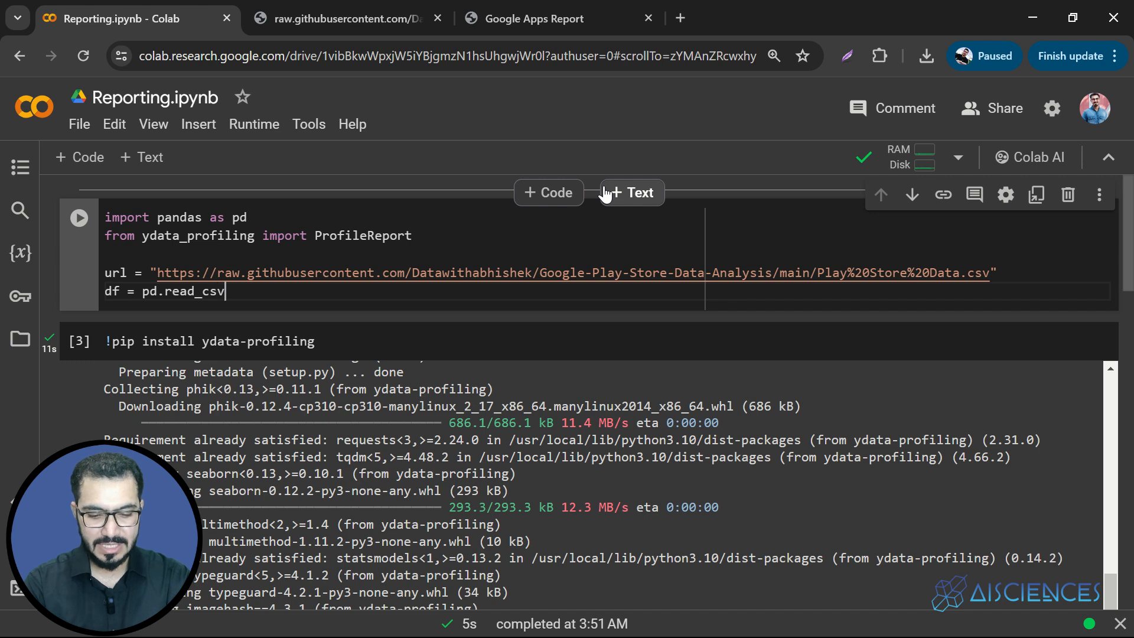
pyautogui.write('()')
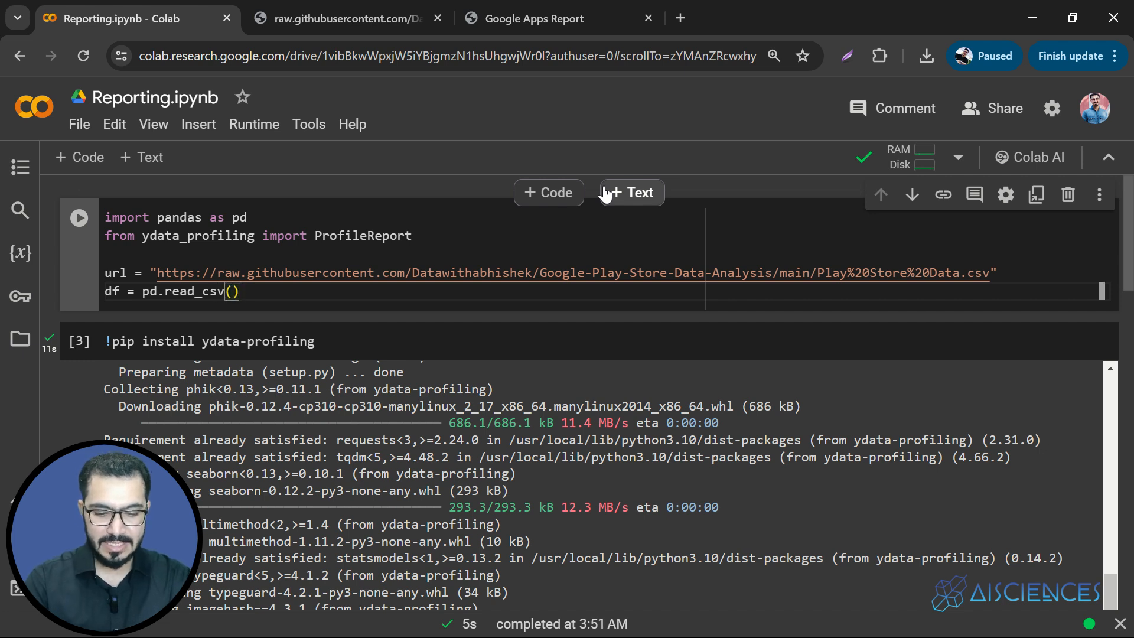
pyautogui.write('url')
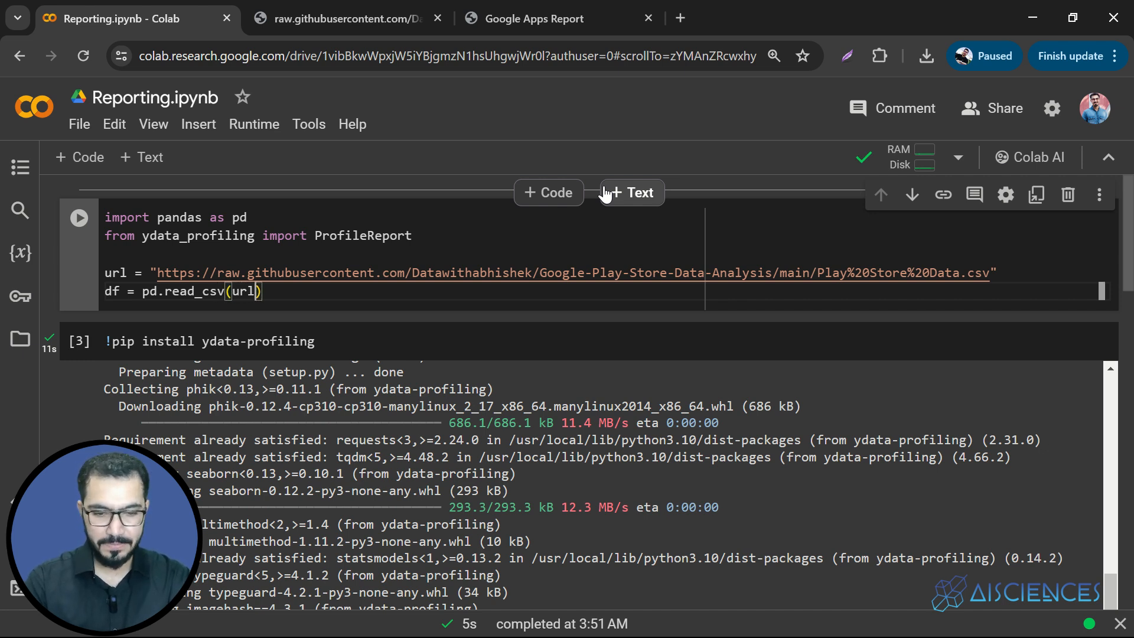
pyautogui.write('df')
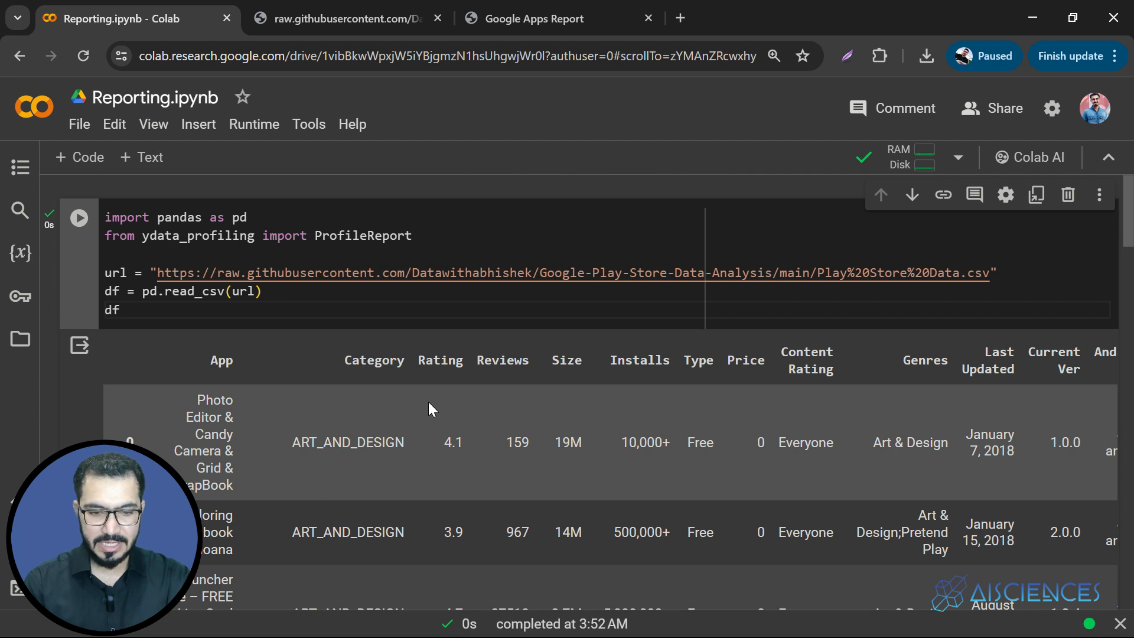
# - Select the App column header in the displayed Play Store DataFrame output
pyautogui.doubleClick(222, 360)
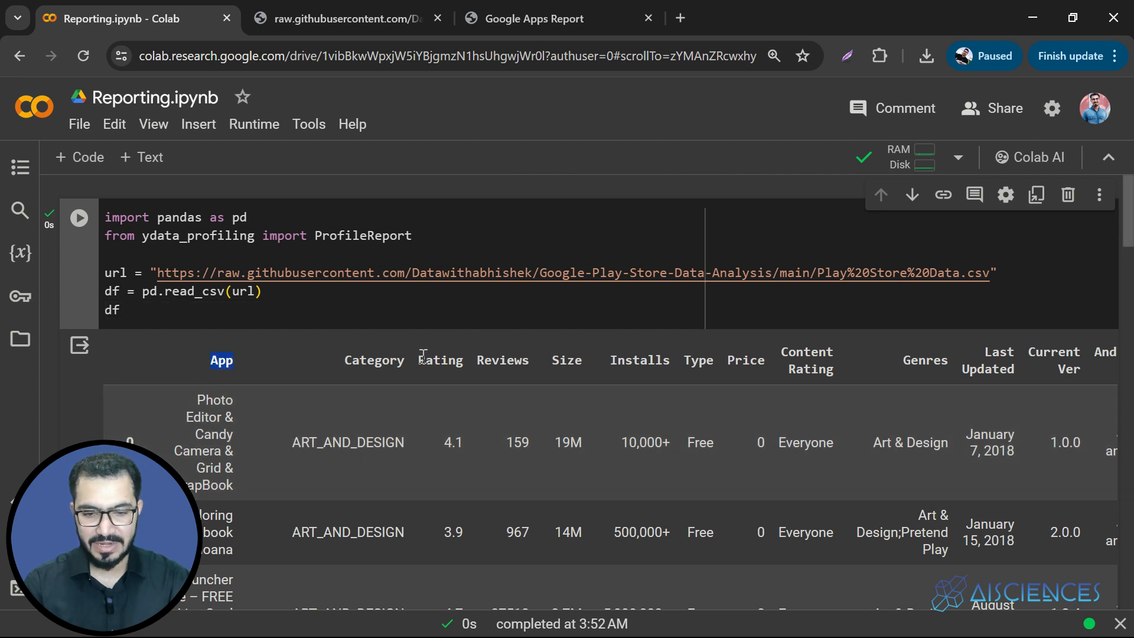
pyautogui.moveTo(715, 388)
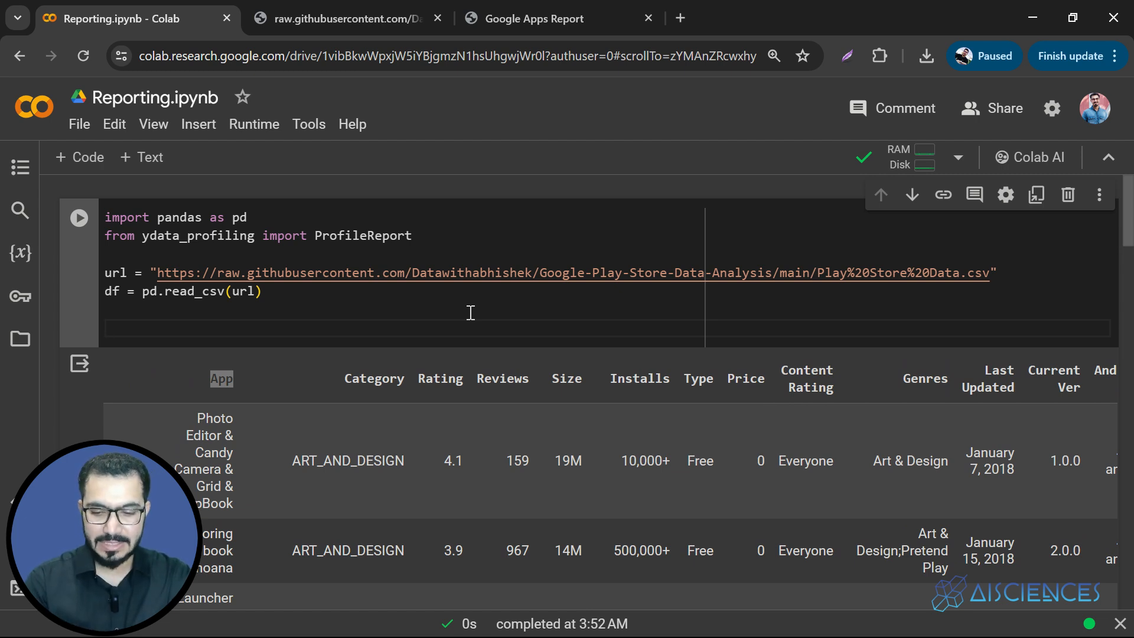
# - Write report = ProfileReport(df, title="Google Apps Report", explorative=True) and start a report. line
pyautogui.write('pro')
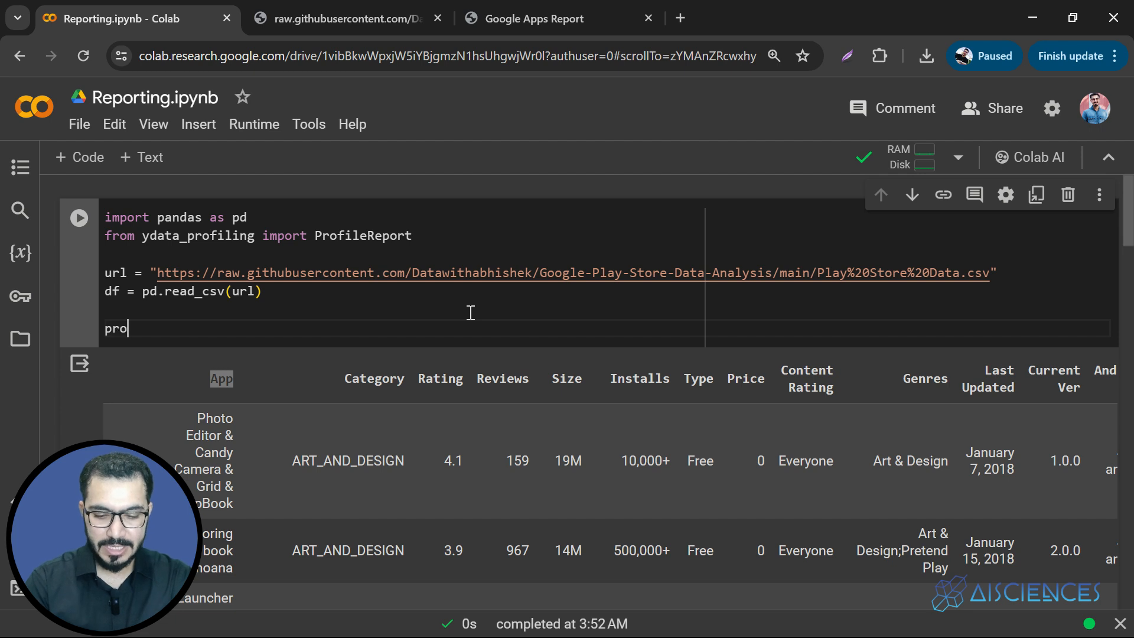
pyautogui.write('report =')
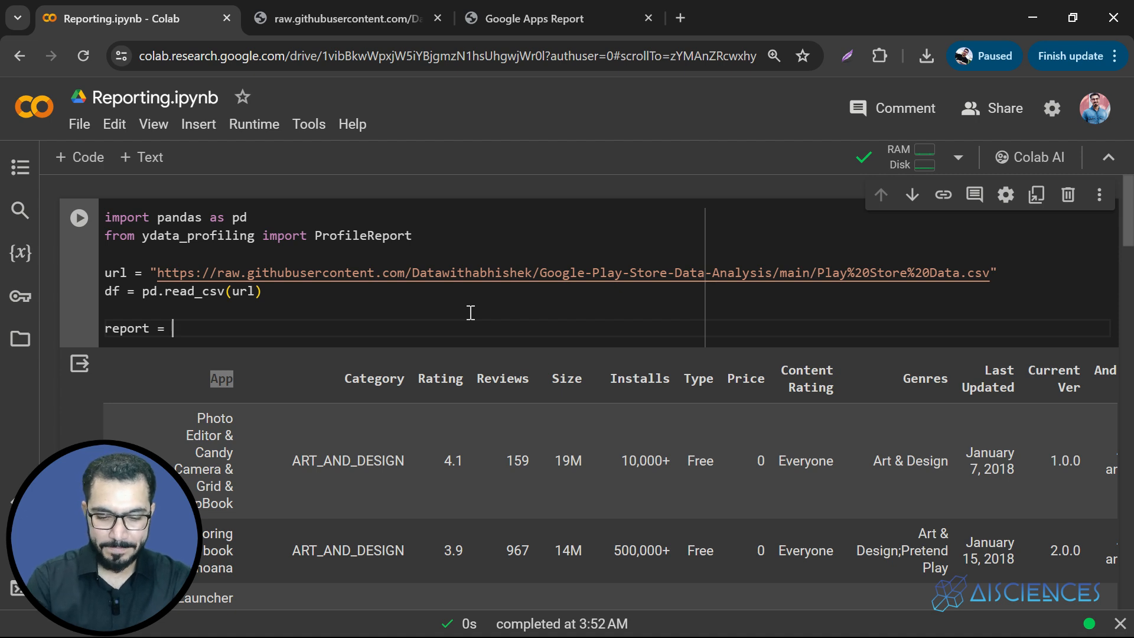
pyautogui.write('Profile')
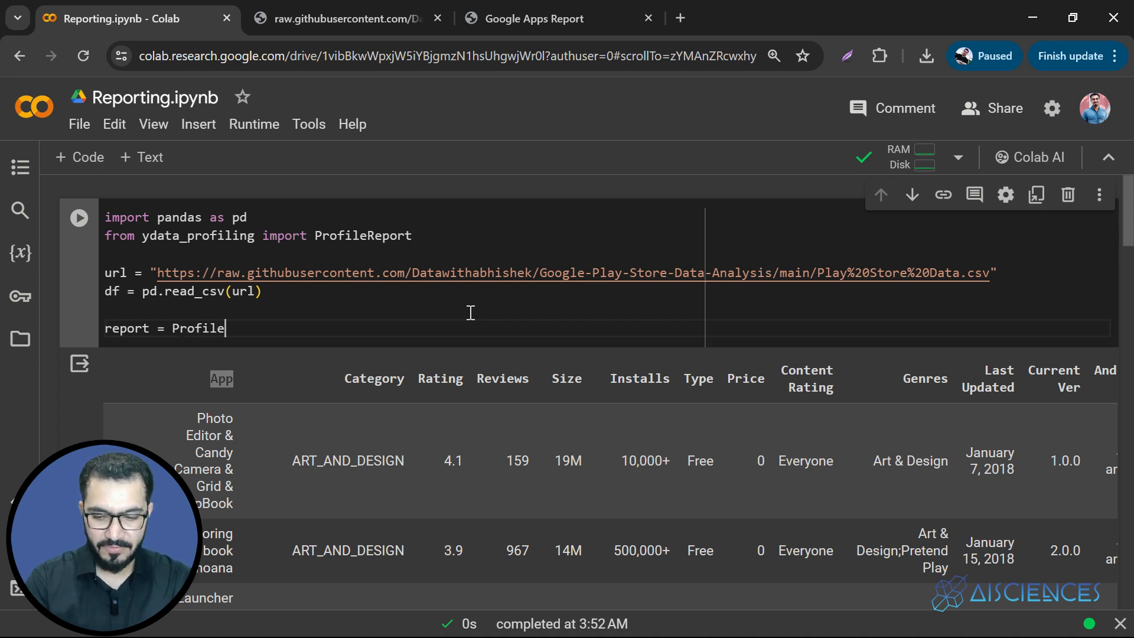
pyautogui.write('Report(')
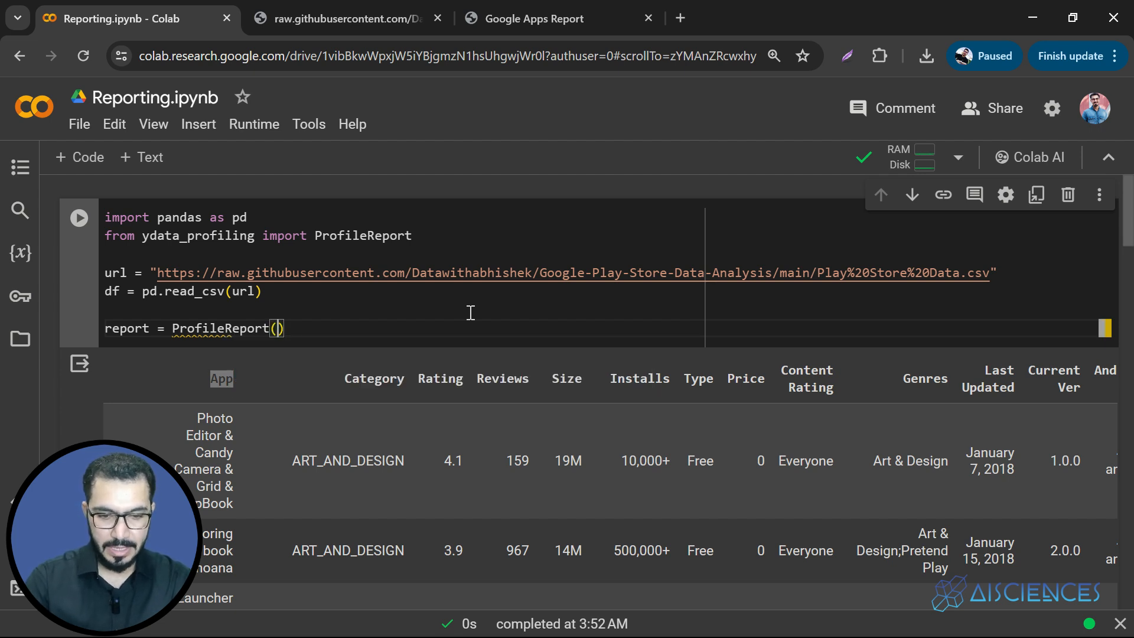
pyautogui.write('df,')
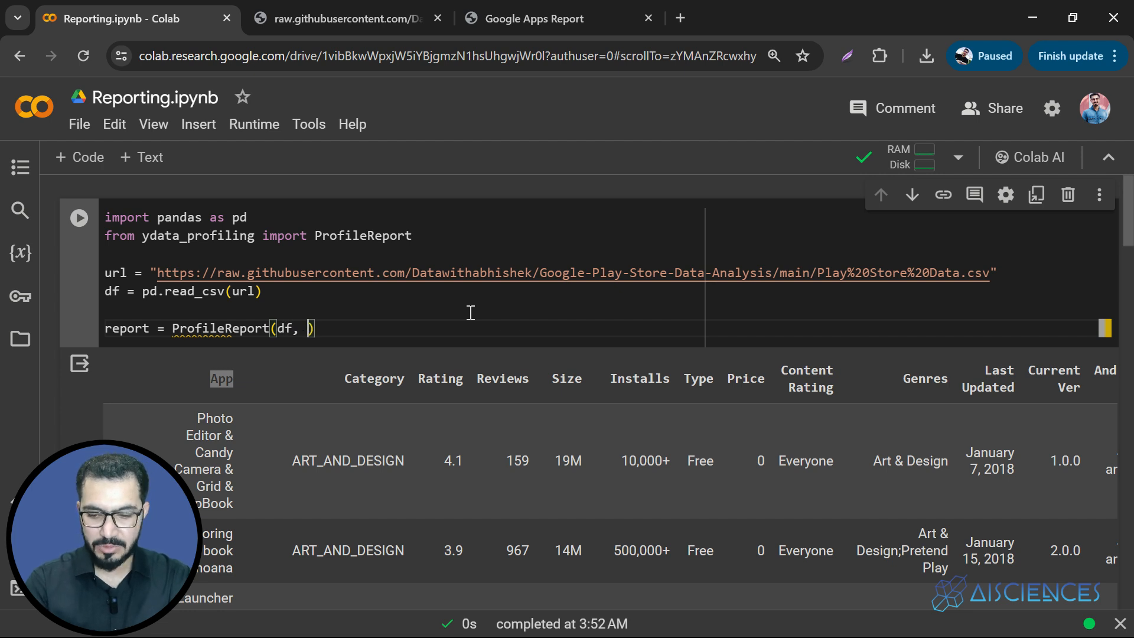
pyautogui.write('title="')
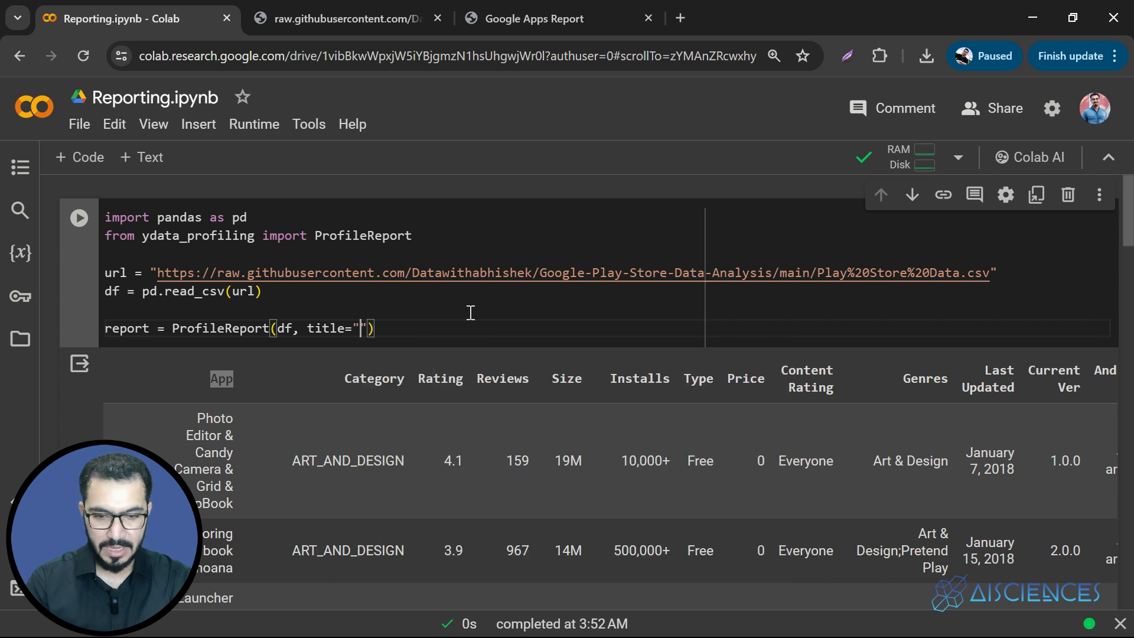
pyautogui.write('Goo')
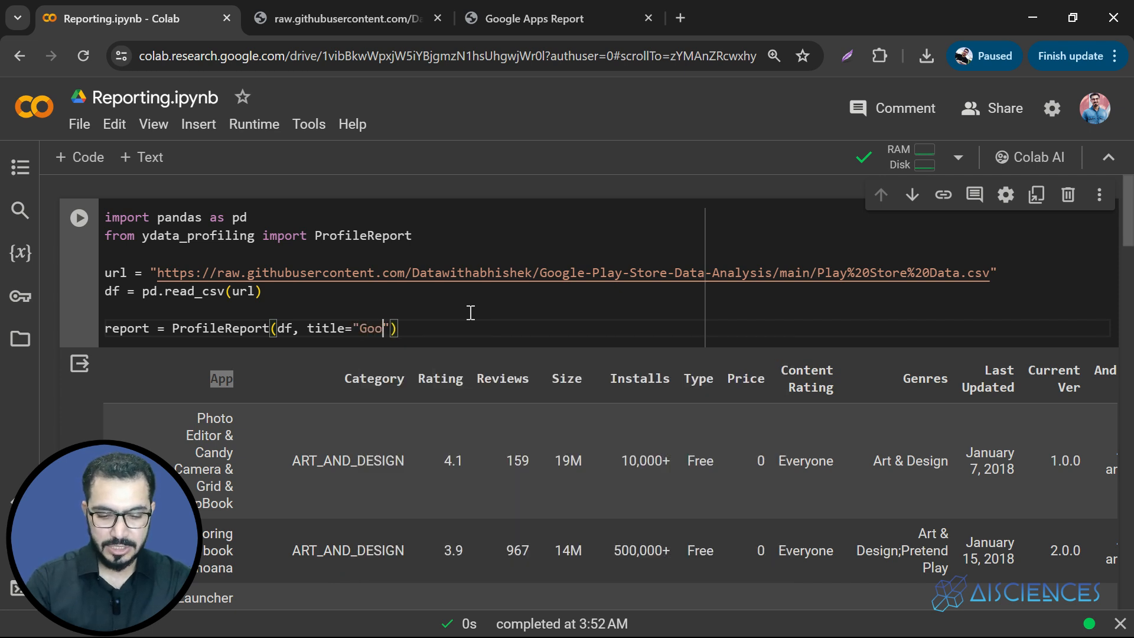
pyautogui.write('gle Ap')
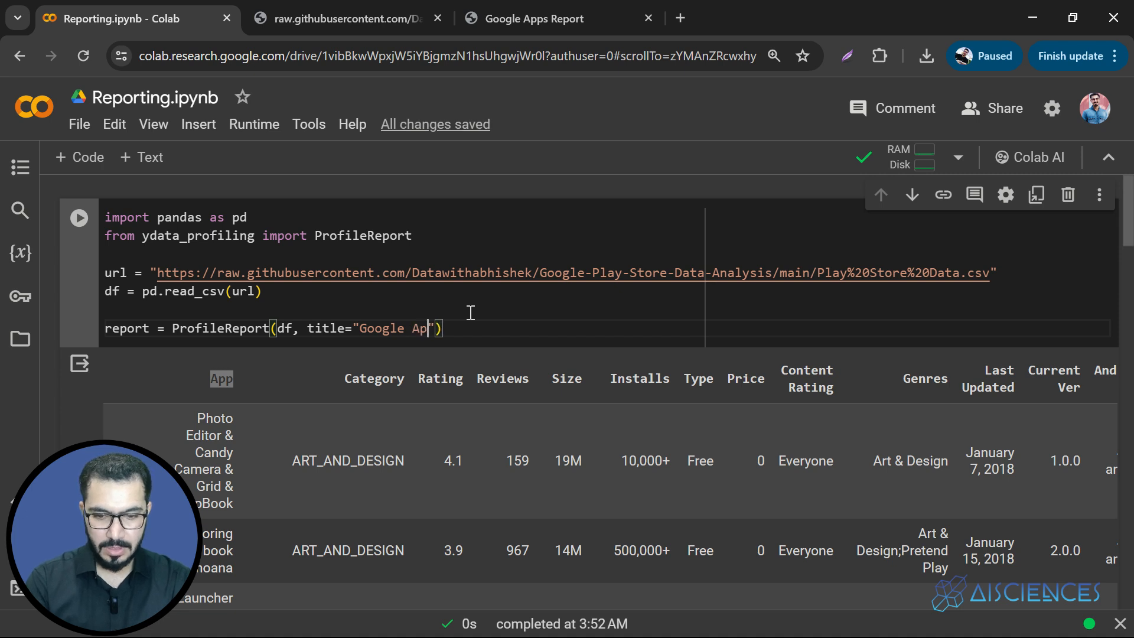
pyautogui.write('s Report')
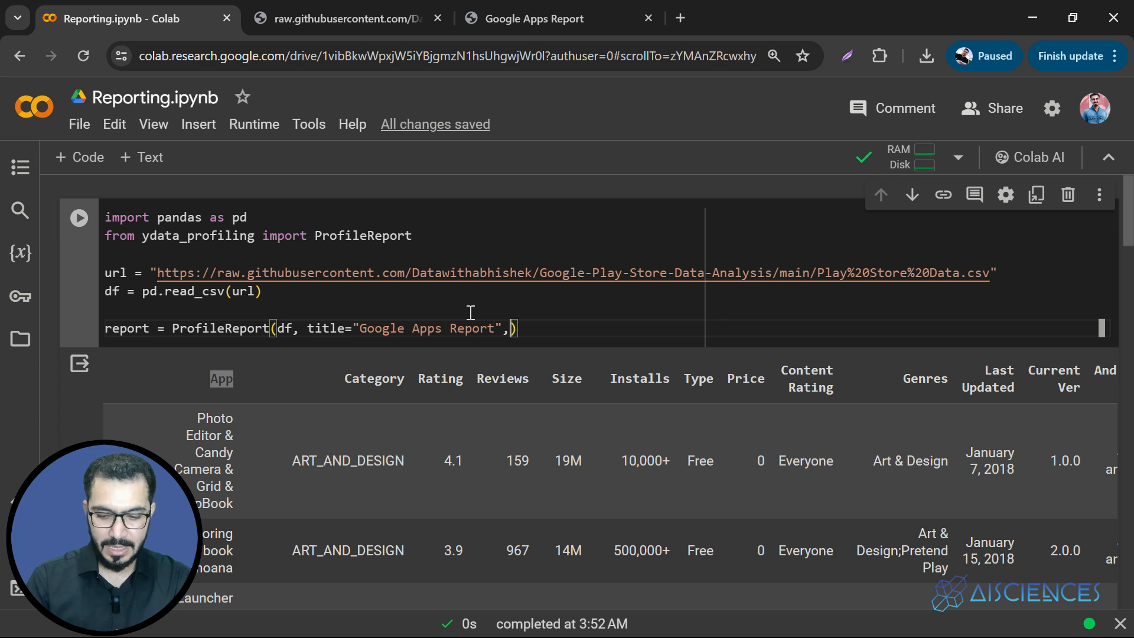
pyautogui.write('explorative')
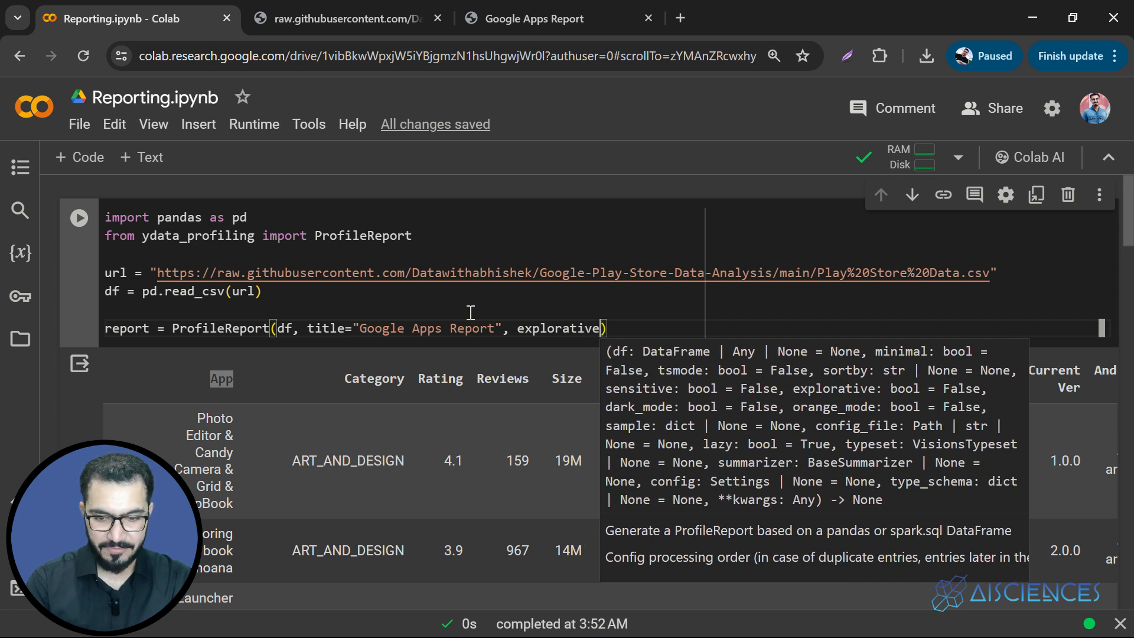
pyautogui.write('=T')
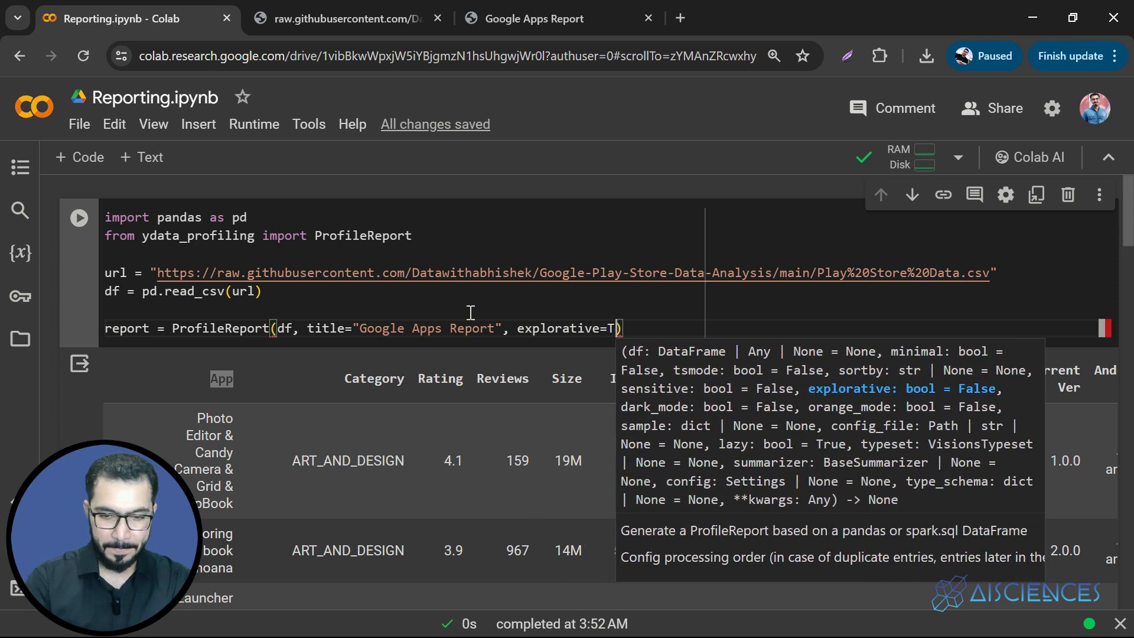
pyautogui.write('rue')
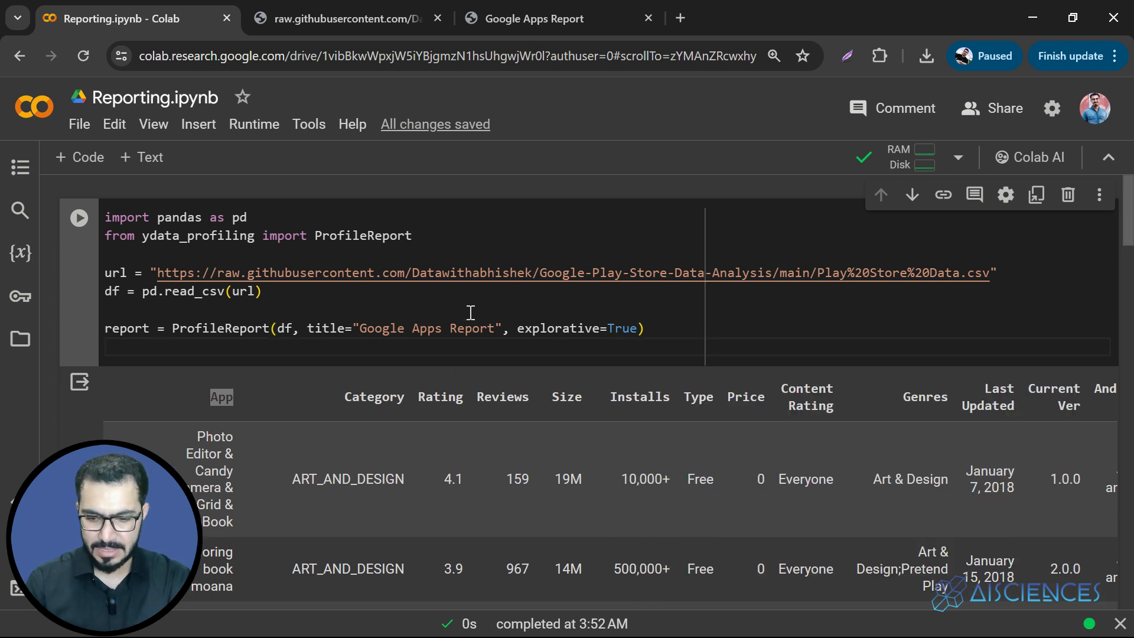
pyautogui.write('ret')
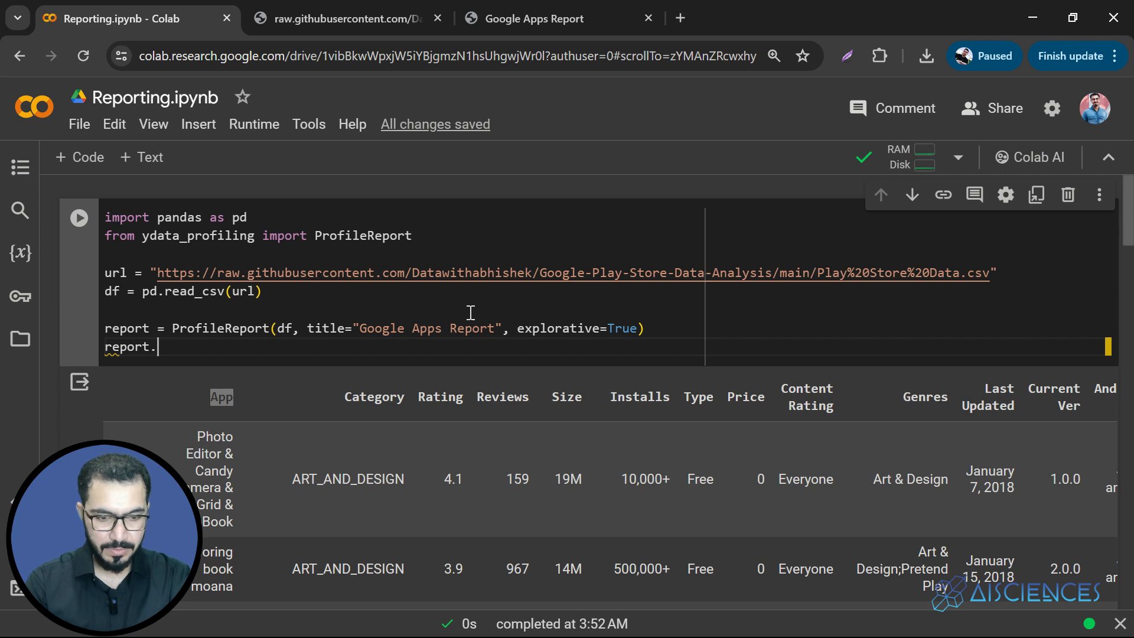
# - Add report.to_file("Google Apps Report.html") and run the profiling cell
pyautogui.write('to')
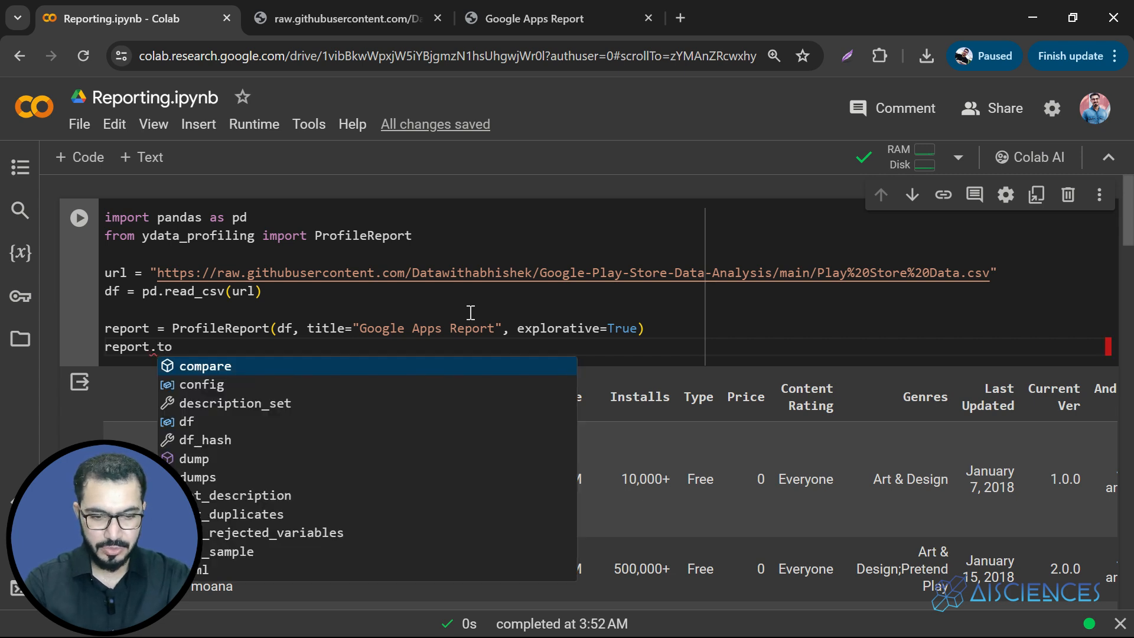
pyautogui.write('_file')
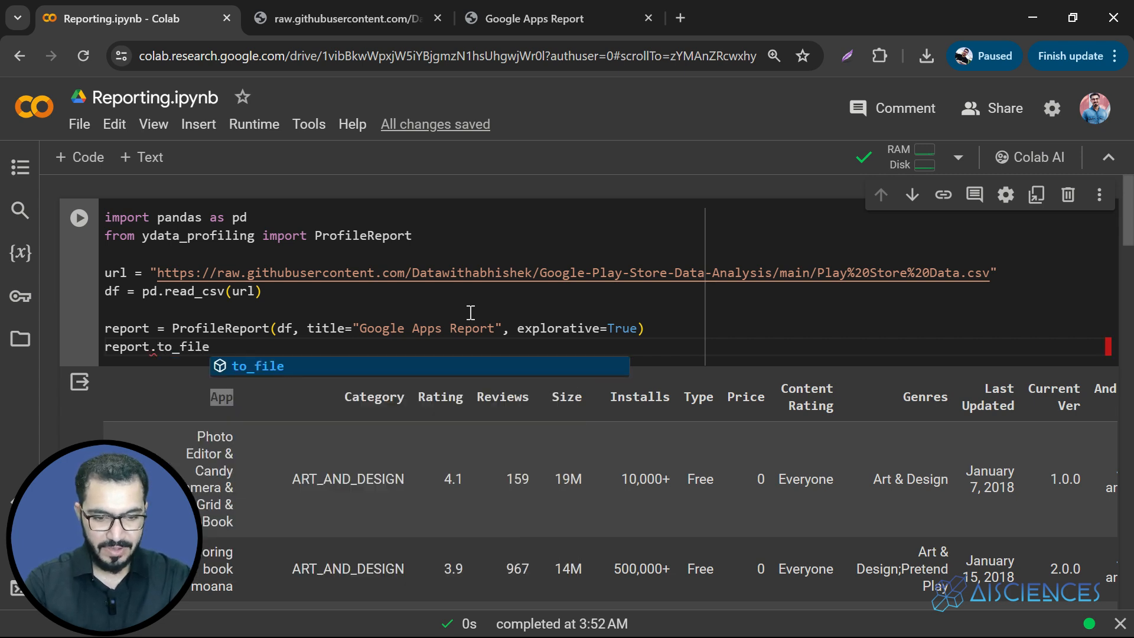
pyautogui.write('("")')
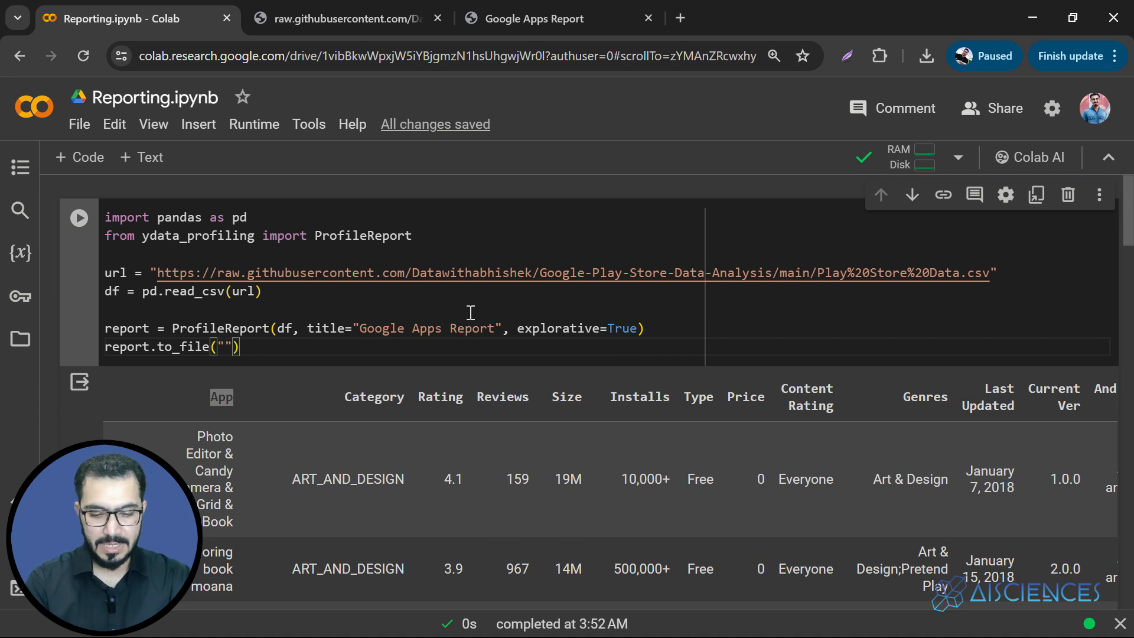
pyautogui.write('Google')
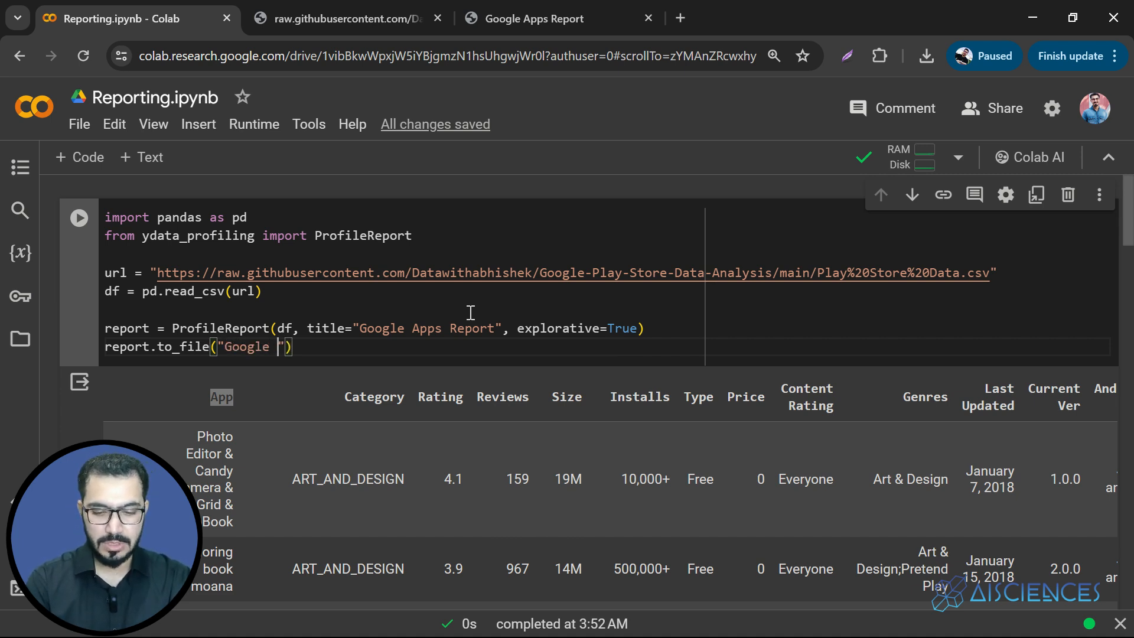
pyautogui.write('Apps R')
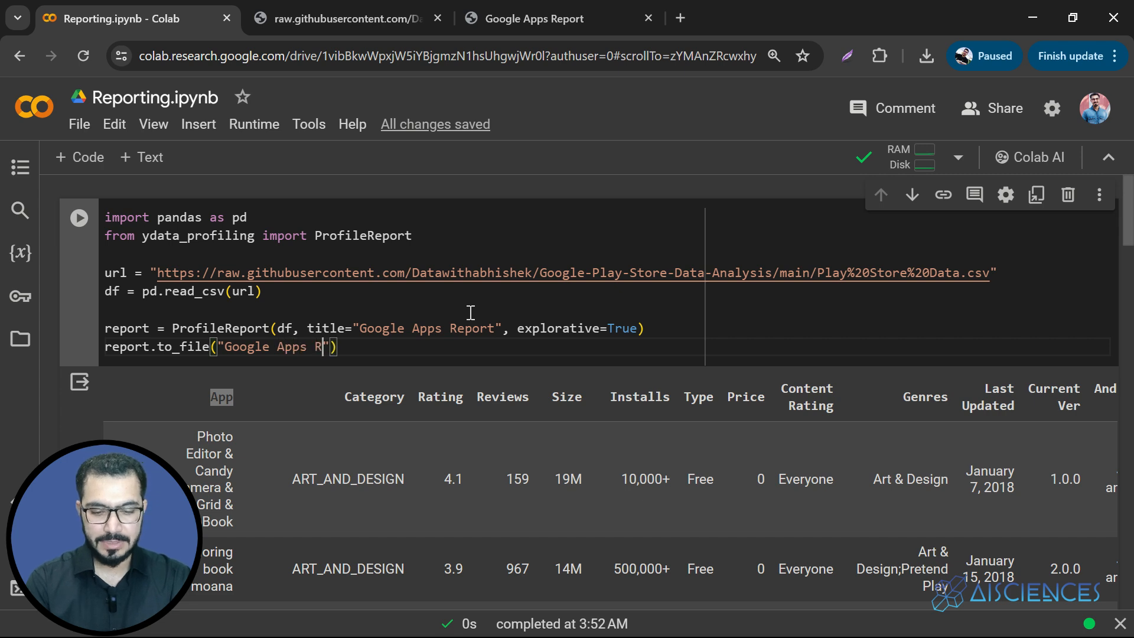
pyautogui.write('eport')
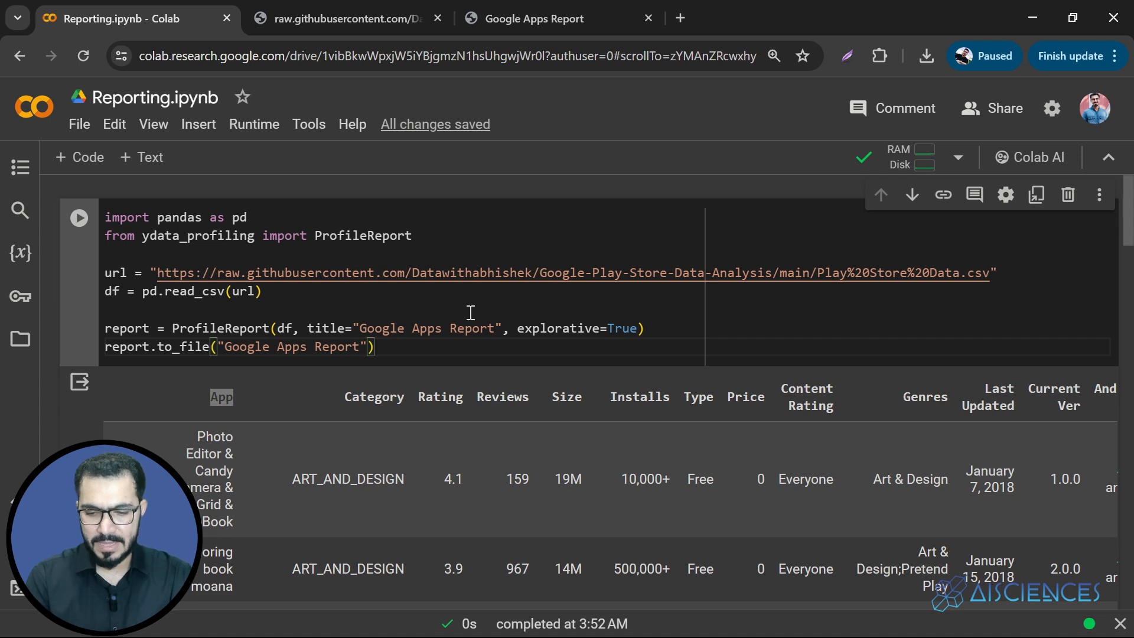
pyautogui.write('.html')
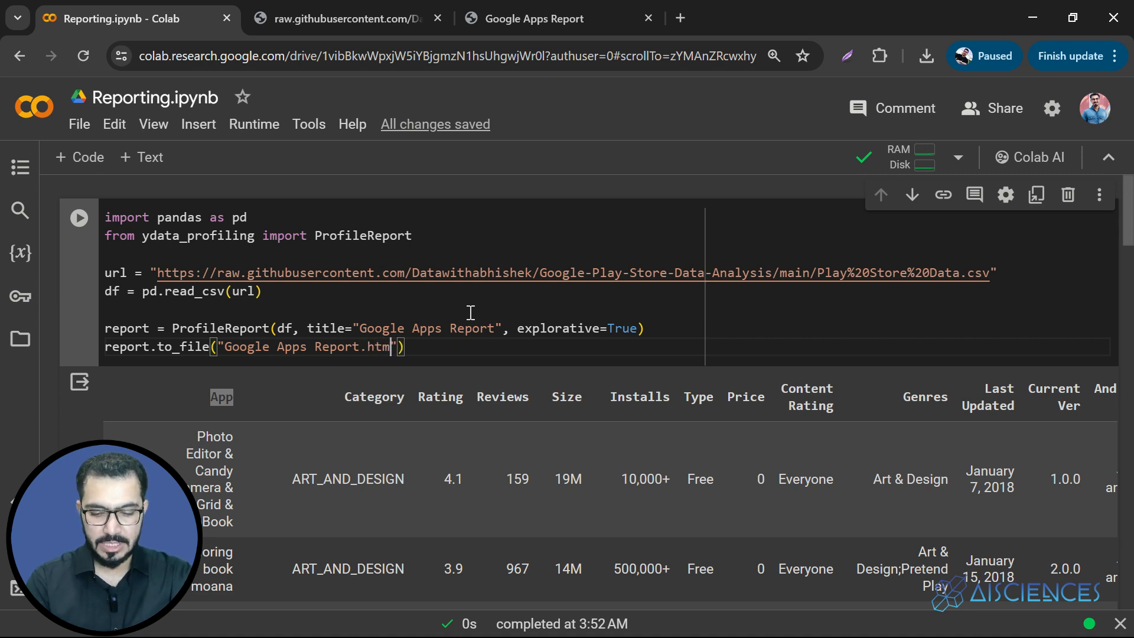
pyautogui.write('l')
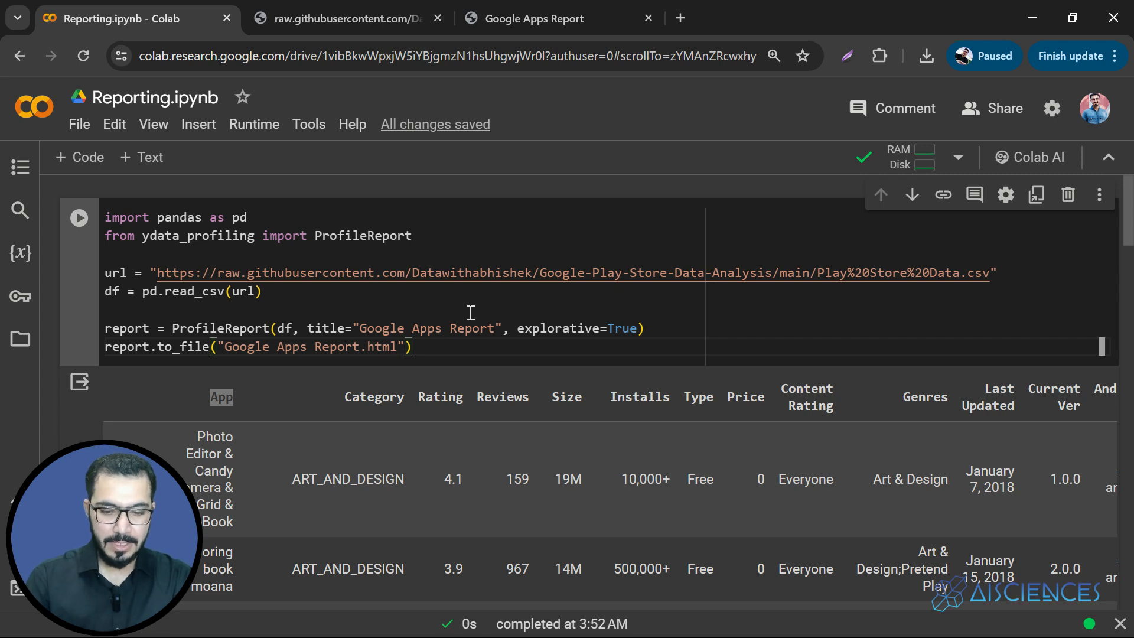
pyautogui.click(78, 216)
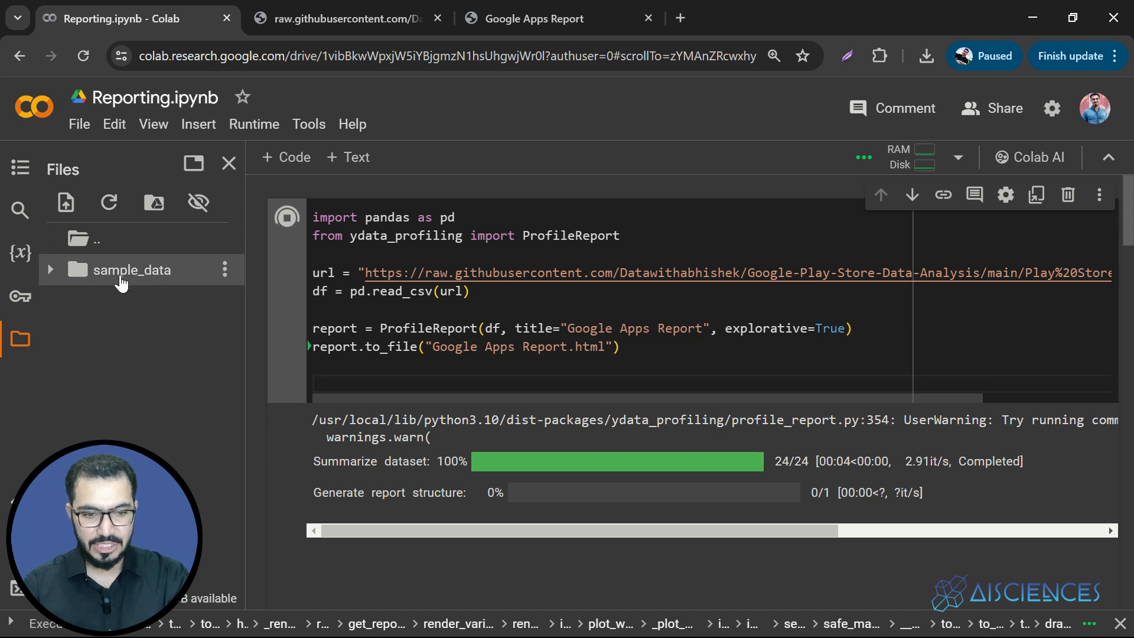
pyautogui.moveTo(132, 269)
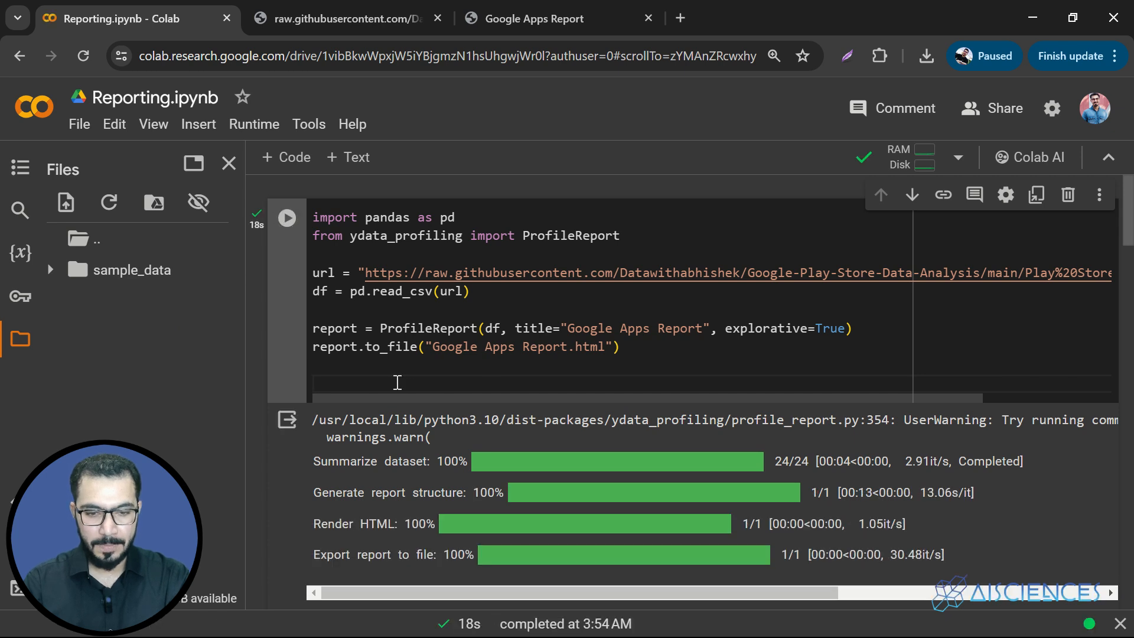
# - Refresh the session files list and download the generated Google Apps Report.html
pyautogui.click(108, 203)
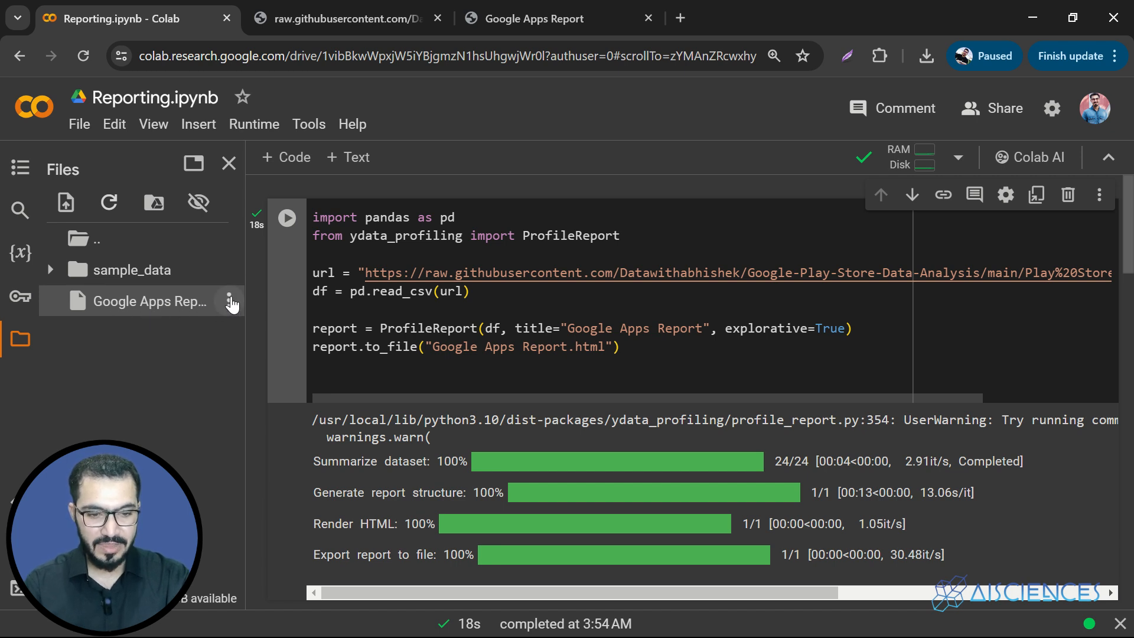
pyautogui.click(230, 301)
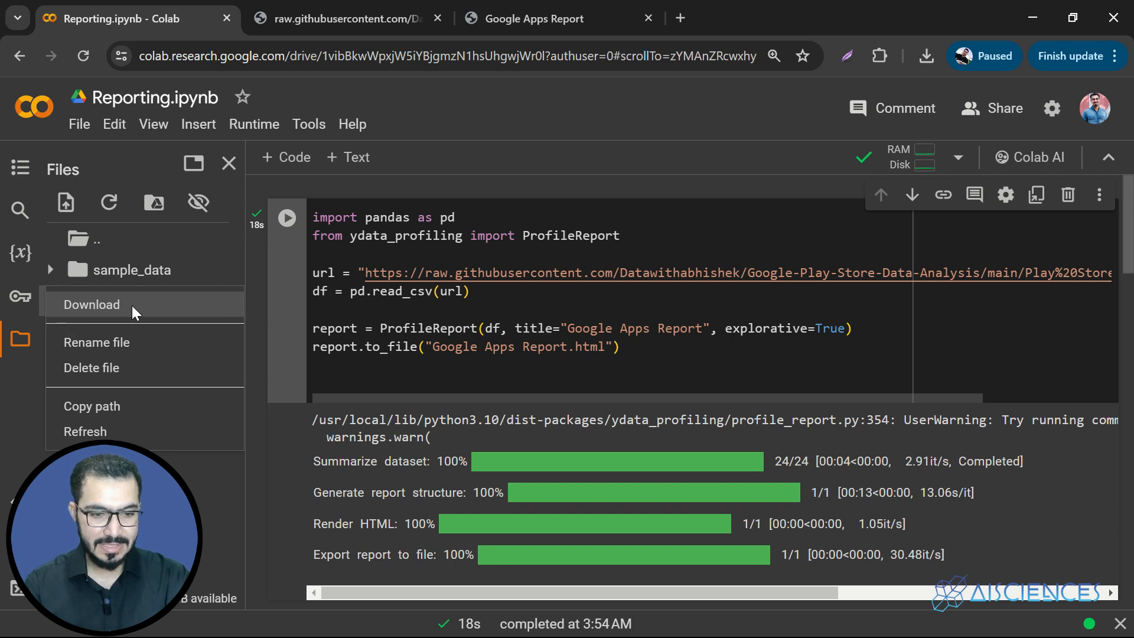
pyautogui.click(90, 303)
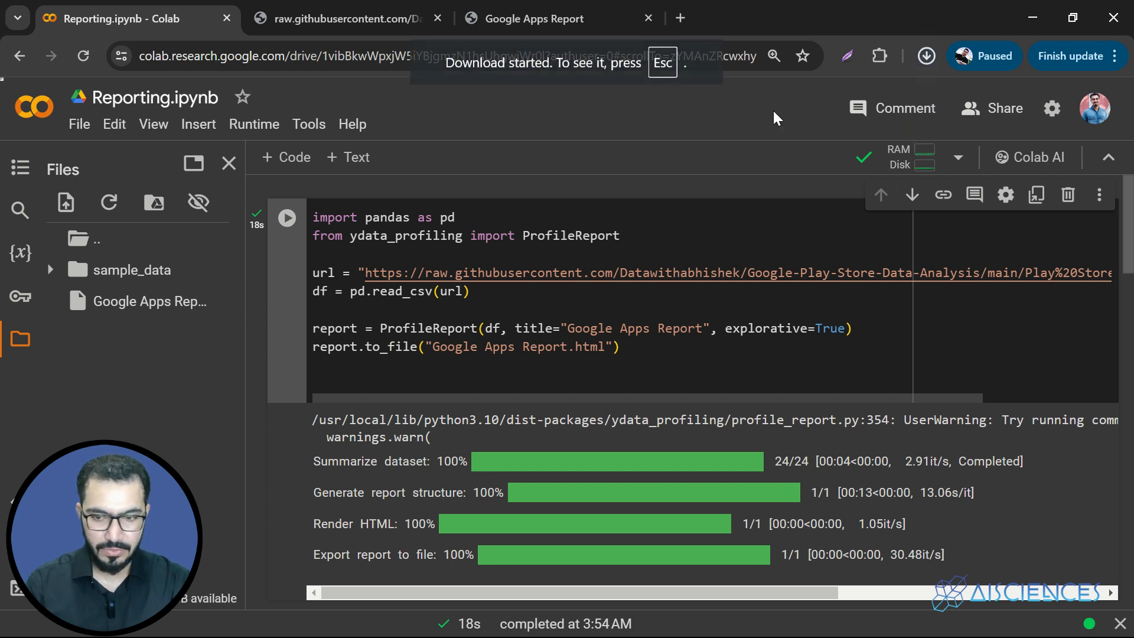
# - Open Google Apps Report (1).html from Chrome's recent downloads
pyautogui.click(926, 55)
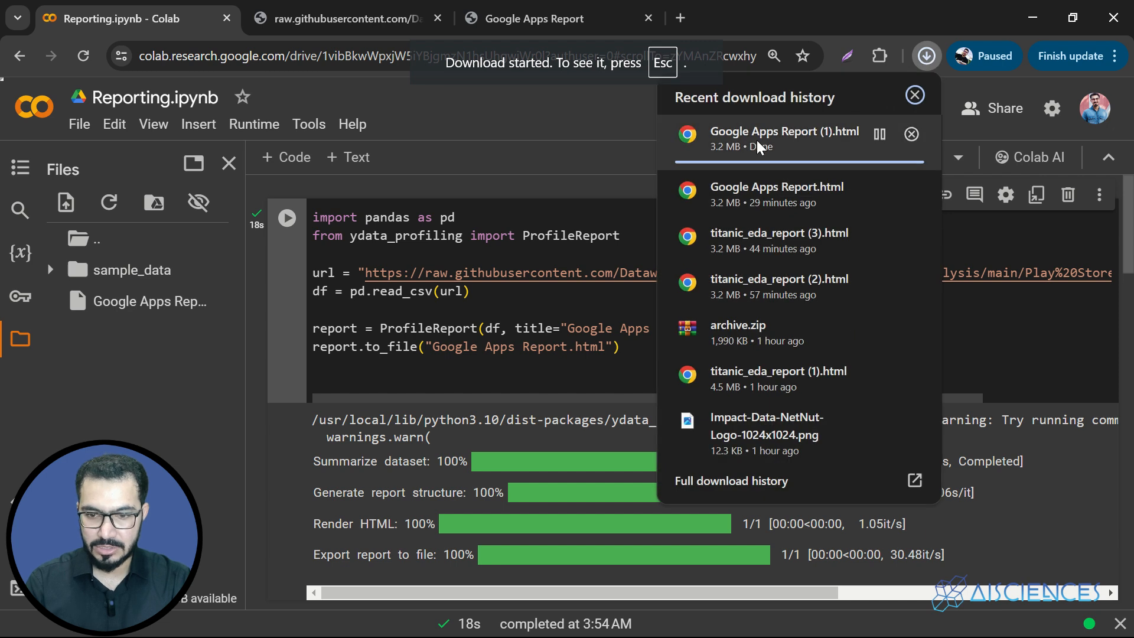
pyautogui.click(783, 131)
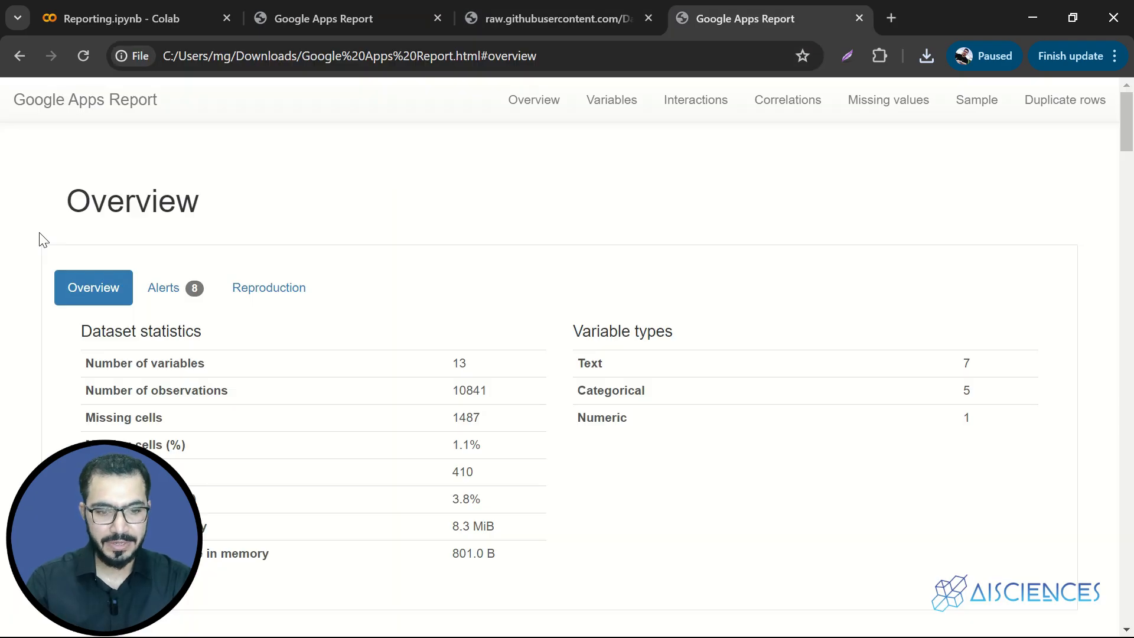
pyautogui.click(323, 19)
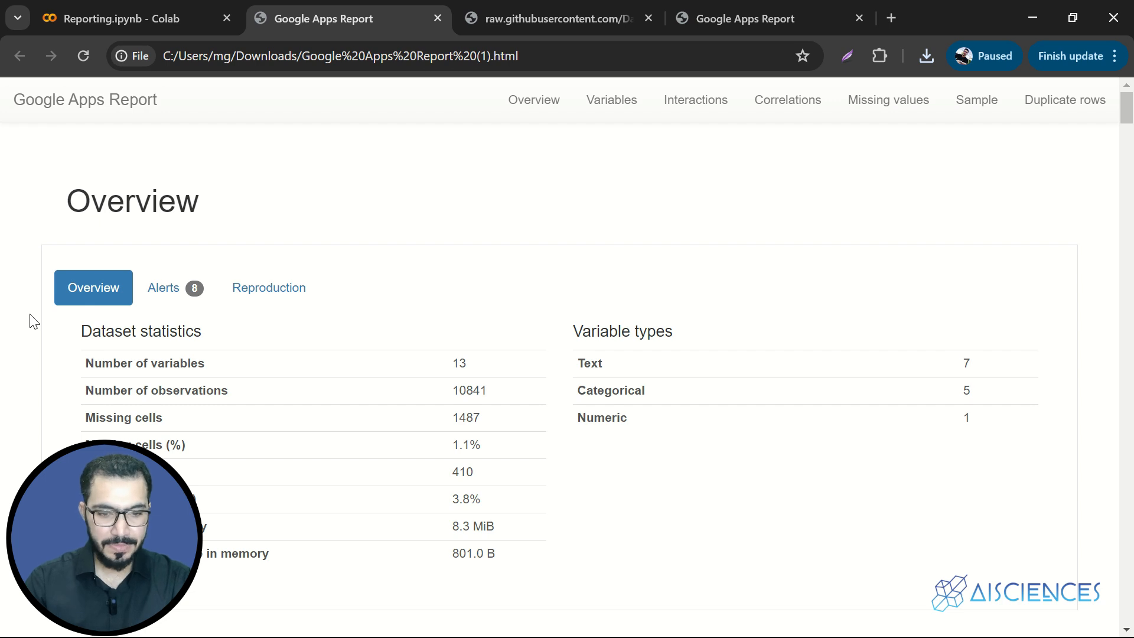
pyautogui.scroll(-3)
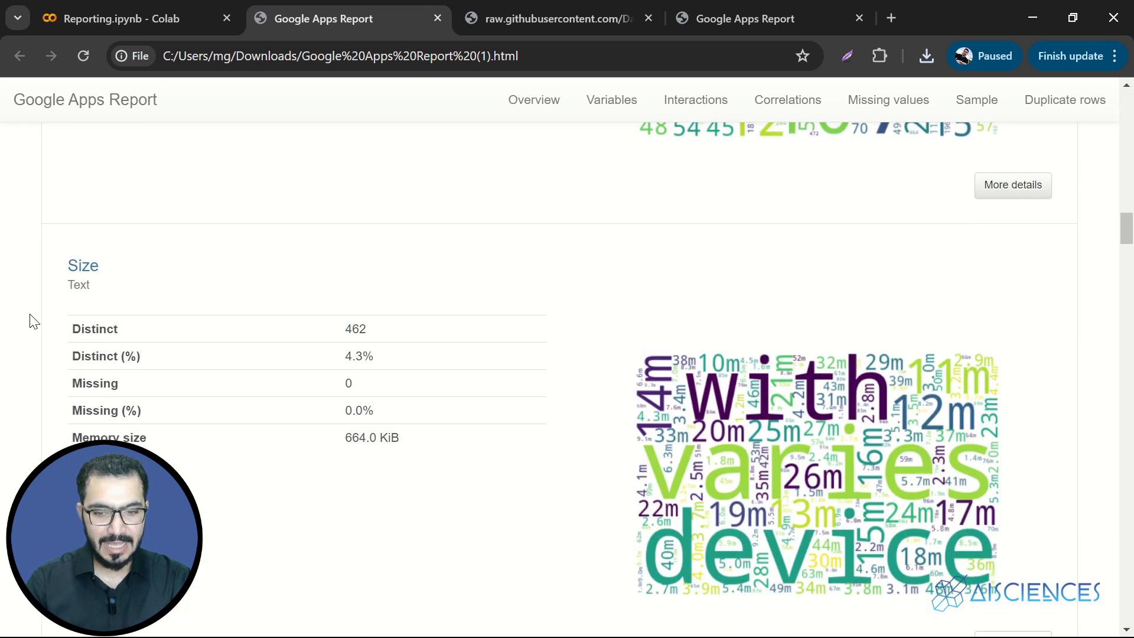
pyautogui.scroll(-3)
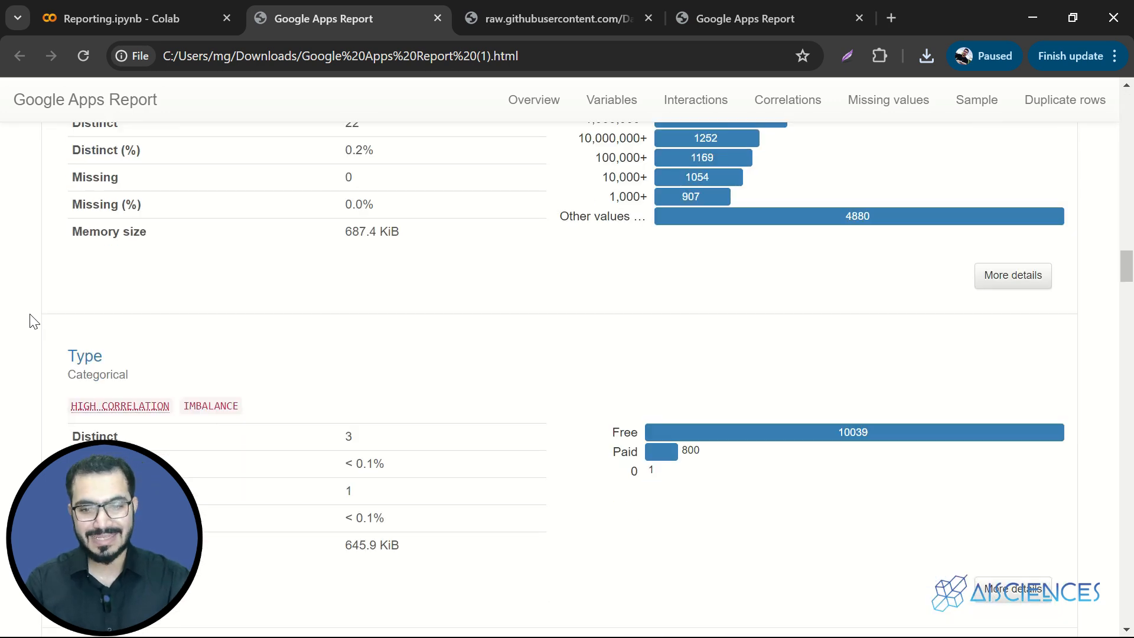
pyautogui.scroll(-3)
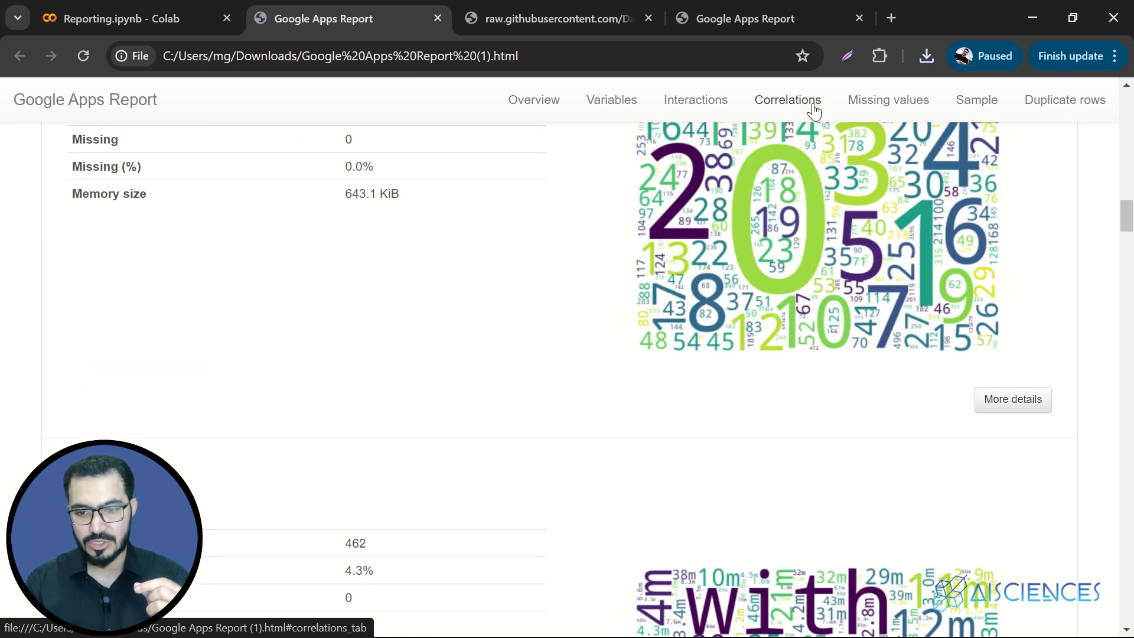
pyautogui.click(887, 99)
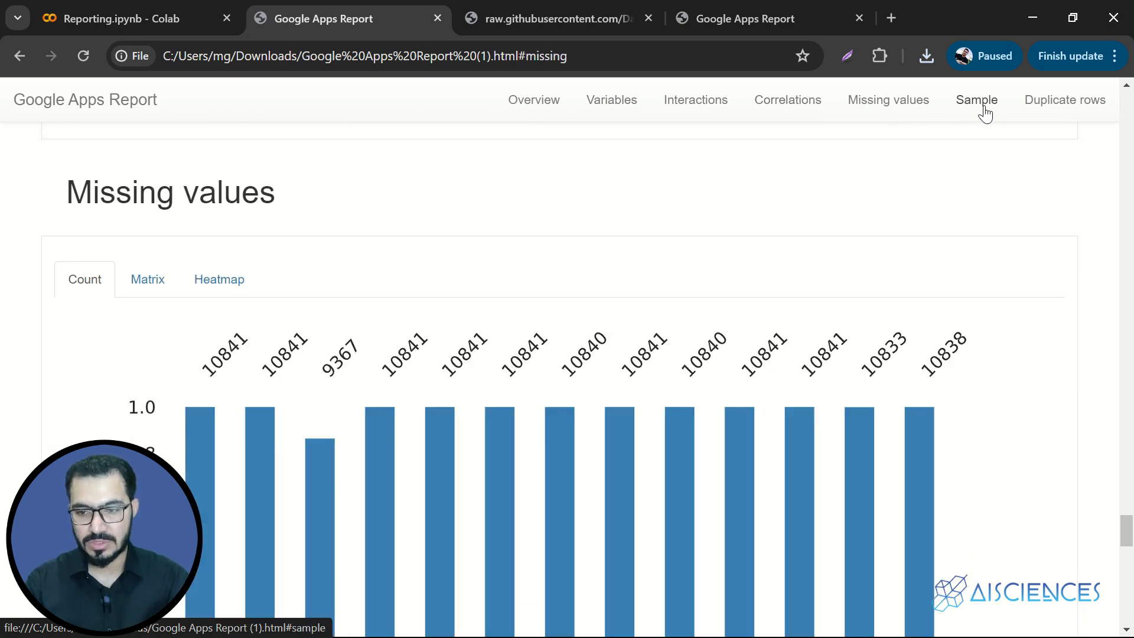
pyautogui.click(1063, 99)
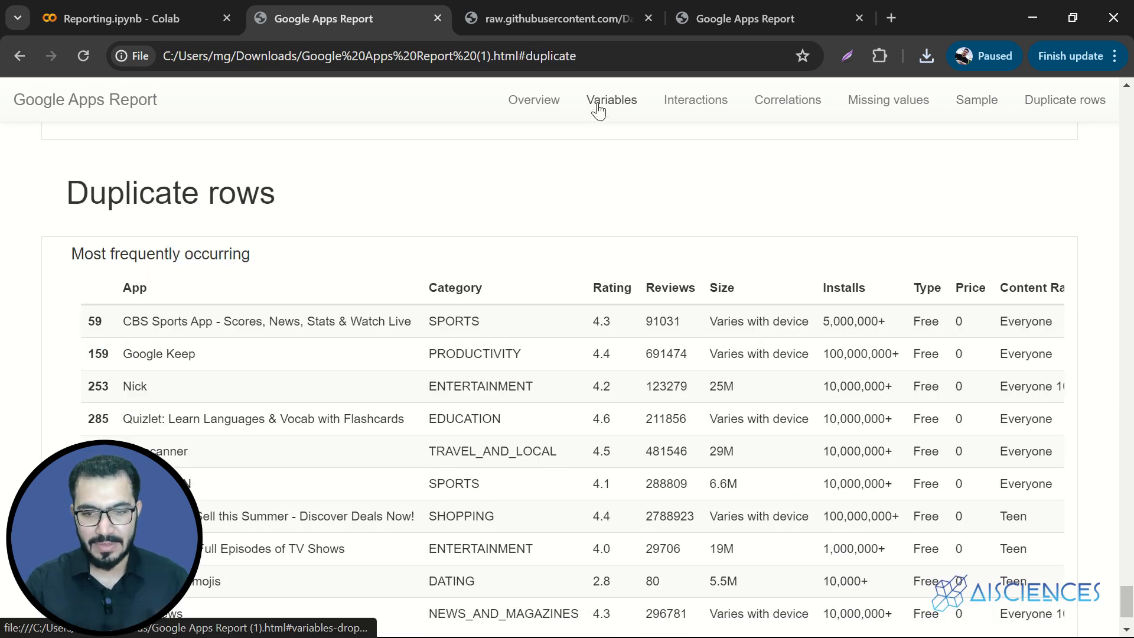
pyautogui.click(611, 99)
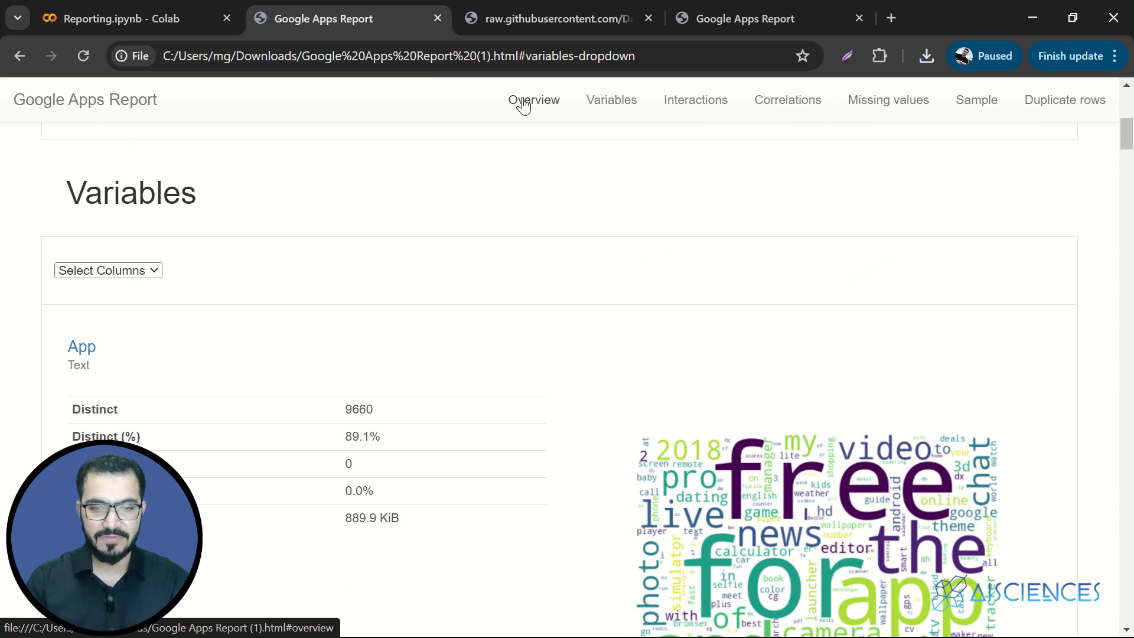
pyautogui.click(533, 100)
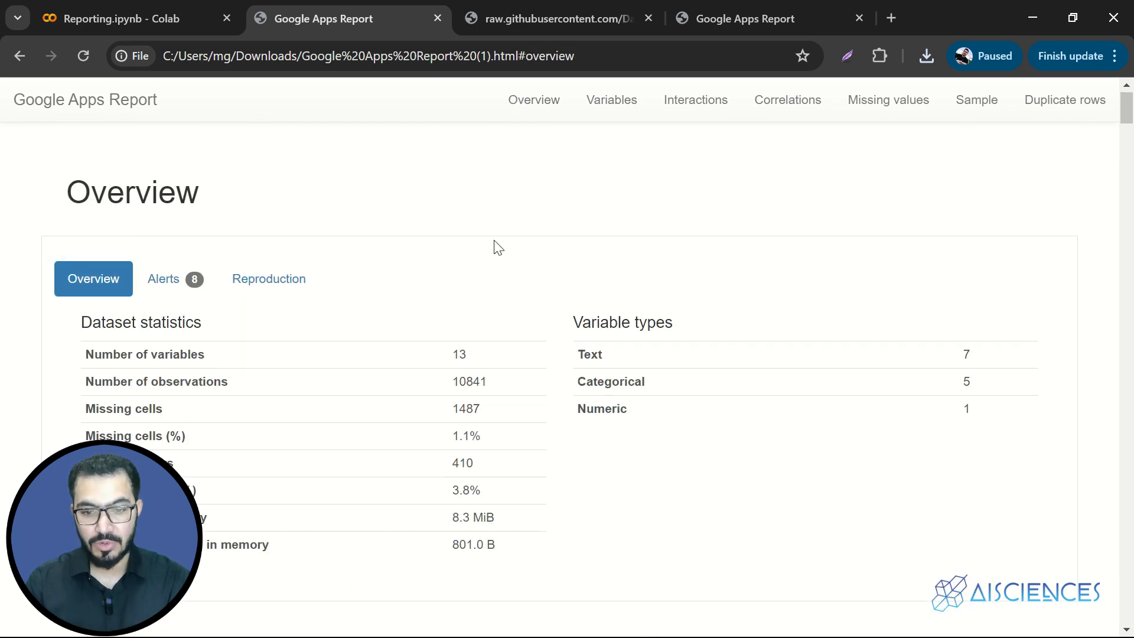
pyautogui.moveTo(534, 205)
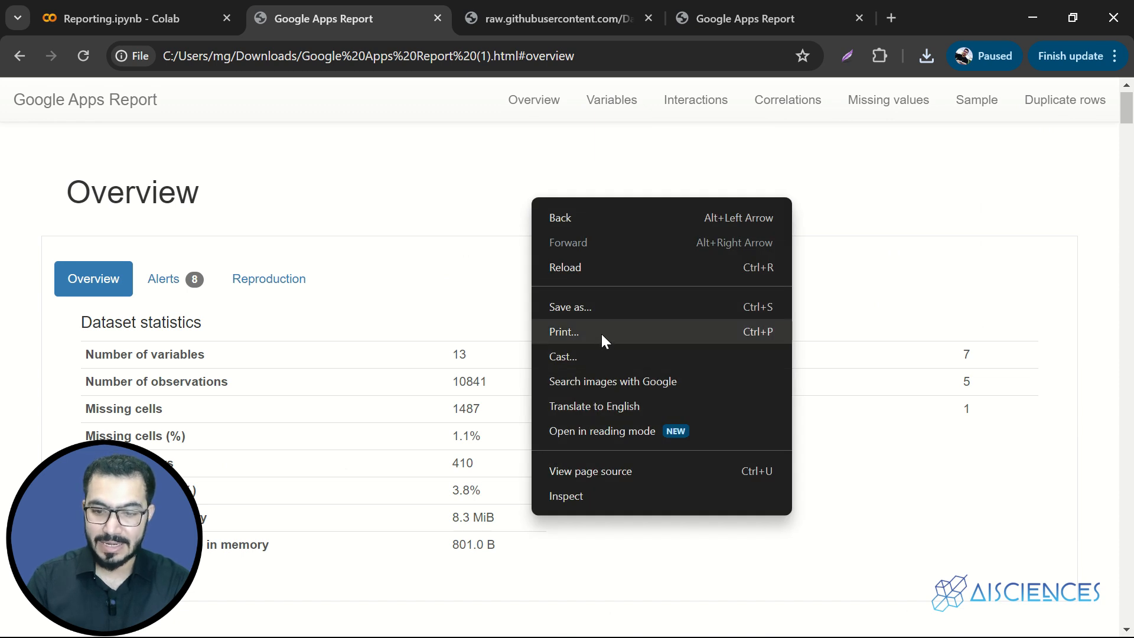
pyautogui.click(564, 332)
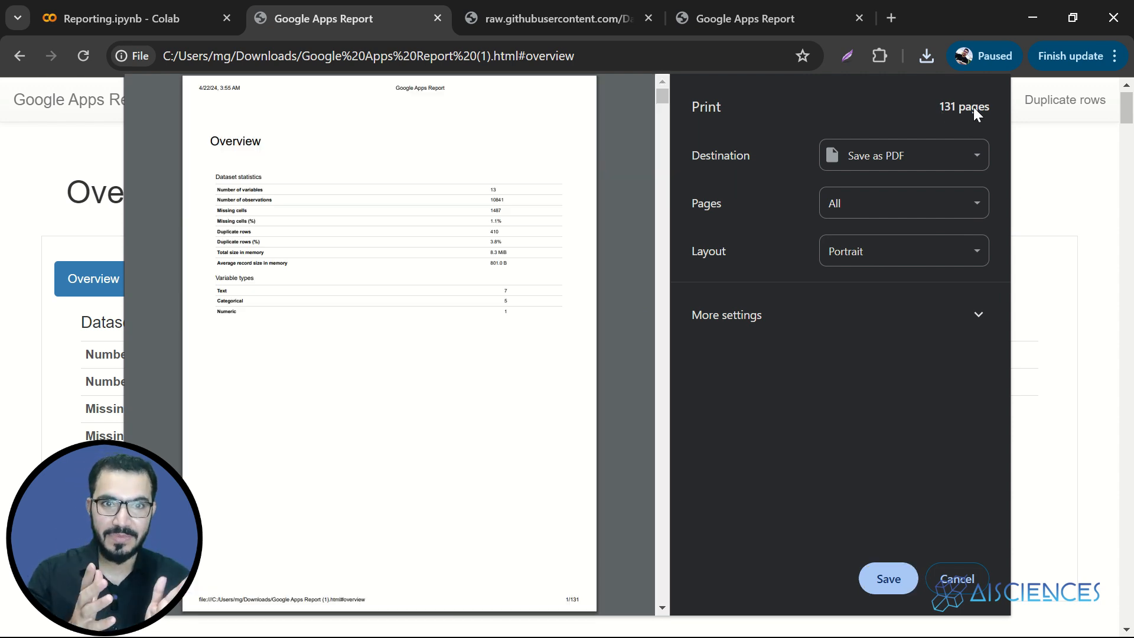
pyautogui.click(956, 579)
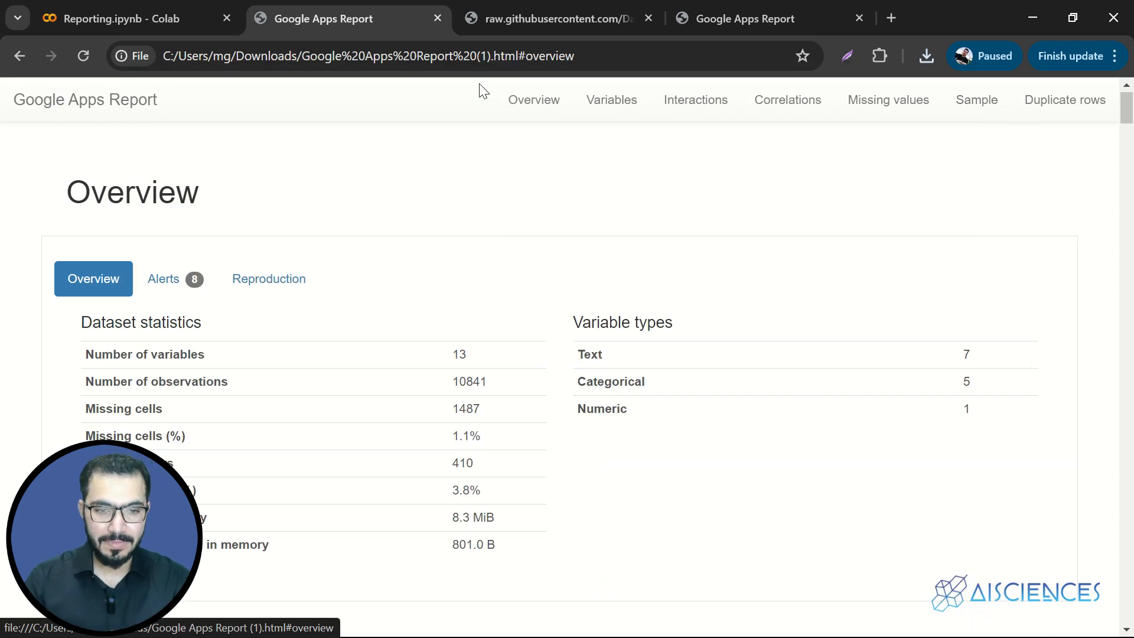
# - Switch to the Reporting.ipynb Colab tab and review the profiling code, then deselect it
pyautogui.click(130, 18)
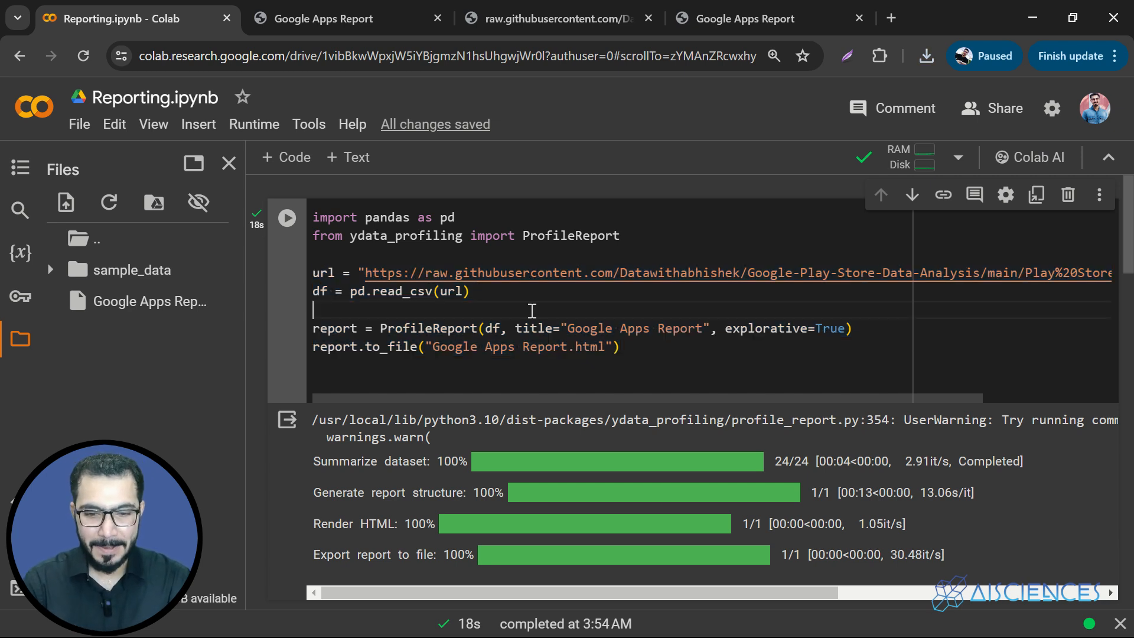
pyautogui.doubleClick(405, 236)
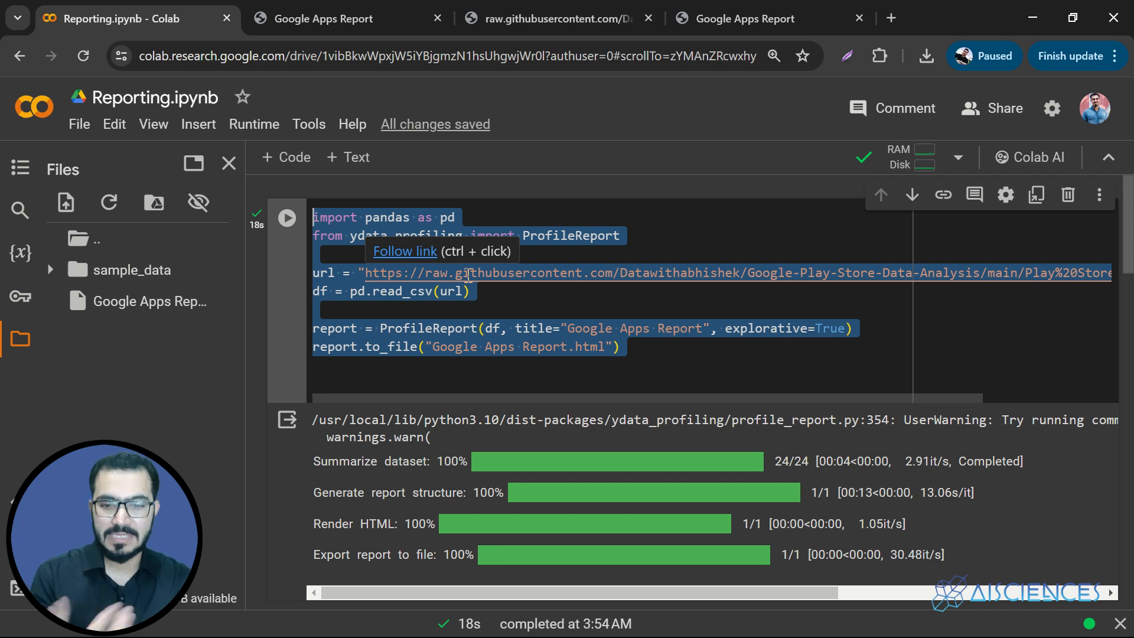
pyautogui.moveTo(683, 305)
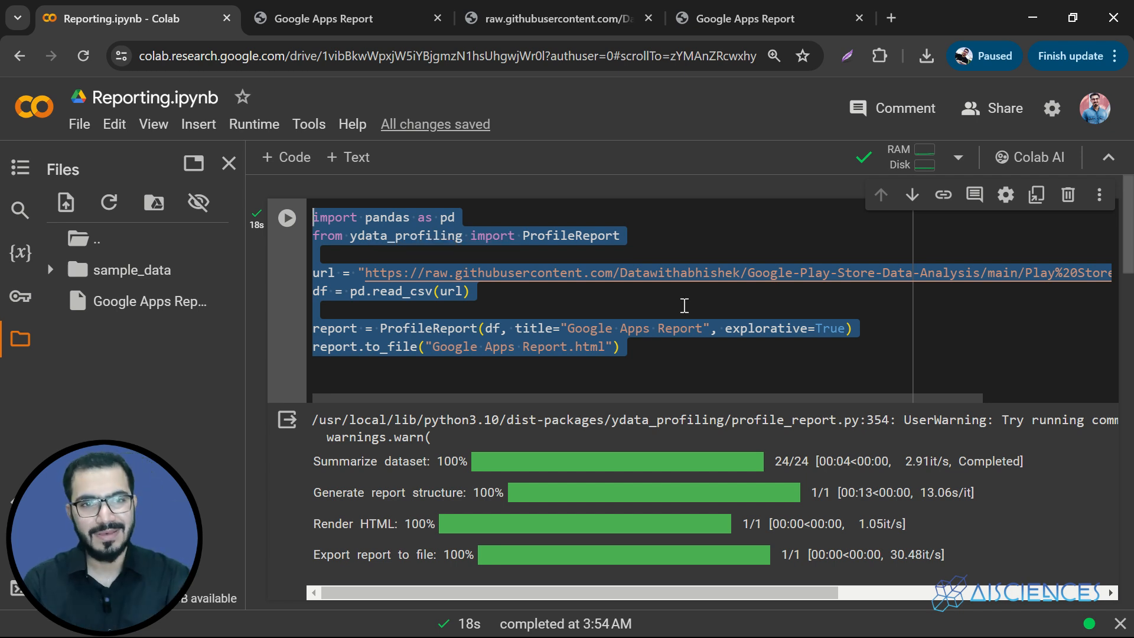
pyautogui.click(751, 365)
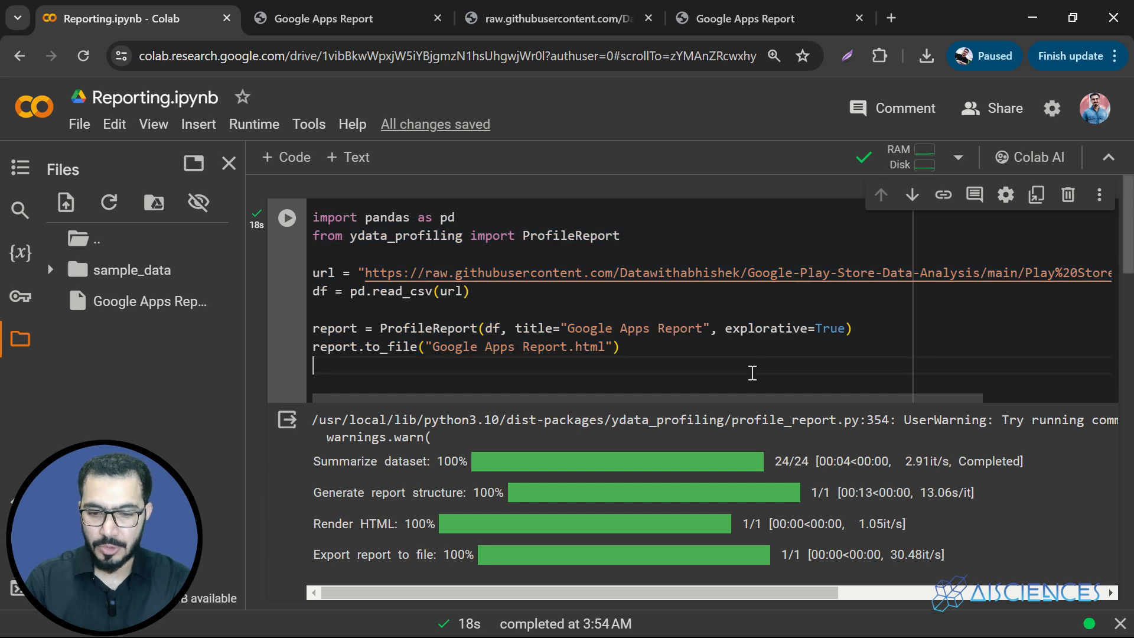